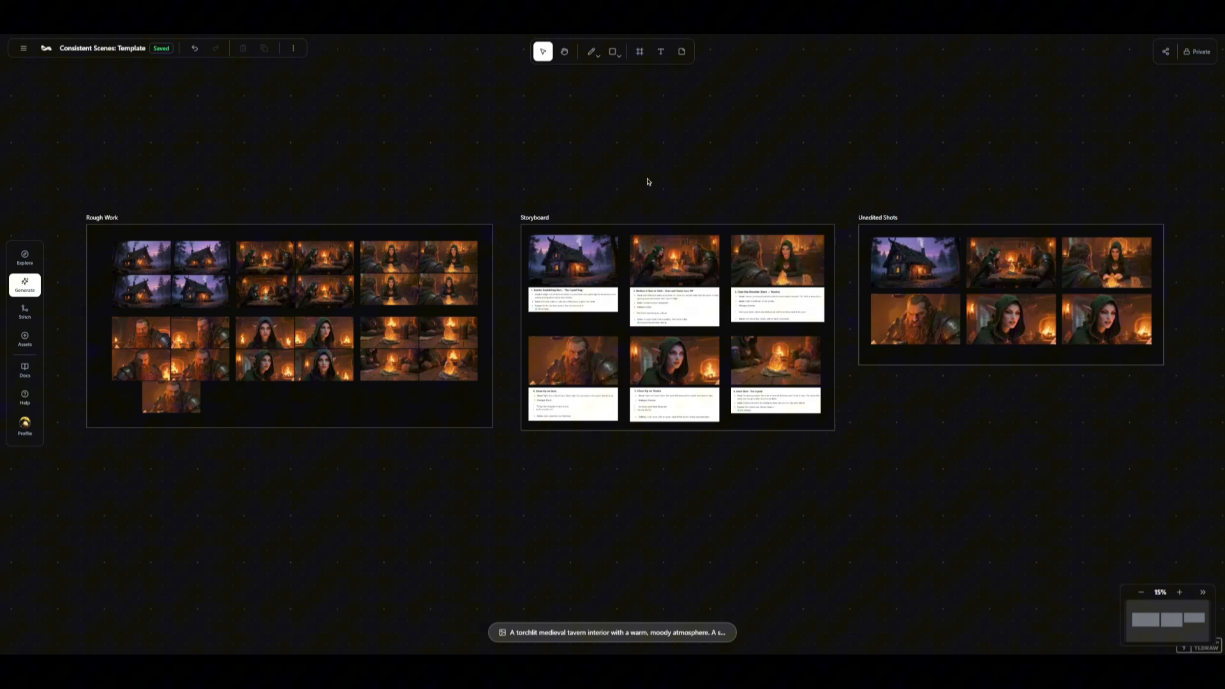
- Ask the Veo3 prompt maker for multi-shot animated scene concepts with consistent setting and characters, and review the reply
left_click_drag(647, 182, 673, 207)
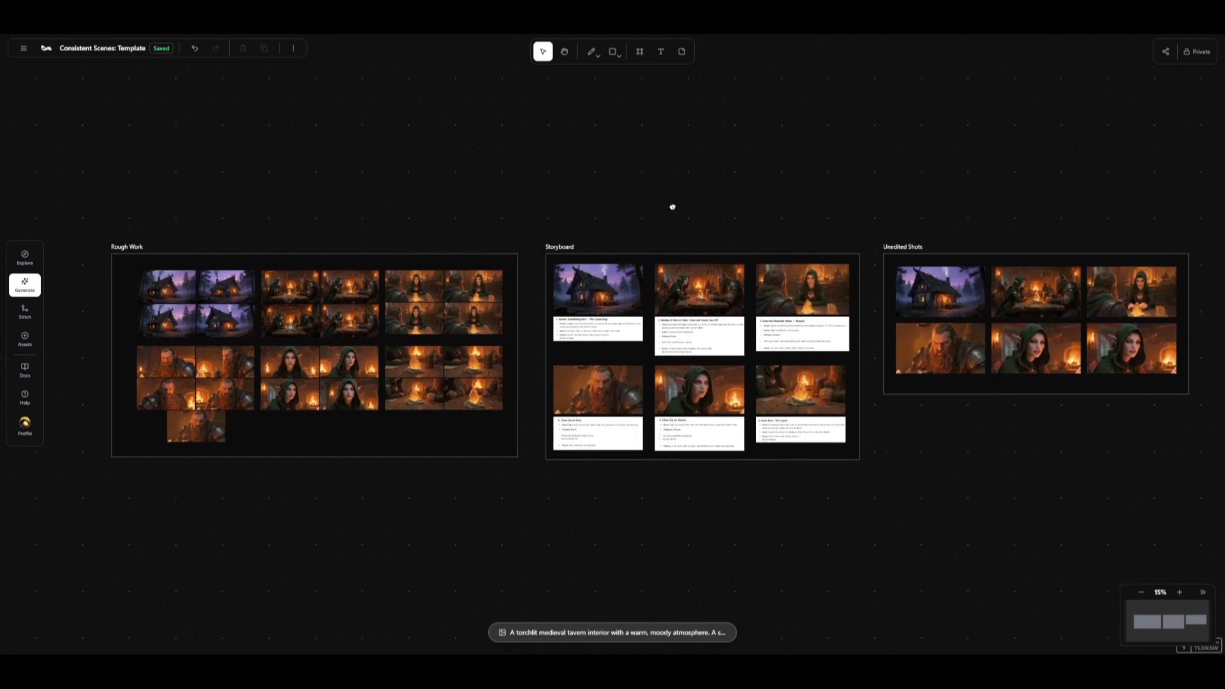
left_click(597, 290)
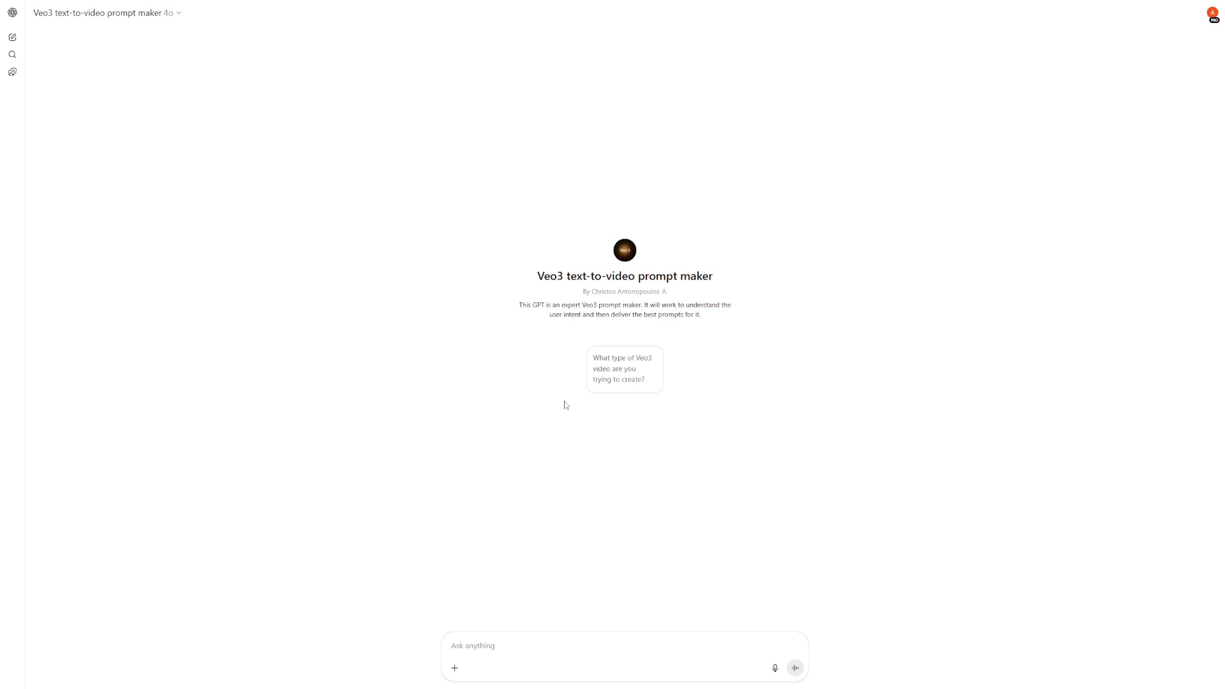
type("I want to create")
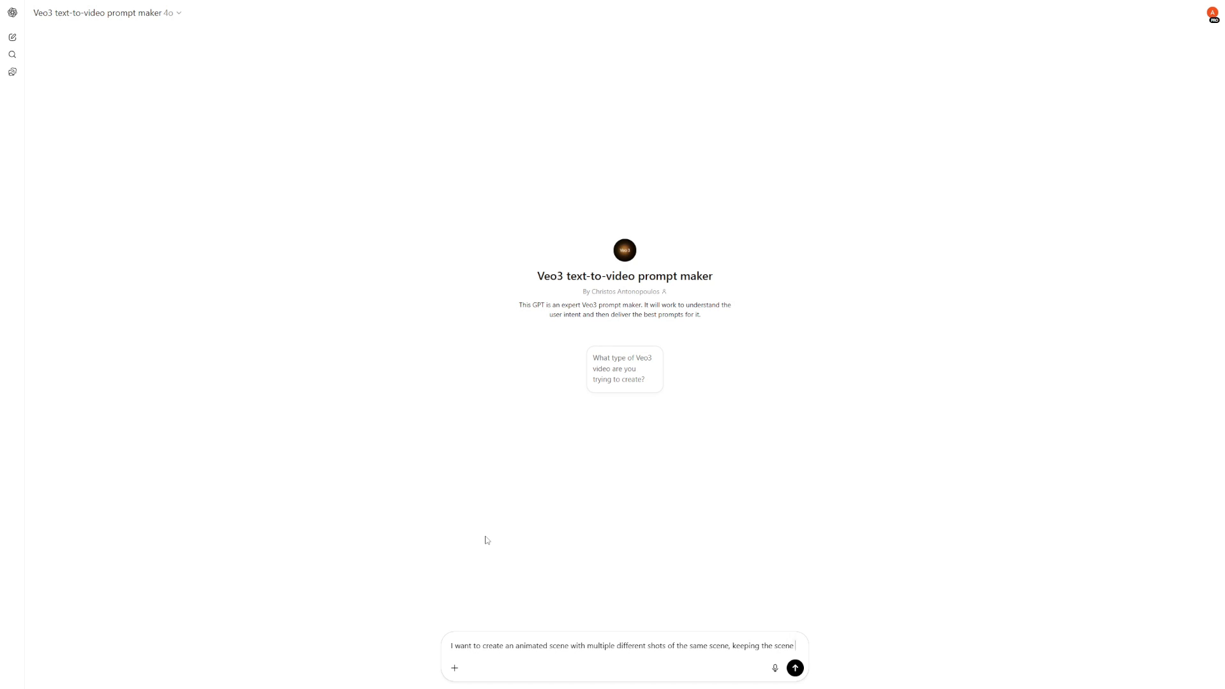
type("and characters consistent.")
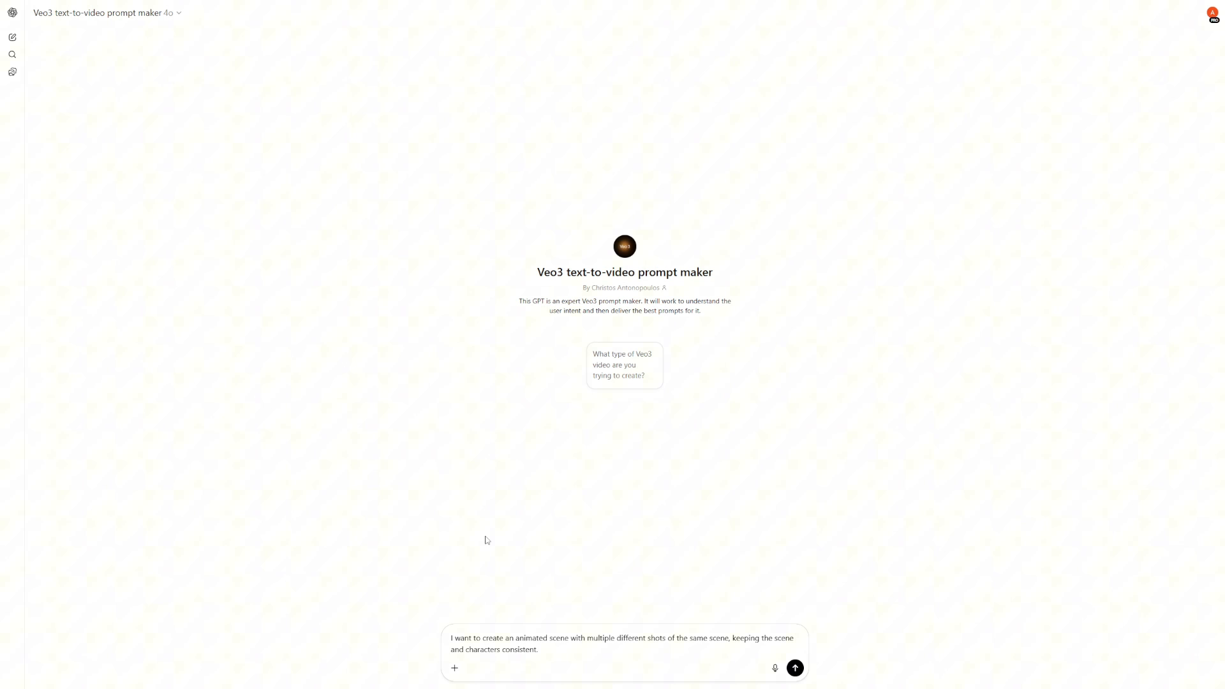
type("Give me some concept ideas")
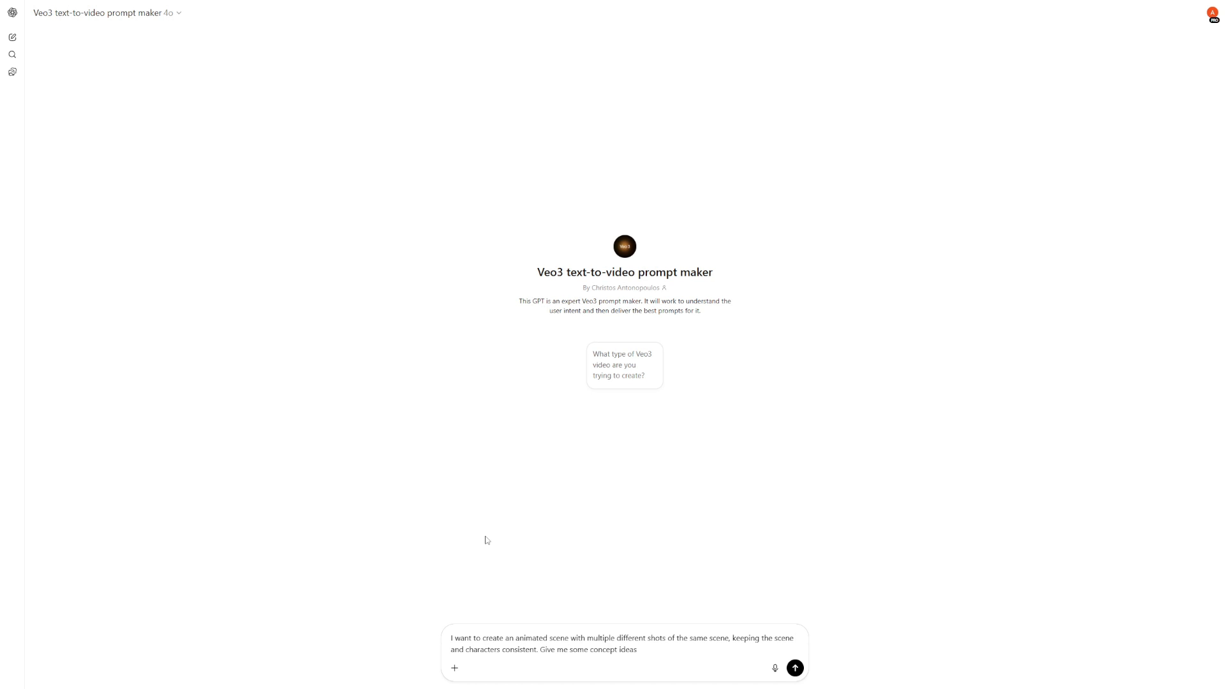
left_click(795, 668)
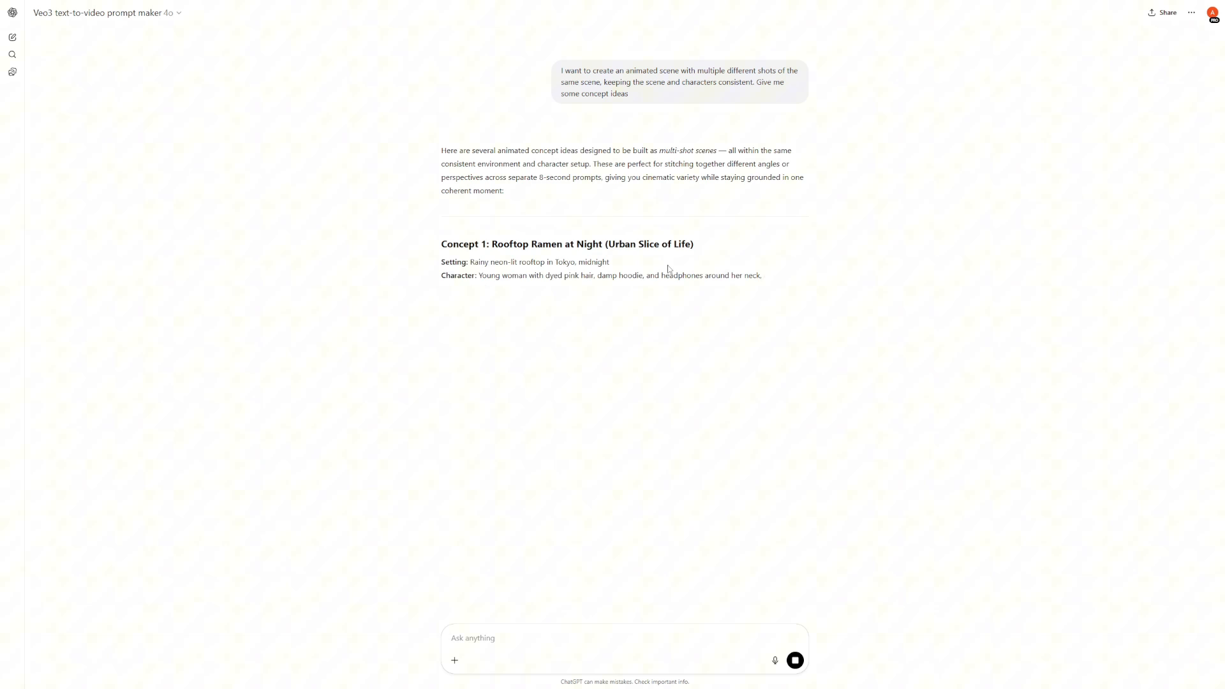
scroll("down", 3)
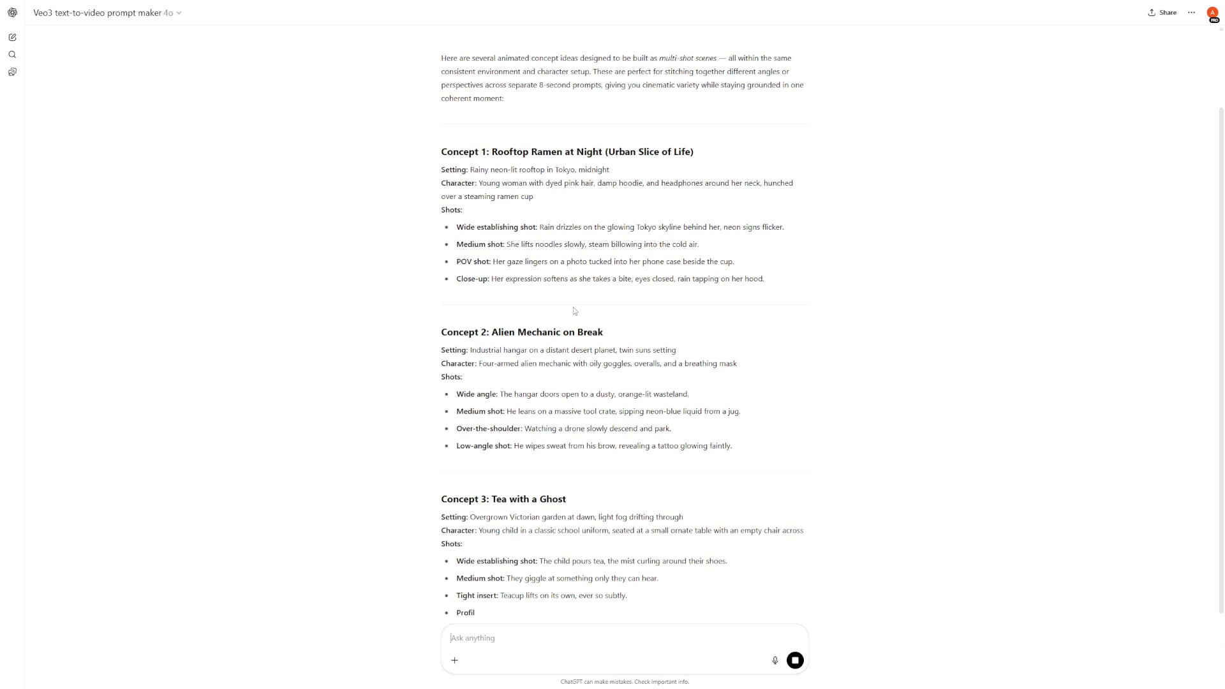
scroll("down", 3)
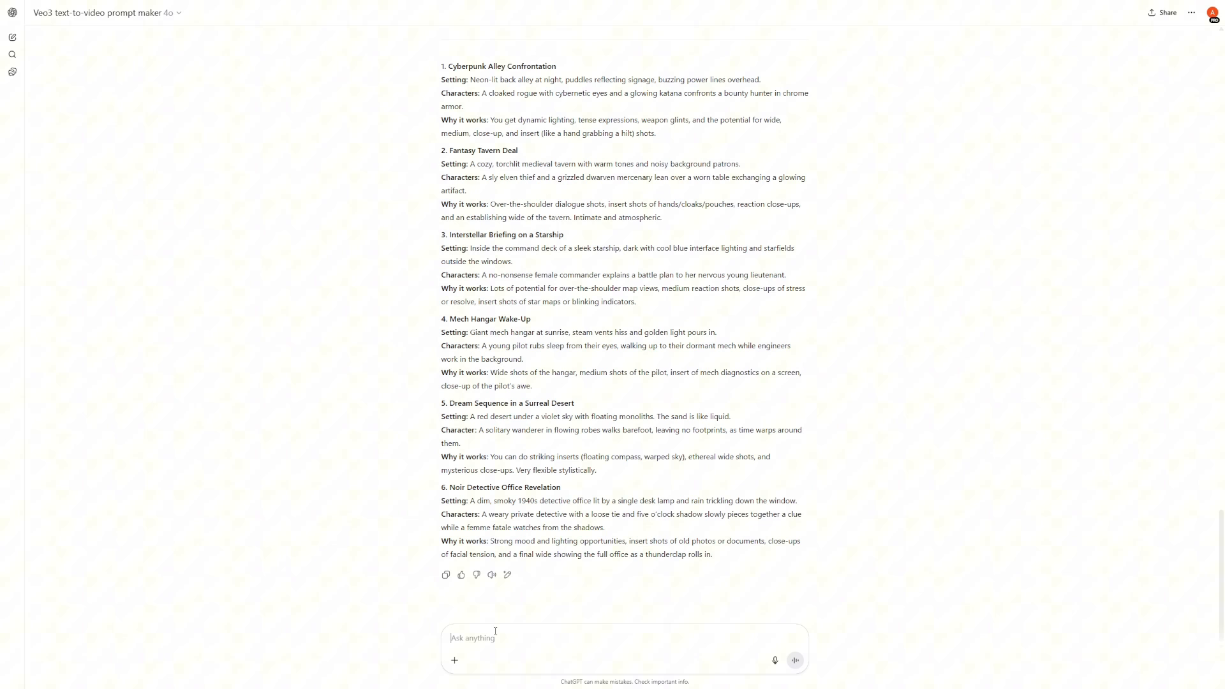
- Send a request for a SeedDream V3 prompt depicting the two main characters in a medium tavern shot
type("Give me a prompt for SeedDream V")
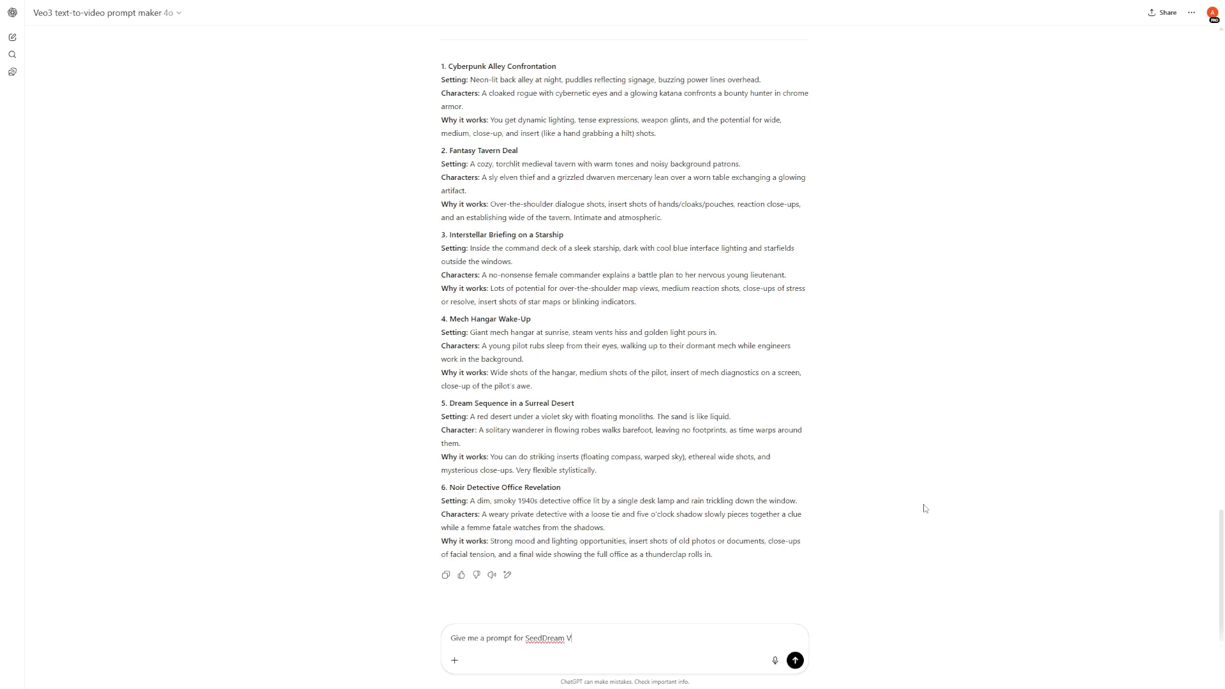
type("3 that depicts:")
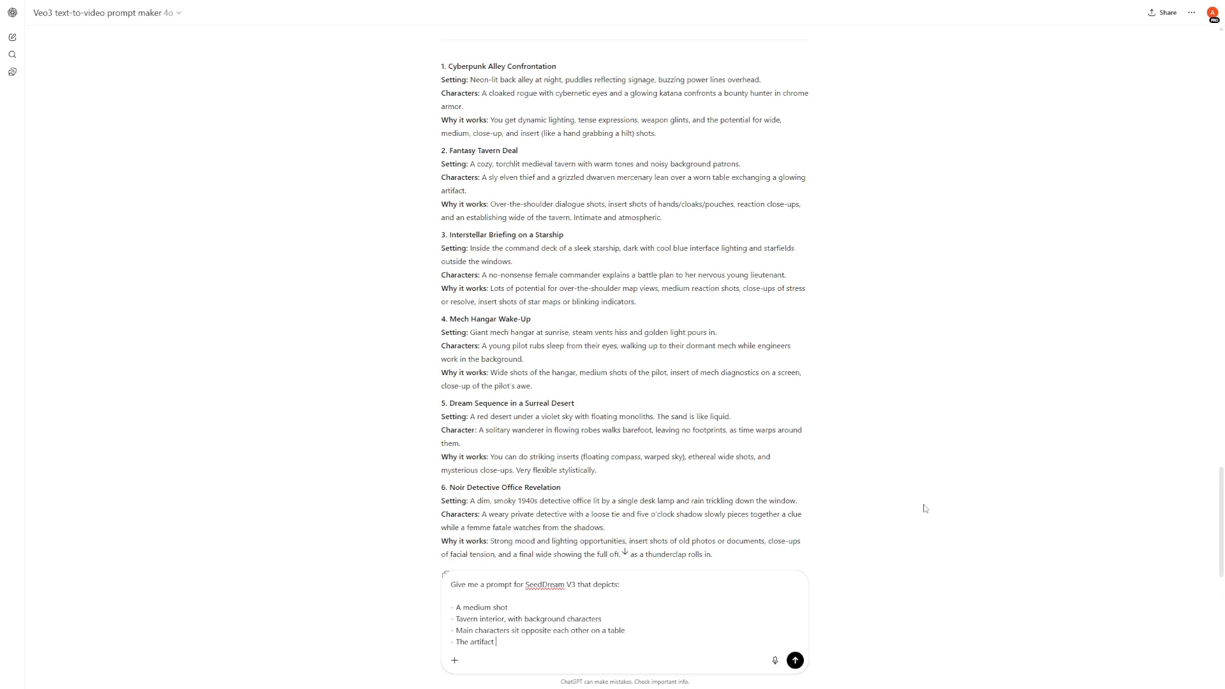
left_click(794, 660)
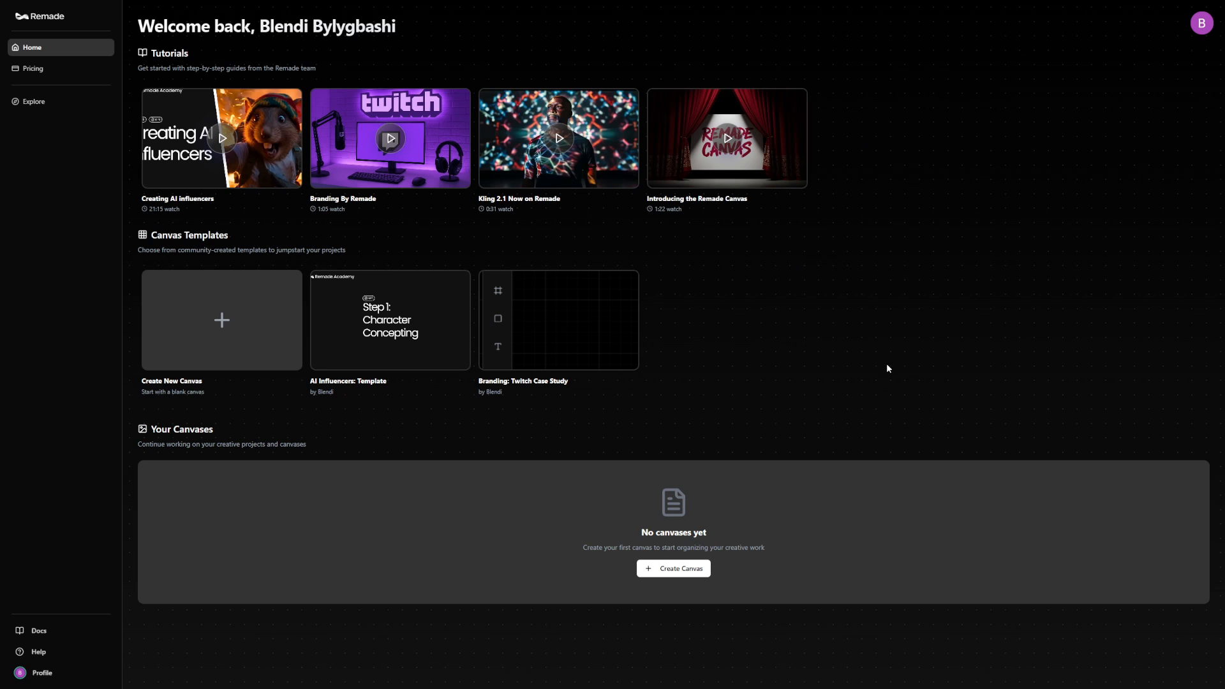
mouse_move(241, 355)
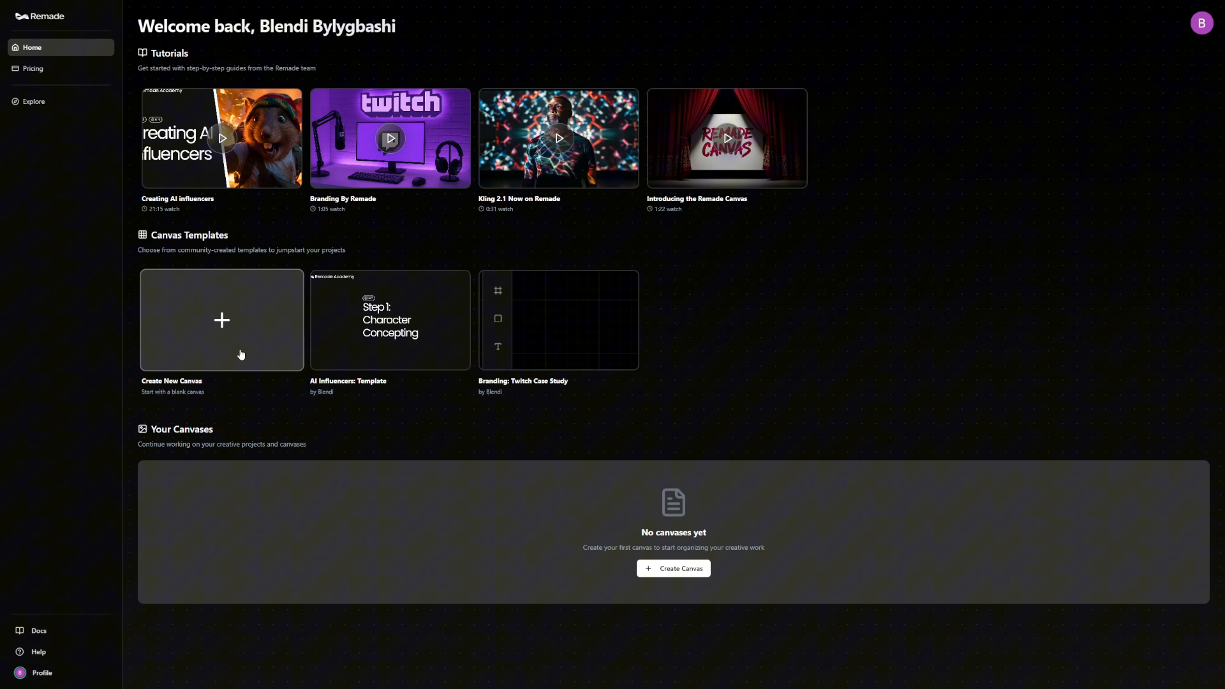
- Start a new blank canvas and name it Consistent Scenes
left_click(221, 319)
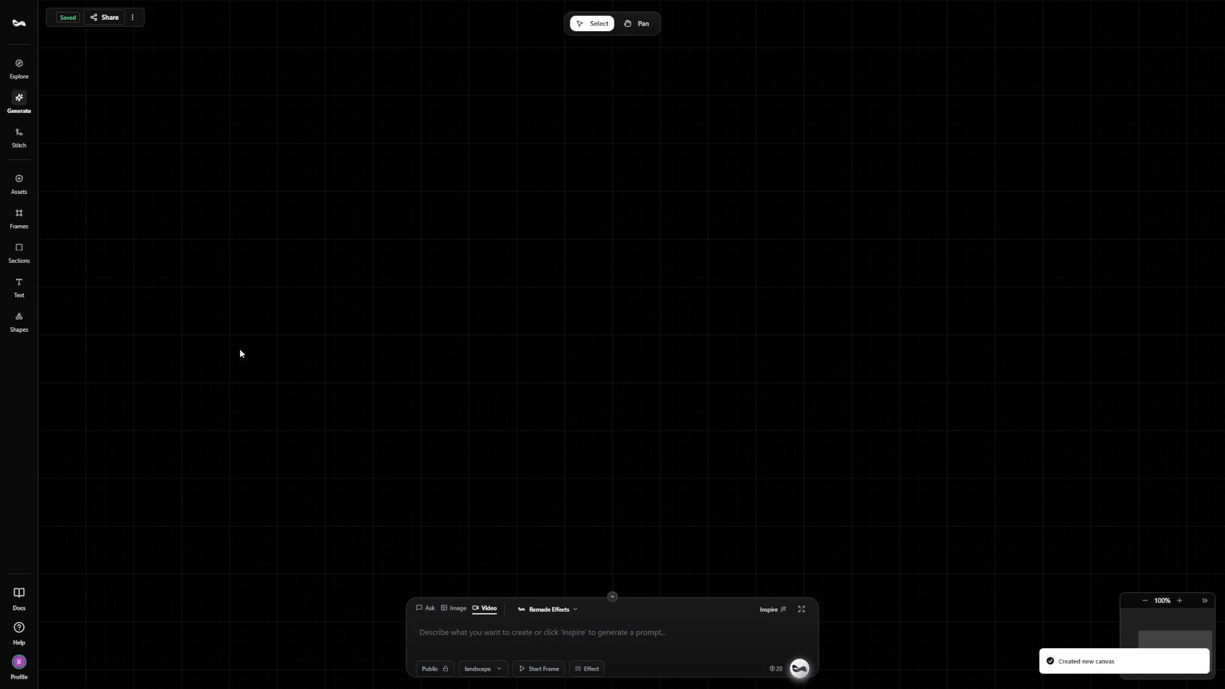
type("Consistent Scenes")
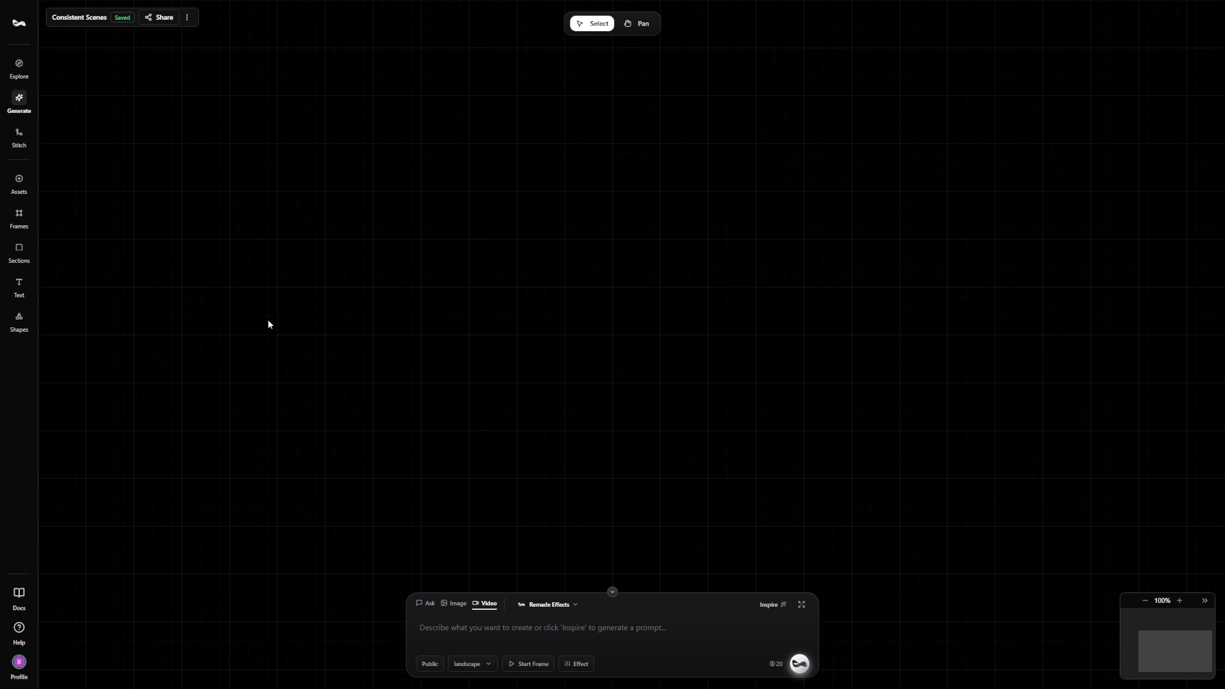
mouse_move(408, 404)
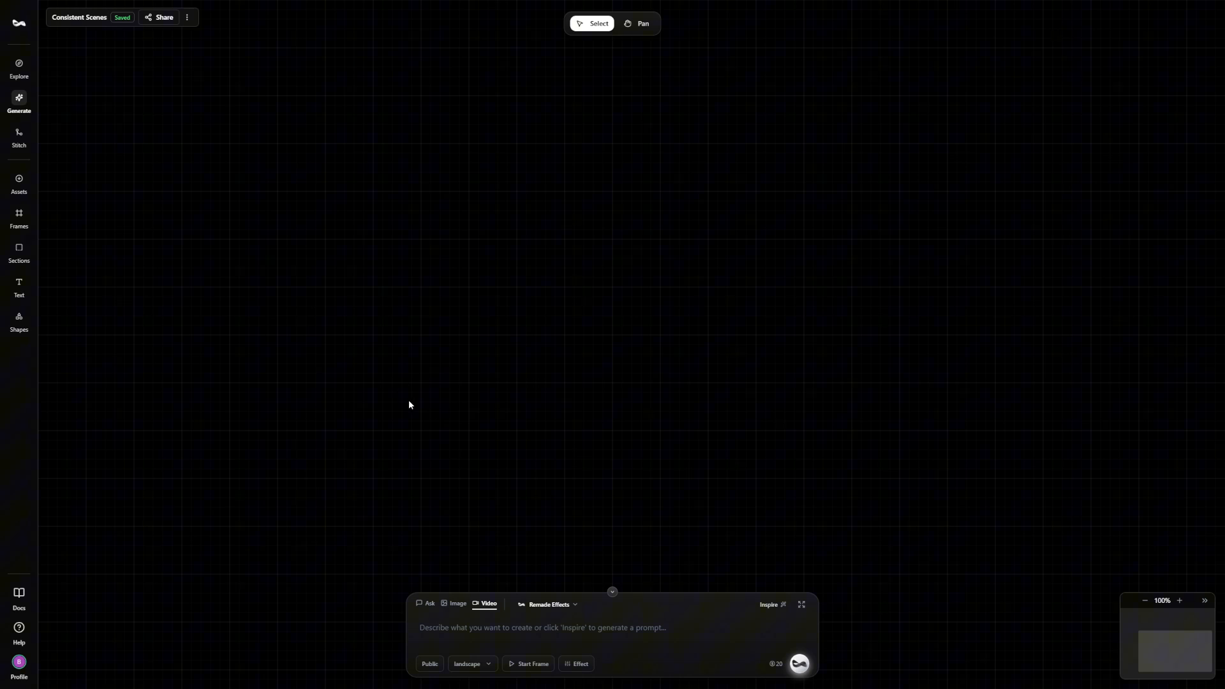
mouse_move(511, 615)
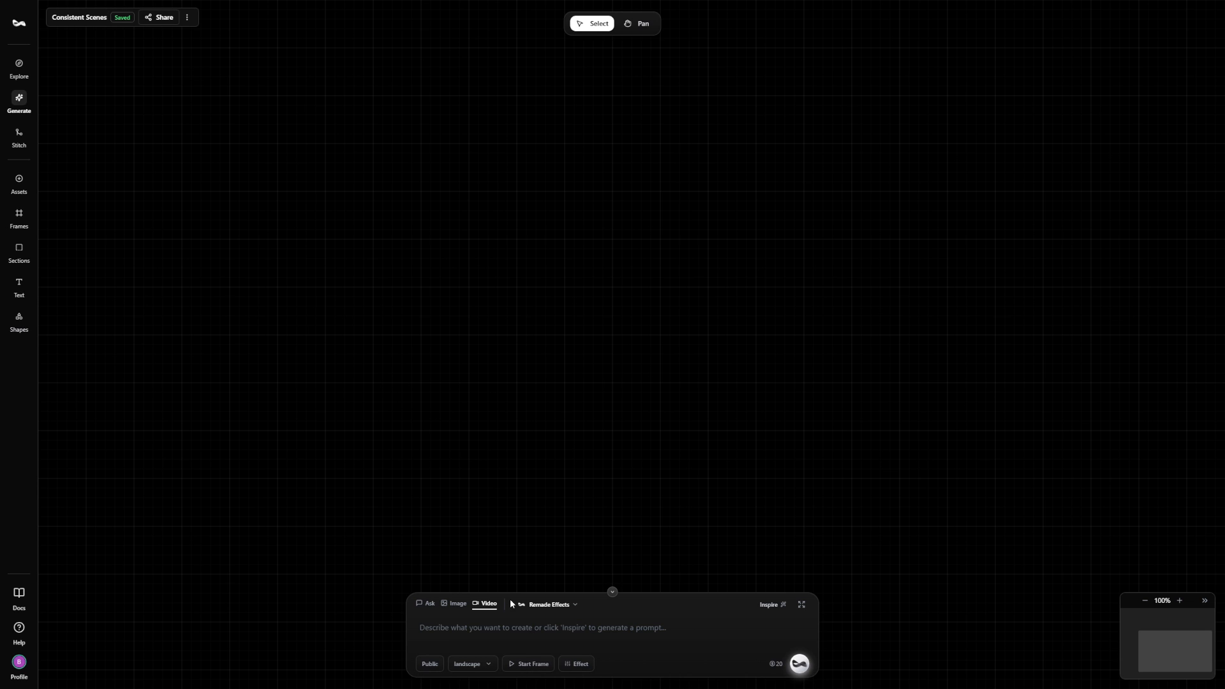
mouse_move(19, 102)
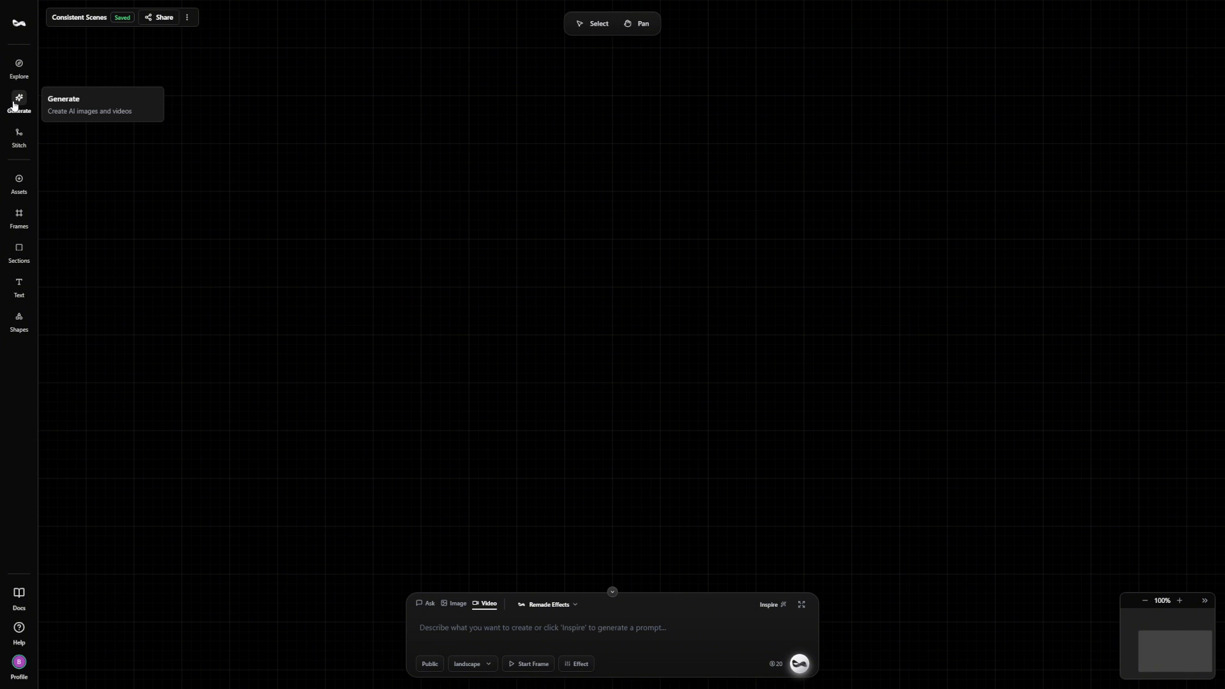
- Switch the generator to images and choose SeedDream V3 as the engine
left_click(457, 603)
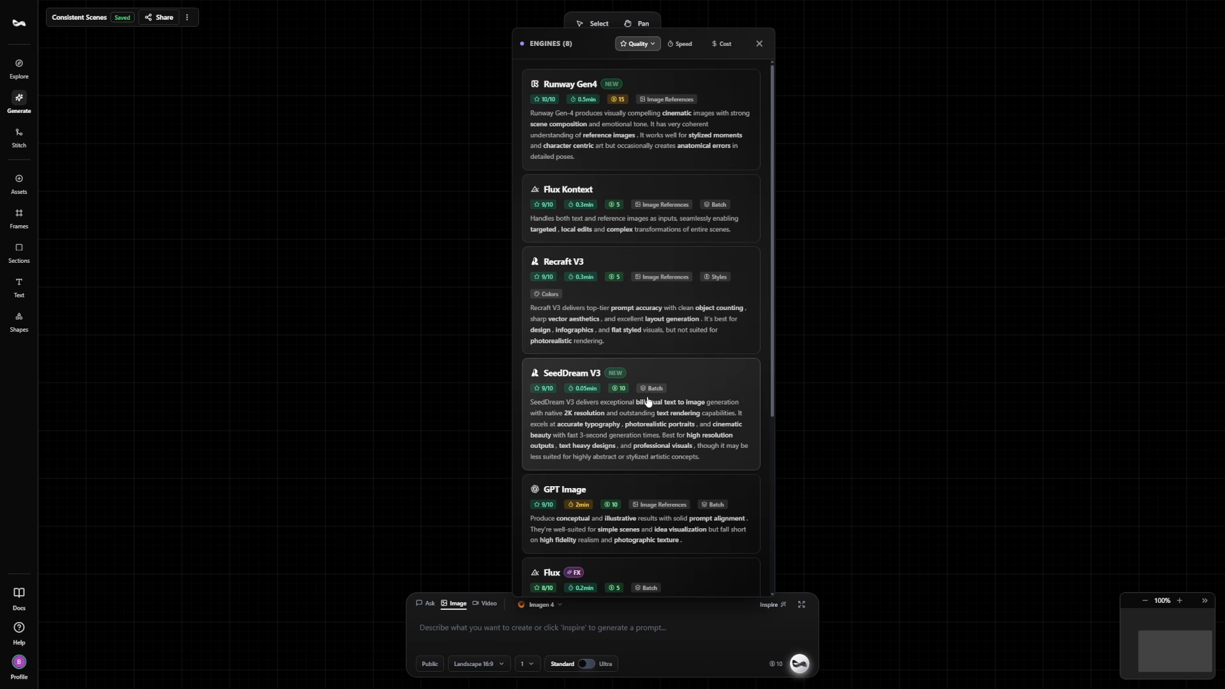
mouse_move(656, 419)
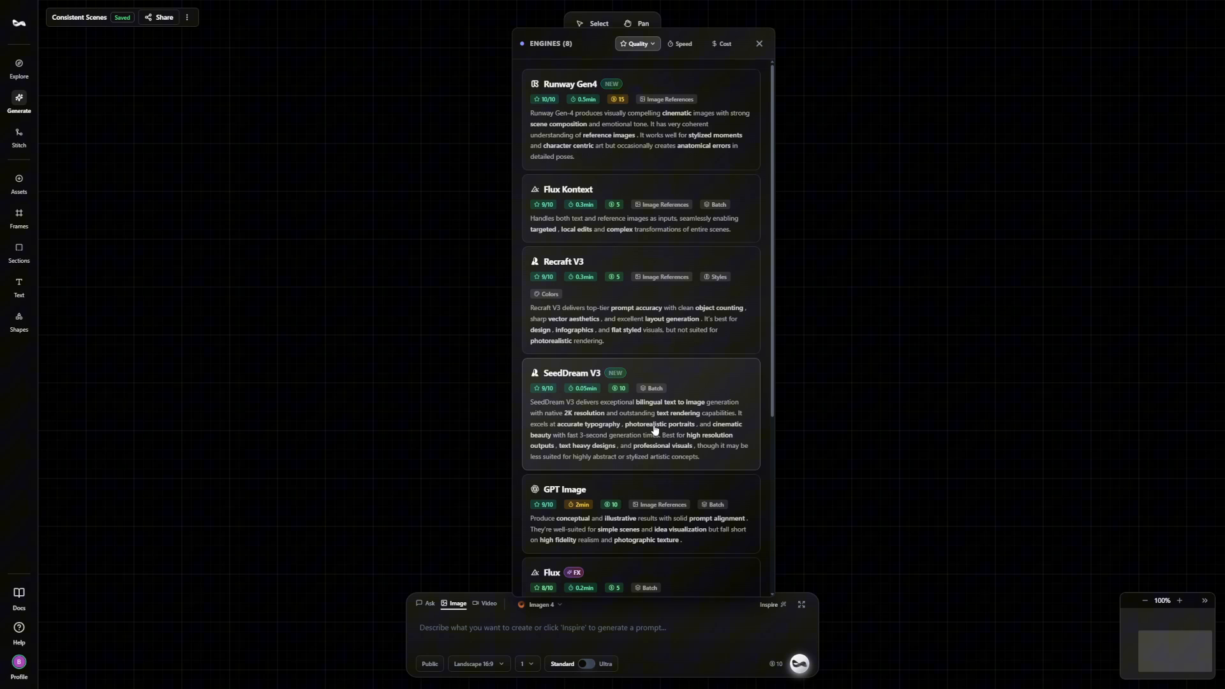
left_click(571, 372)
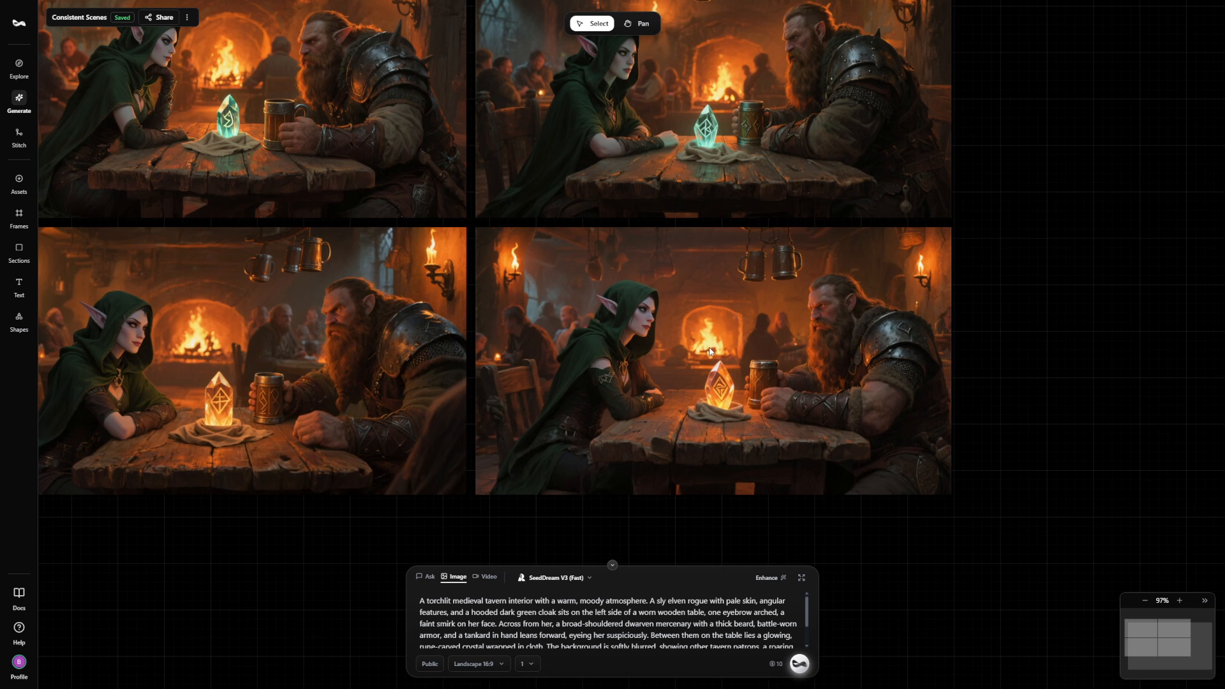
- Generate four SeedDream V3 images of the elven rogue and dwarven mercenary across a tavern table
left_click(711, 352)
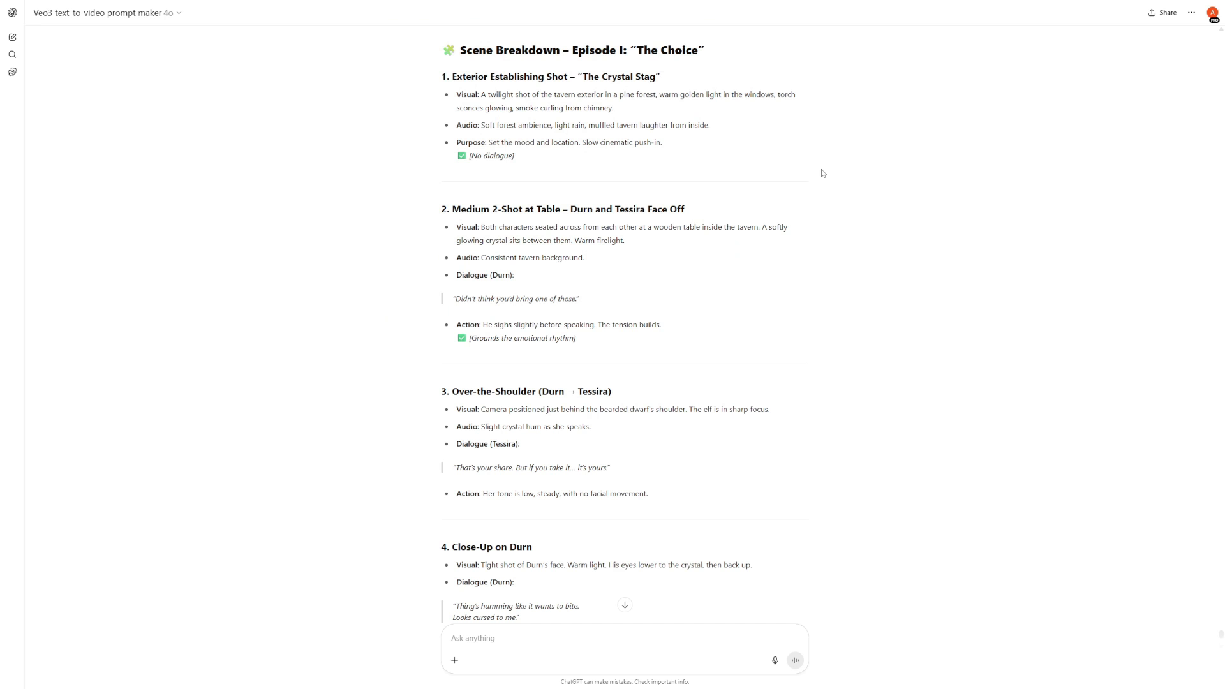
mouse_move(816, 180)
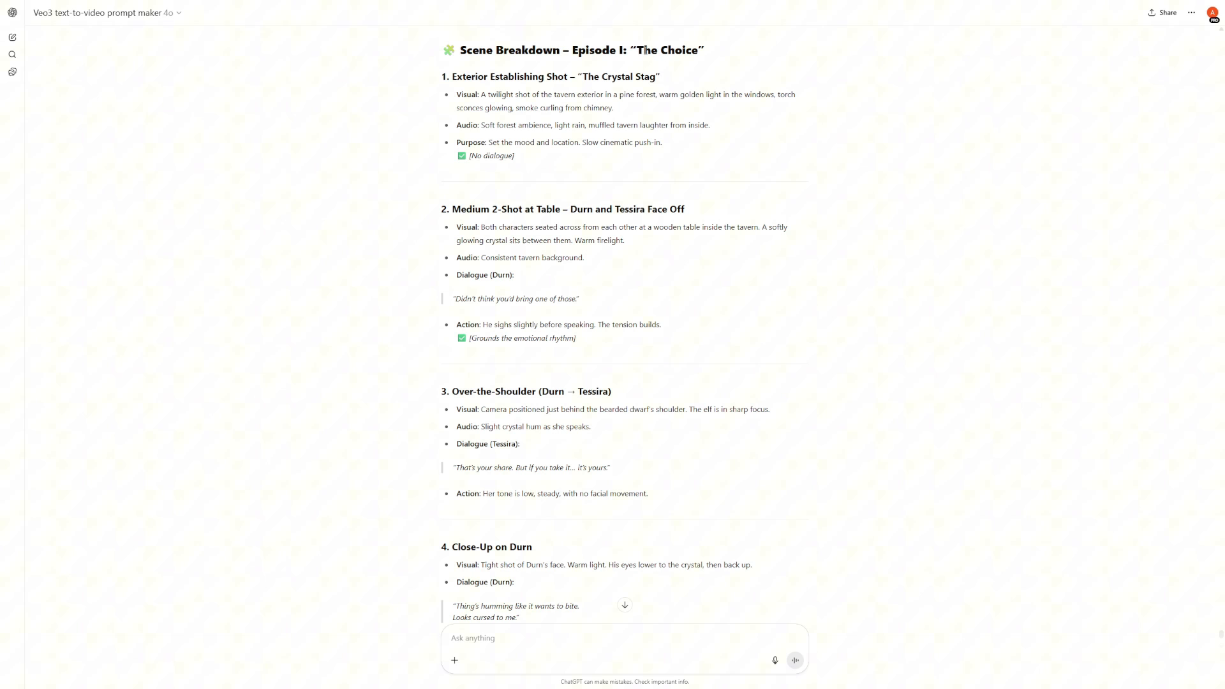
- Scroll through the Scene Breakdown for Episode I, The Choice, reviewing each shot's visuals and dialogue
scroll("down", 3)
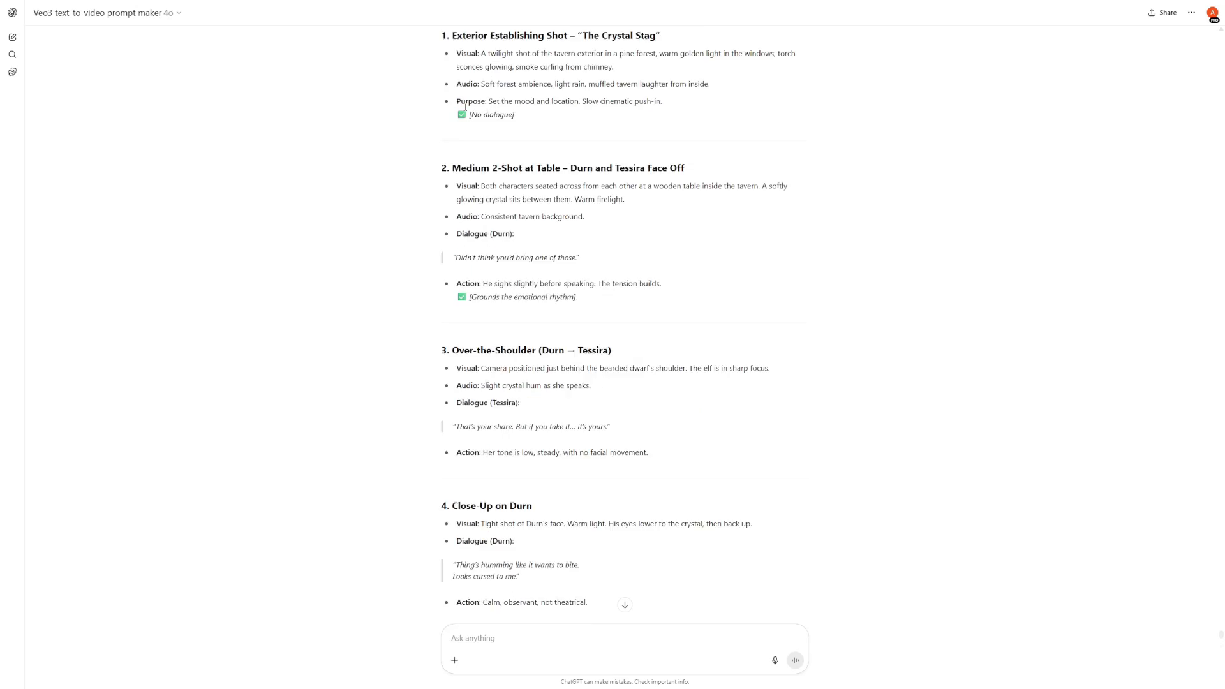
scroll("down", 3)
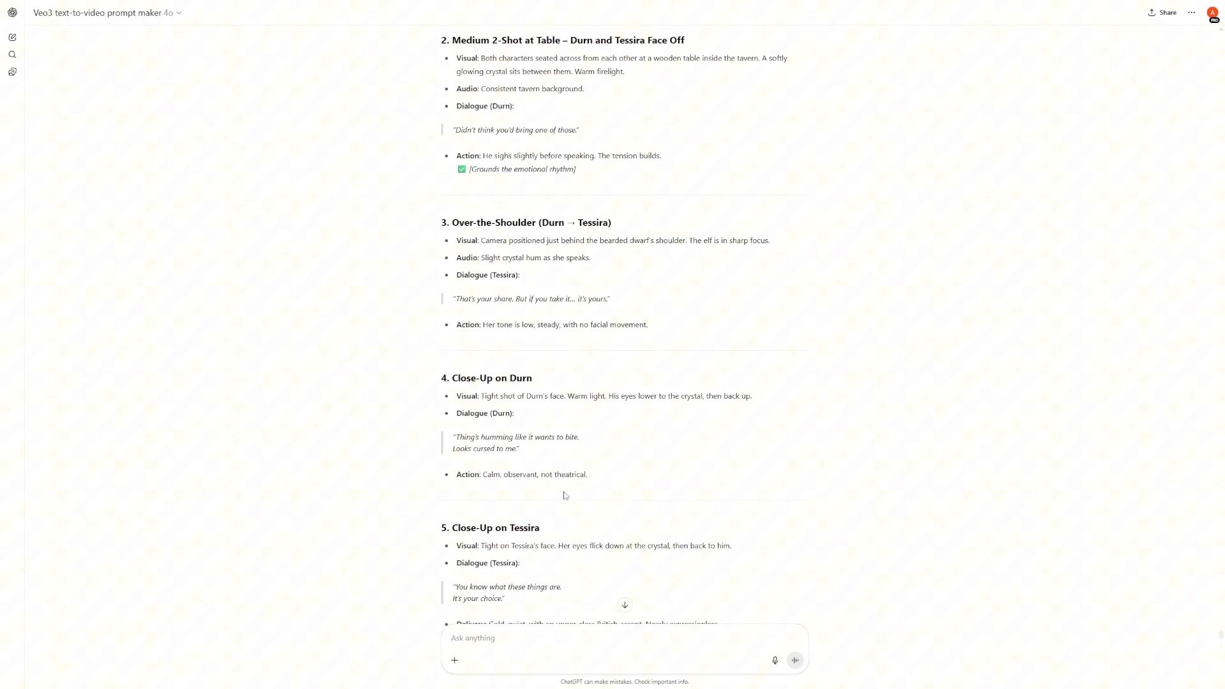
scroll("up", 3)
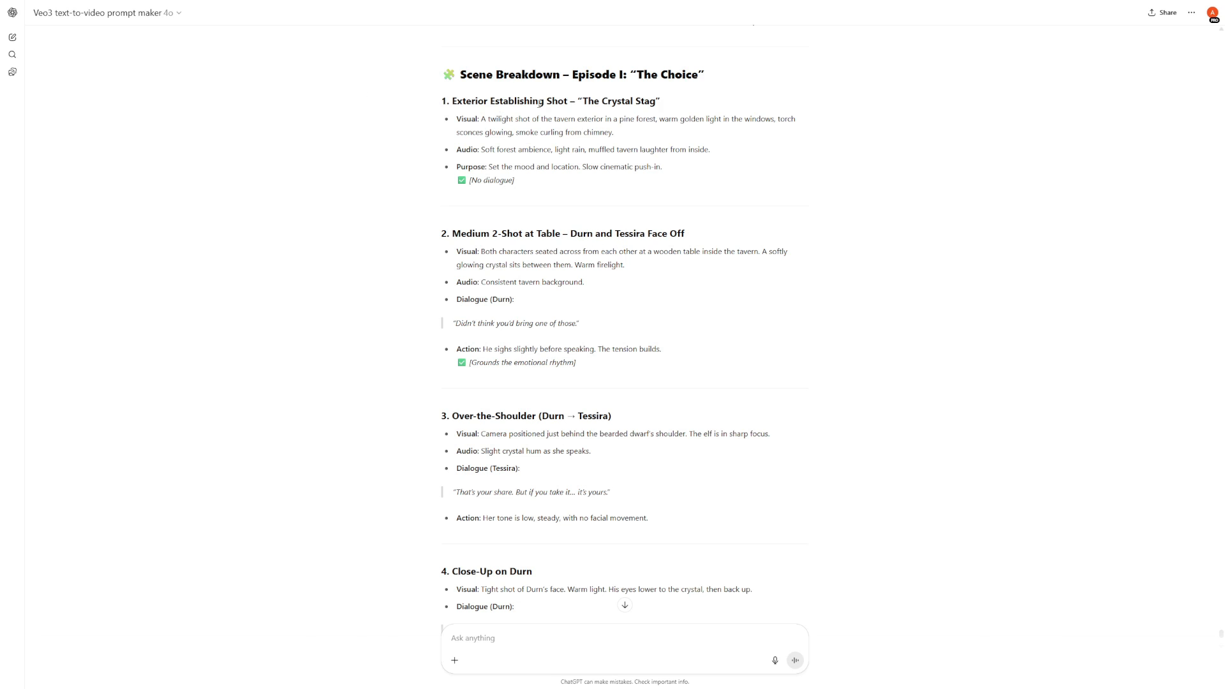
mouse_move(611, 114)
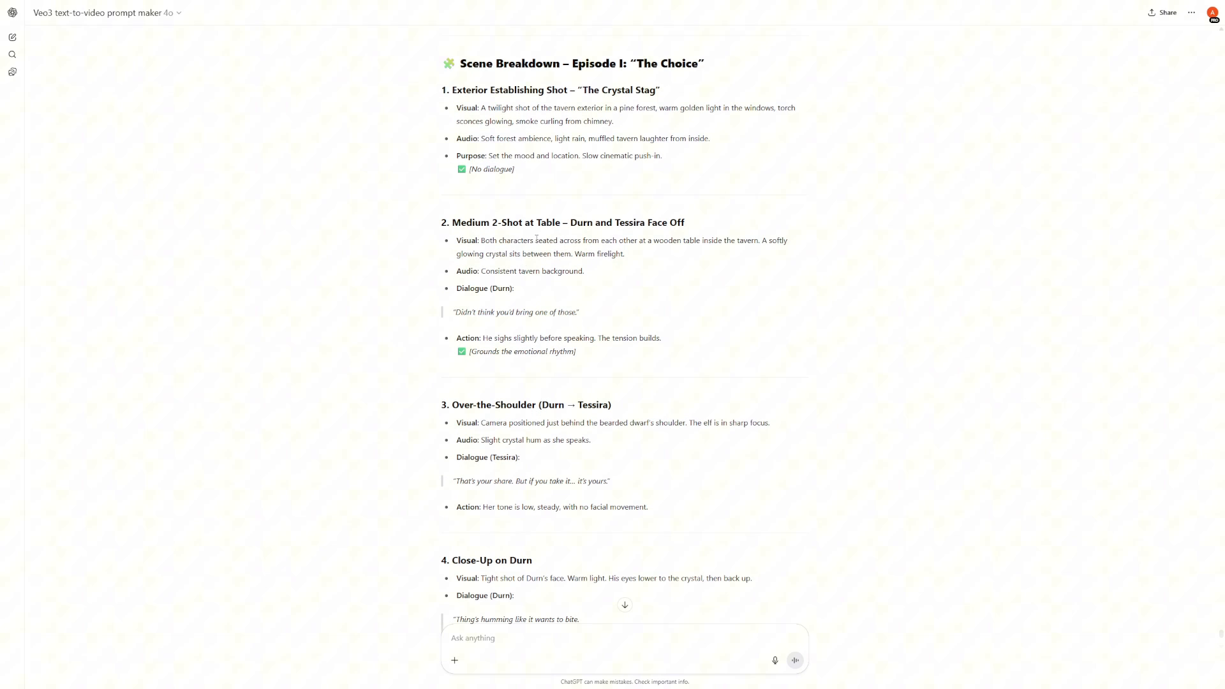
mouse_move(474, 361)
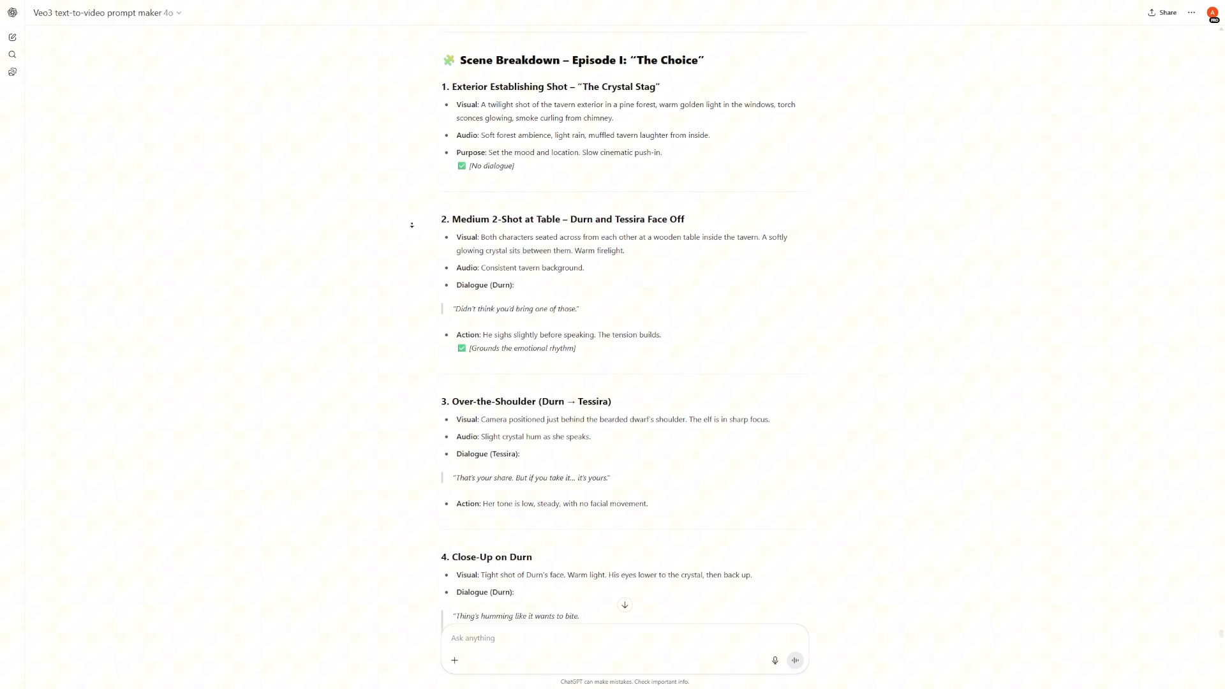
scroll("down", 3)
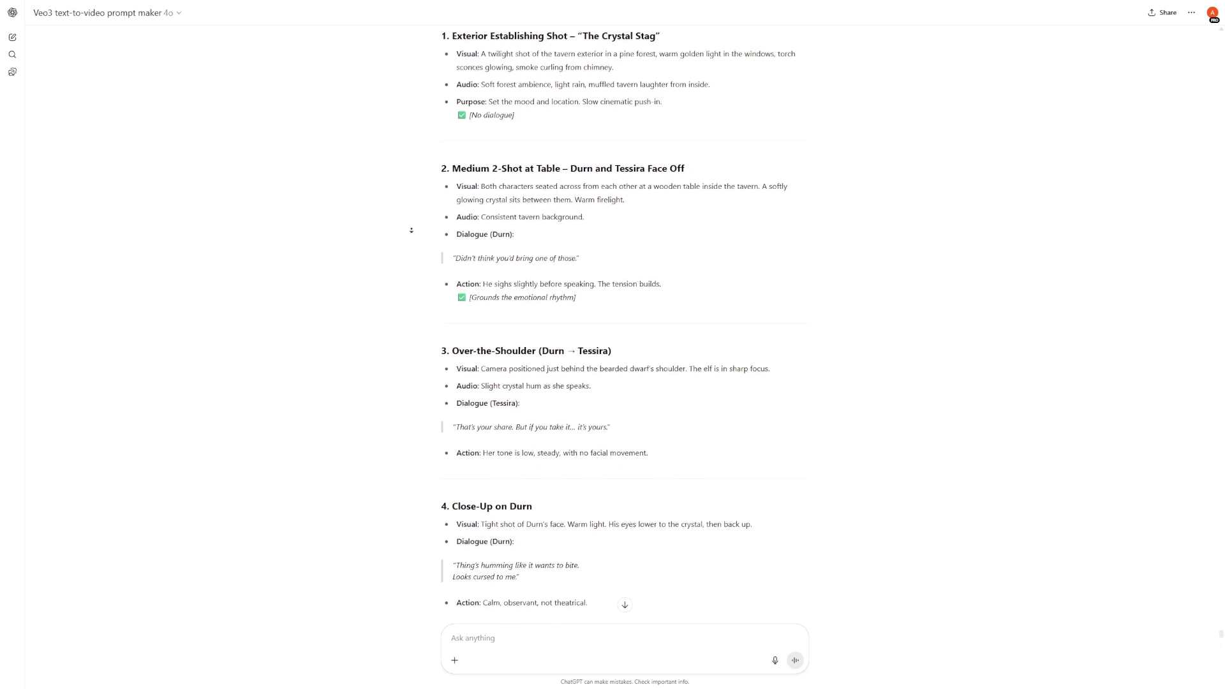
scroll("down", 3)
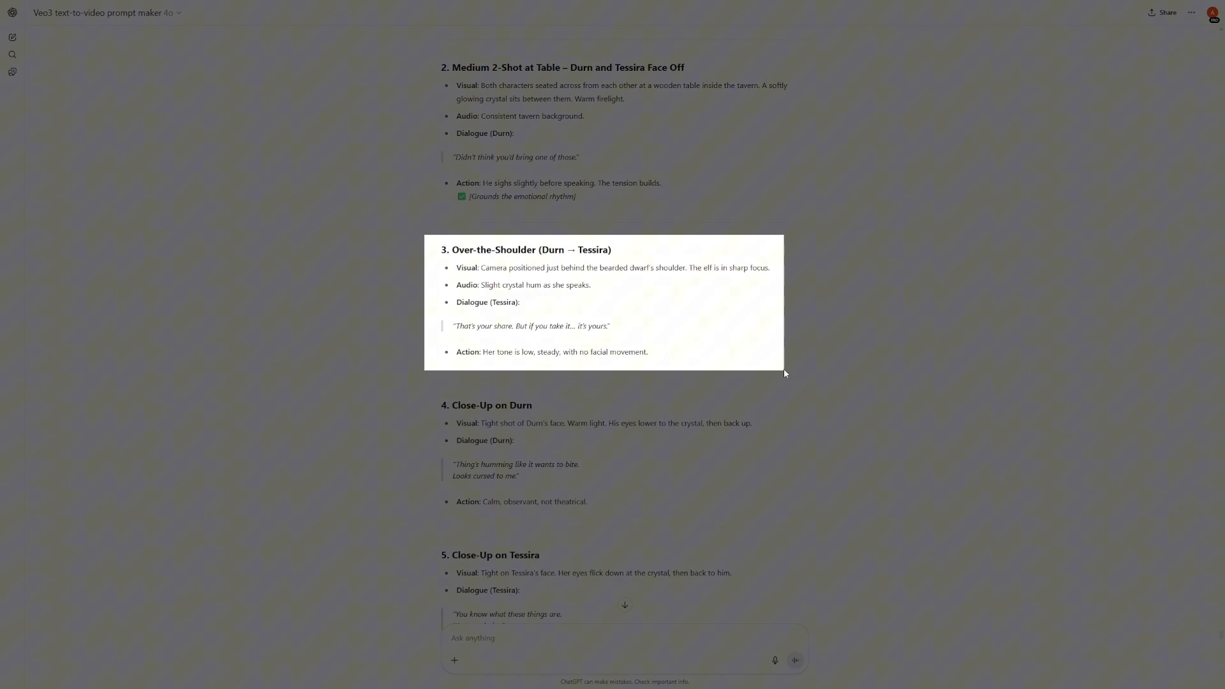
scroll("down", 3)
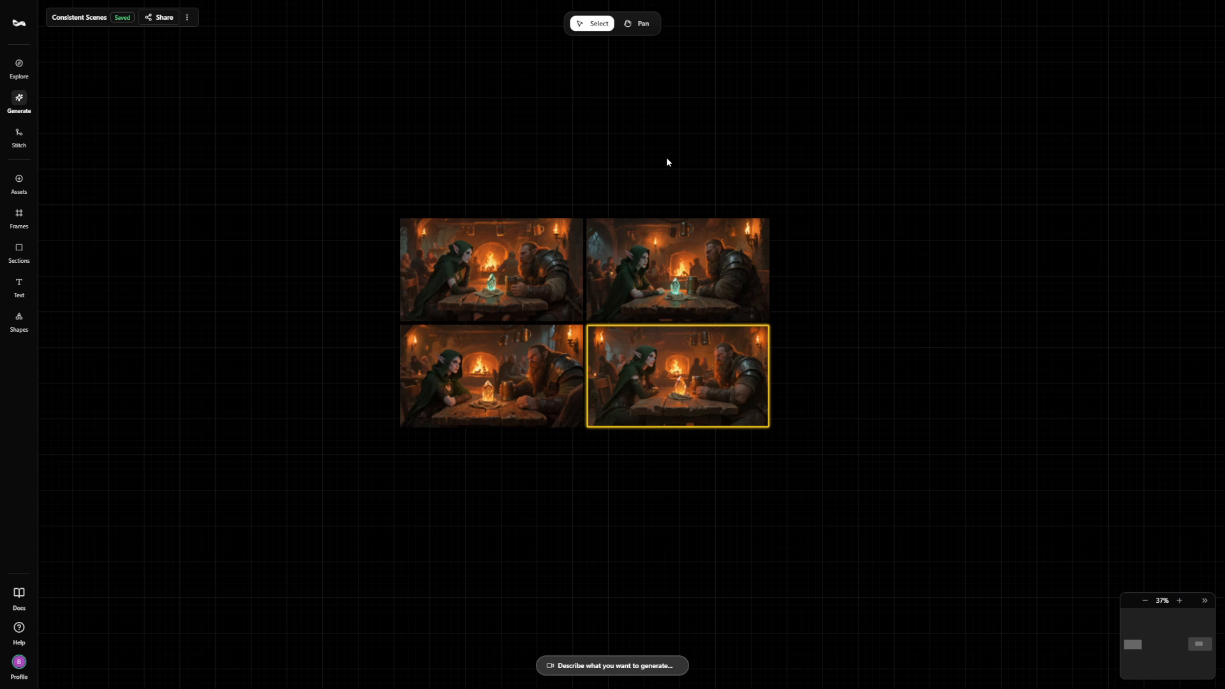
mouse_move(360, 195)
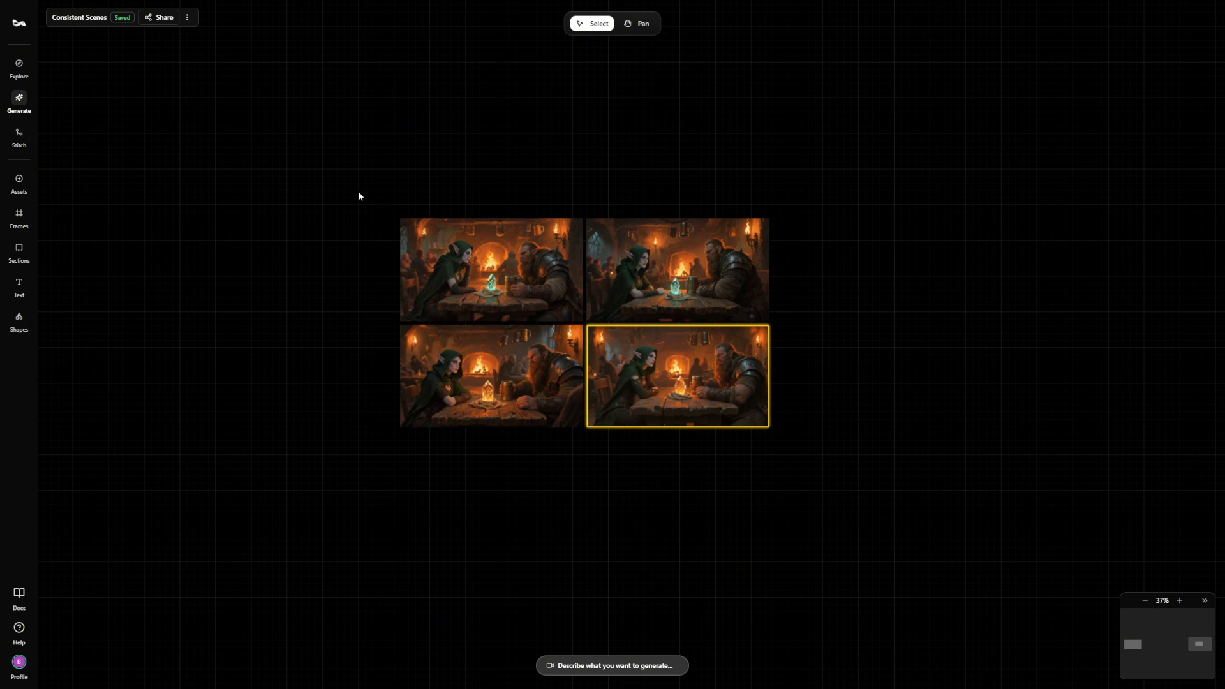
- Upload the six storyboard screenshots and the placeholder image from the Downloads Storyboard folder
left_click(19, 184)
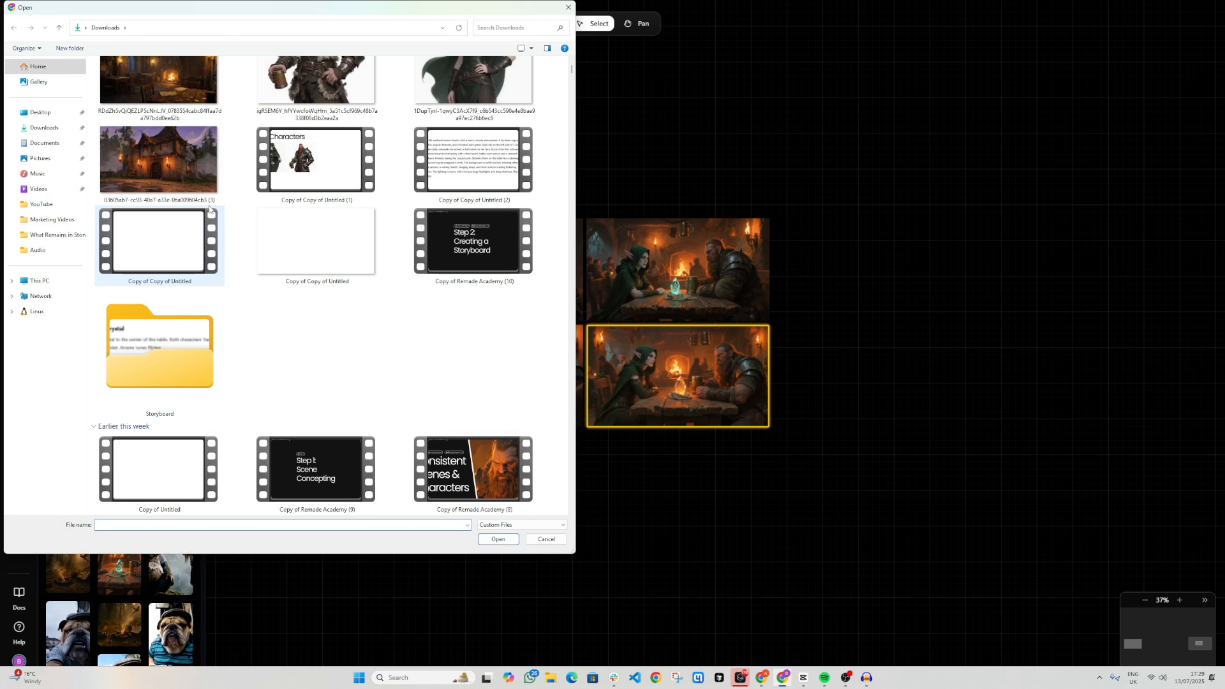
double_click(158, 346)
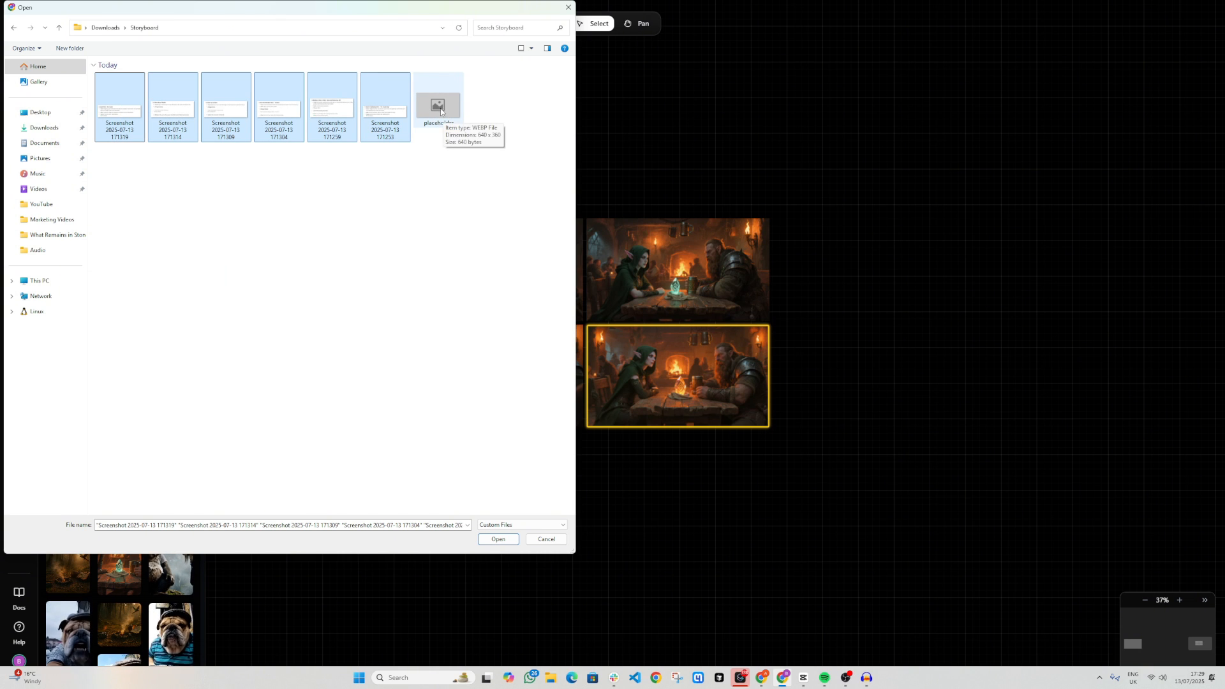
left_click(438, 106)
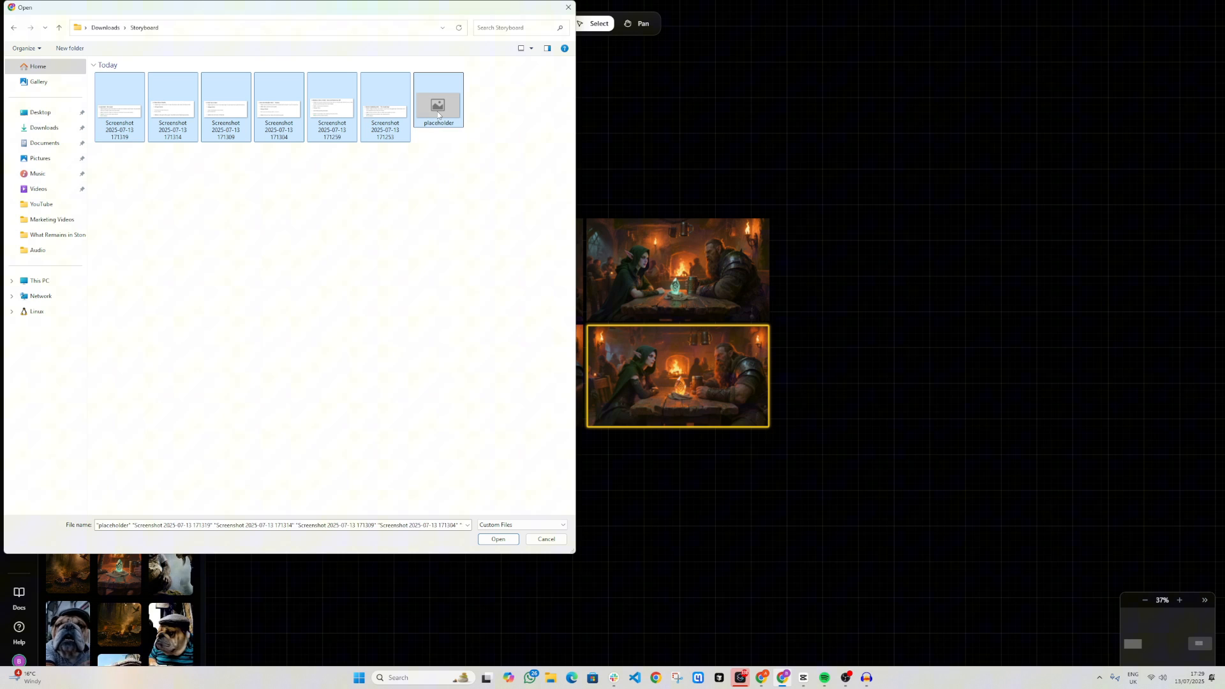
left_click(497, 539)
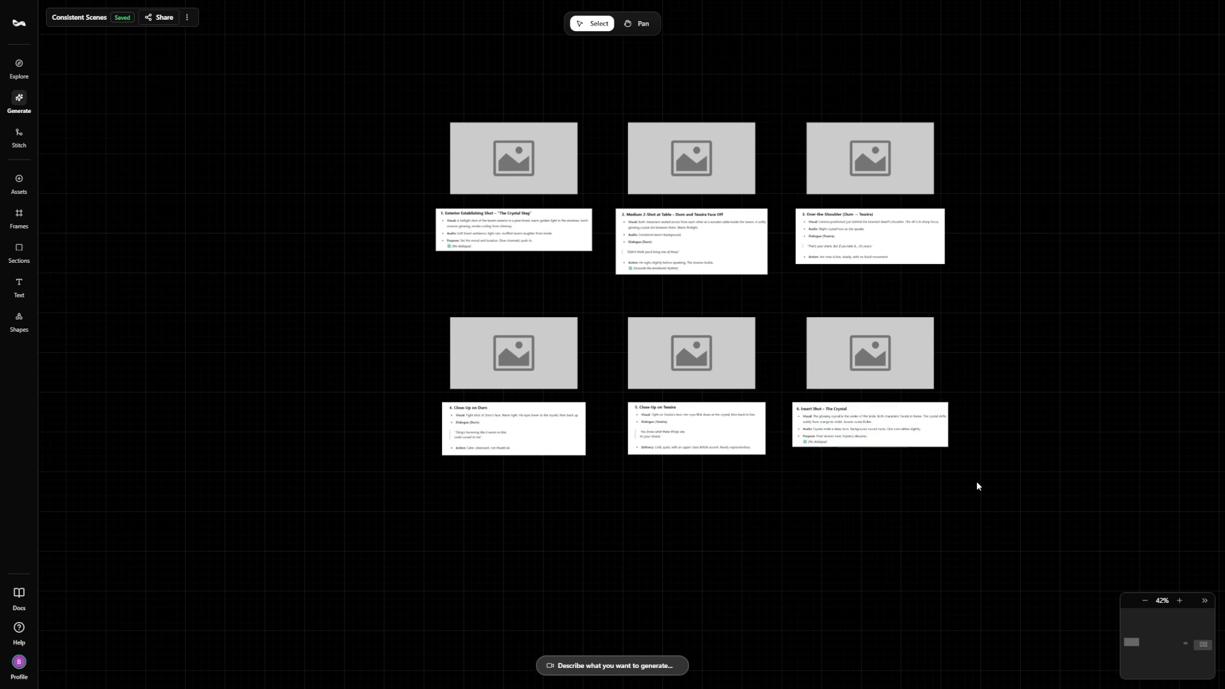
- Arrange the shot cards and placeholders into a Storyboard section, with the tavern image as shot 2
left_click(18, 251)
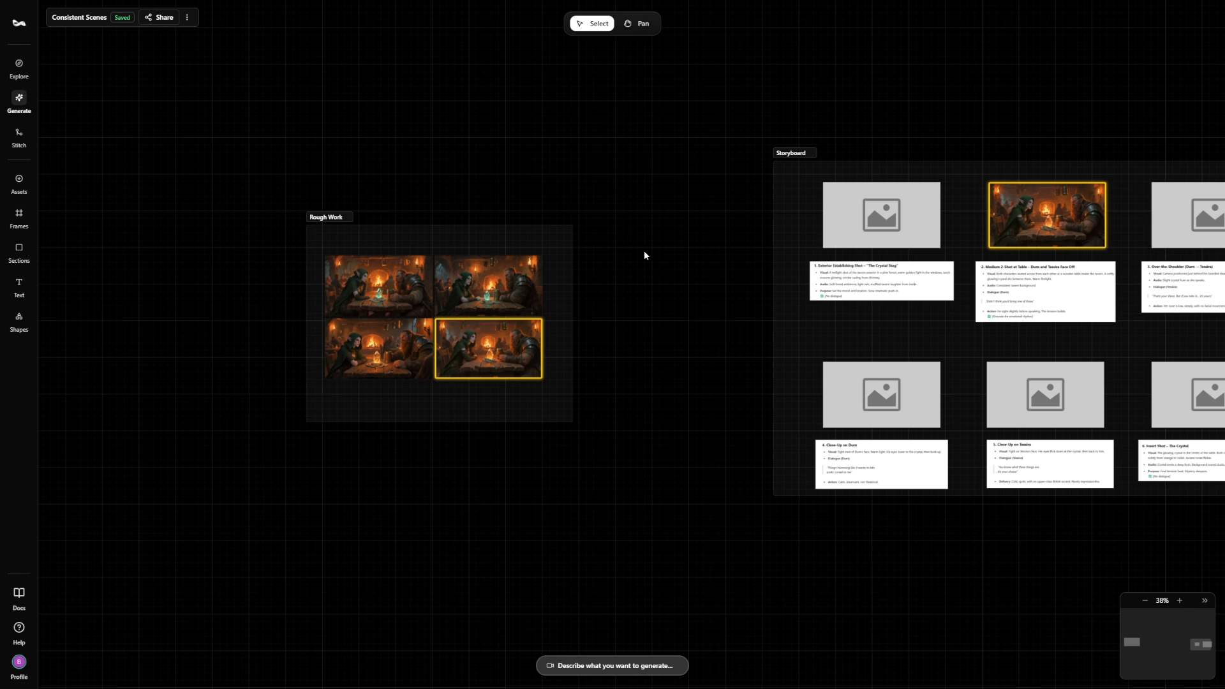
scroll("down", 3)
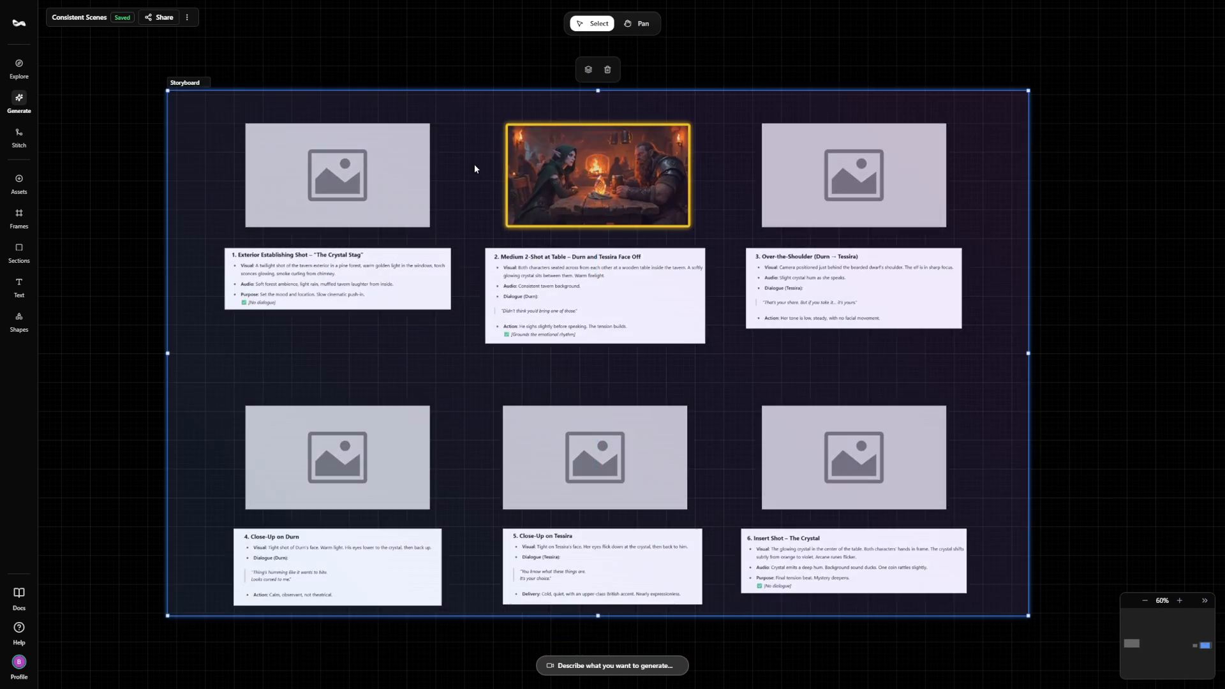
scroll("down", 3)
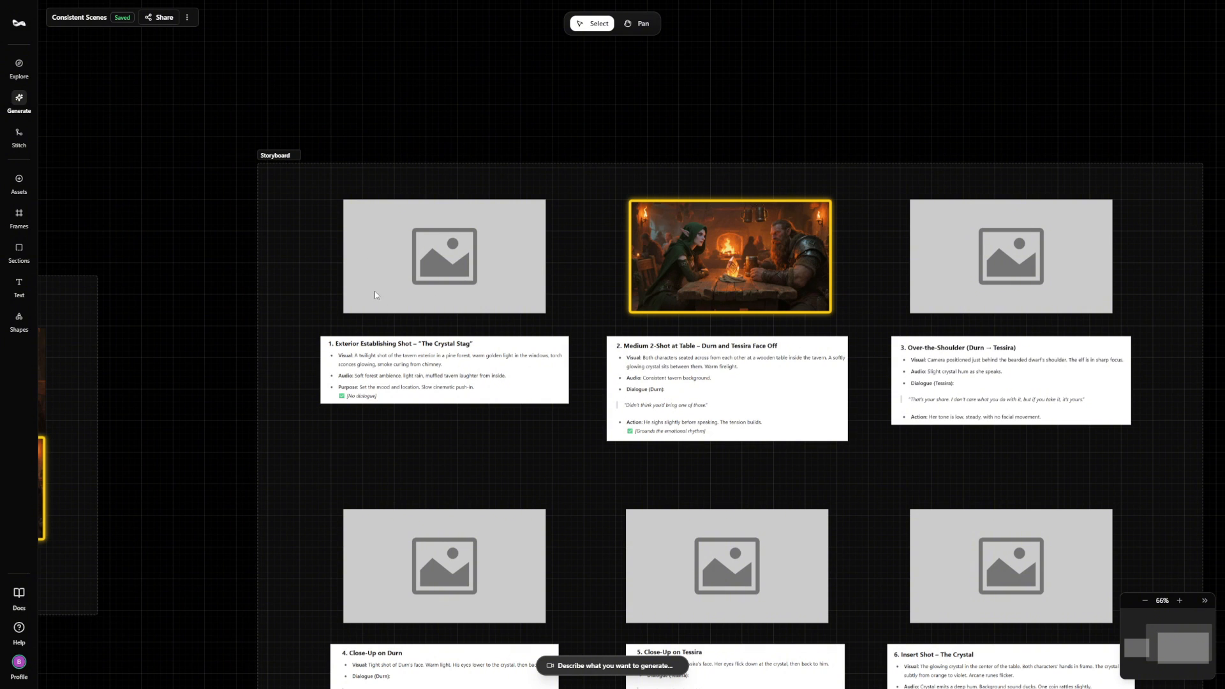
mouse_move(471, 306)
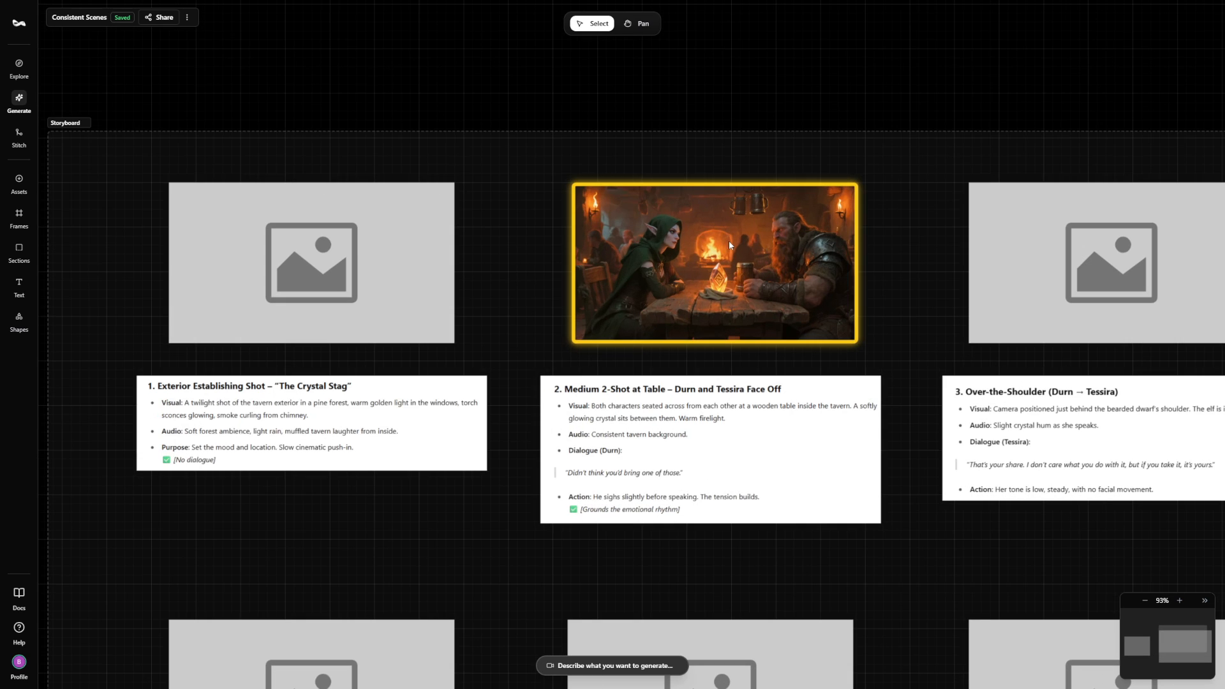
mouse_move(750, 255)
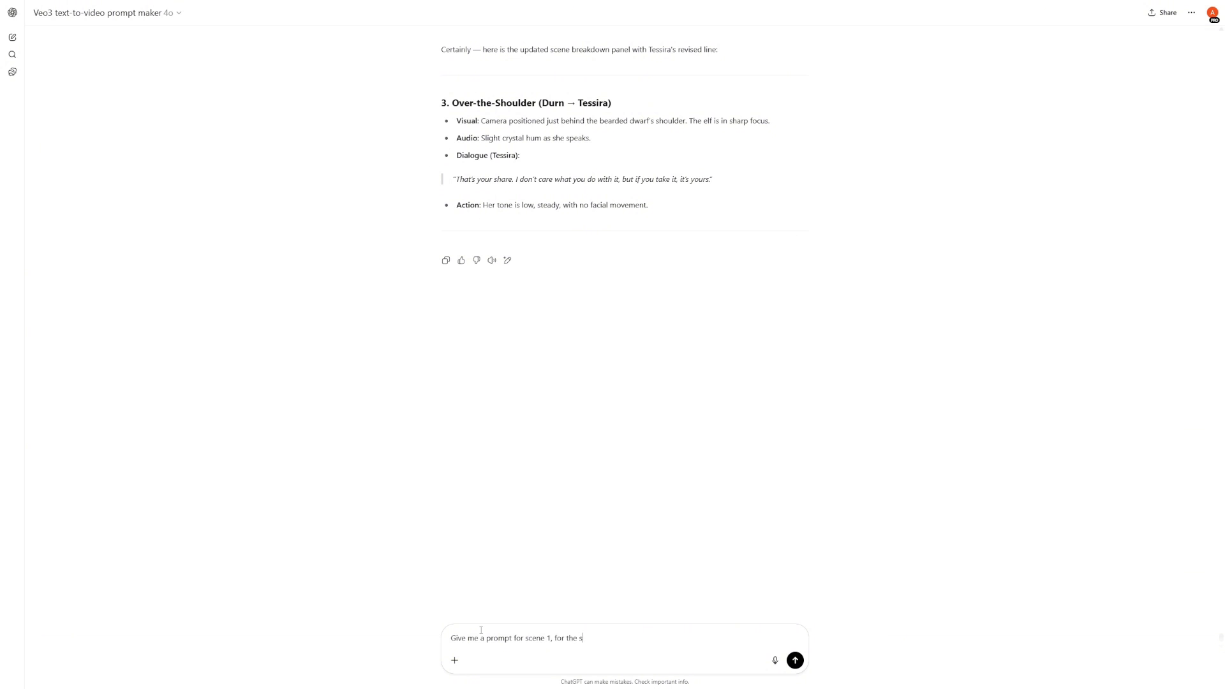
- Request a scene 1 image prompt written for the Seedream v3 model
type("eedream")
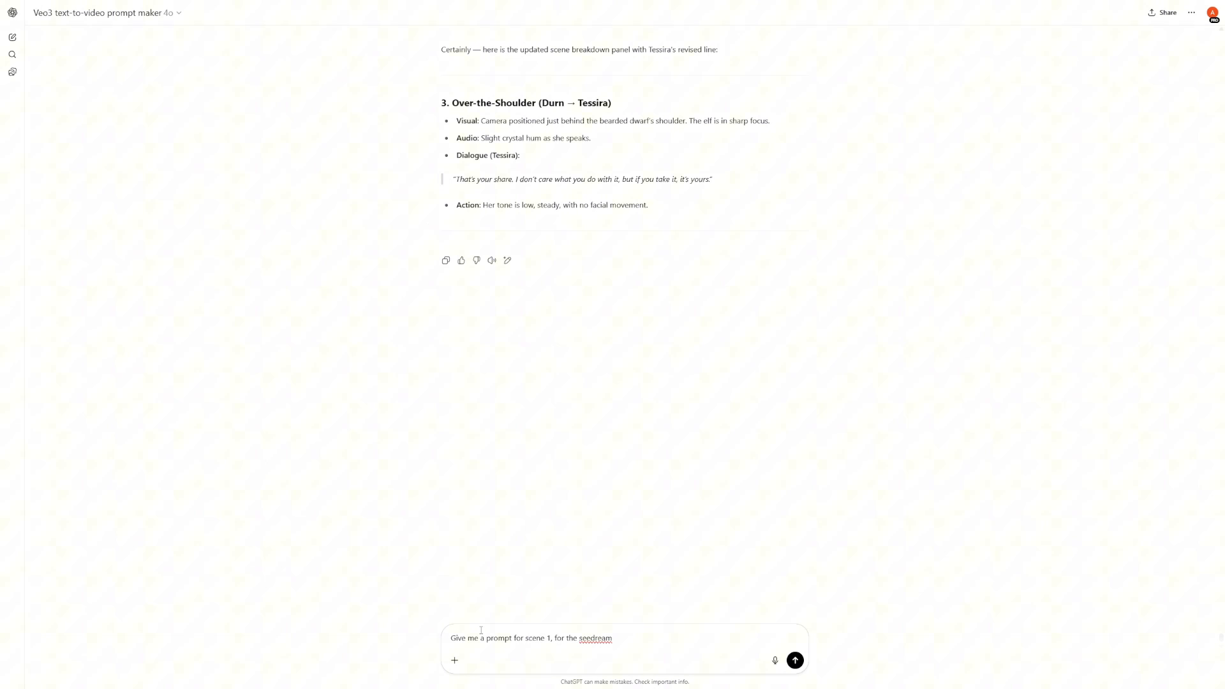
type("v3 model")
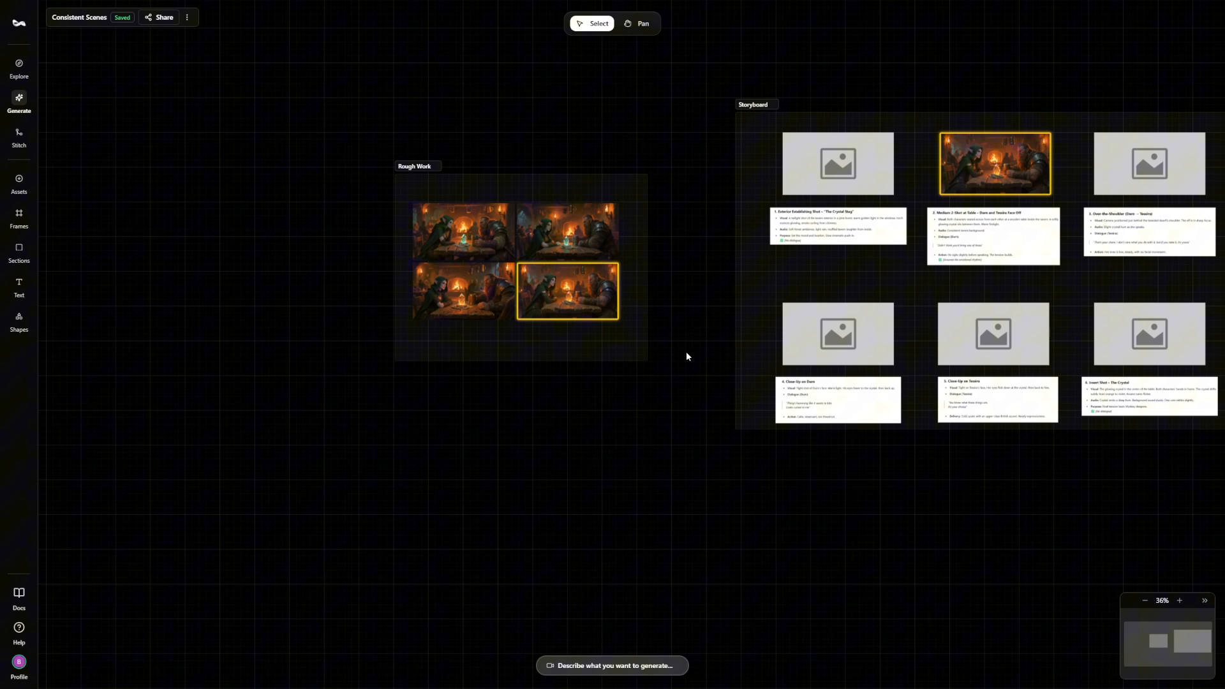
- Paste the twilight forest tavern exterior prompt into the image generator and confirm it for SeedDream V3
left_click(611, 665)
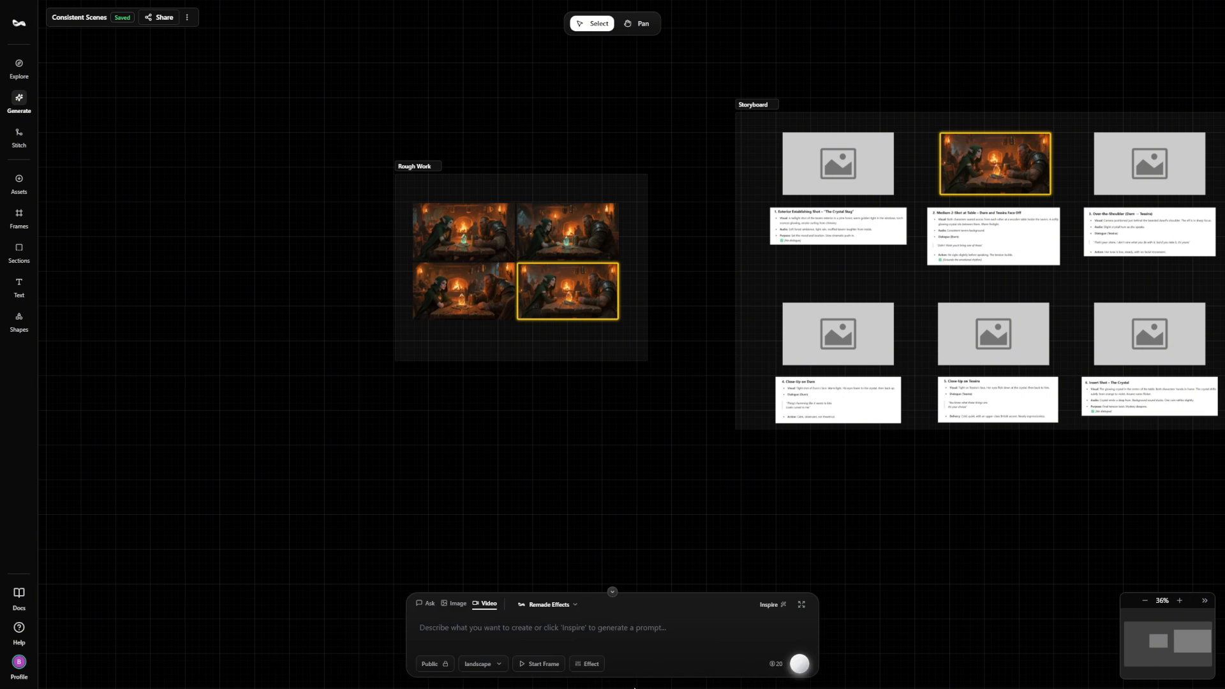
left_click(458, 604)
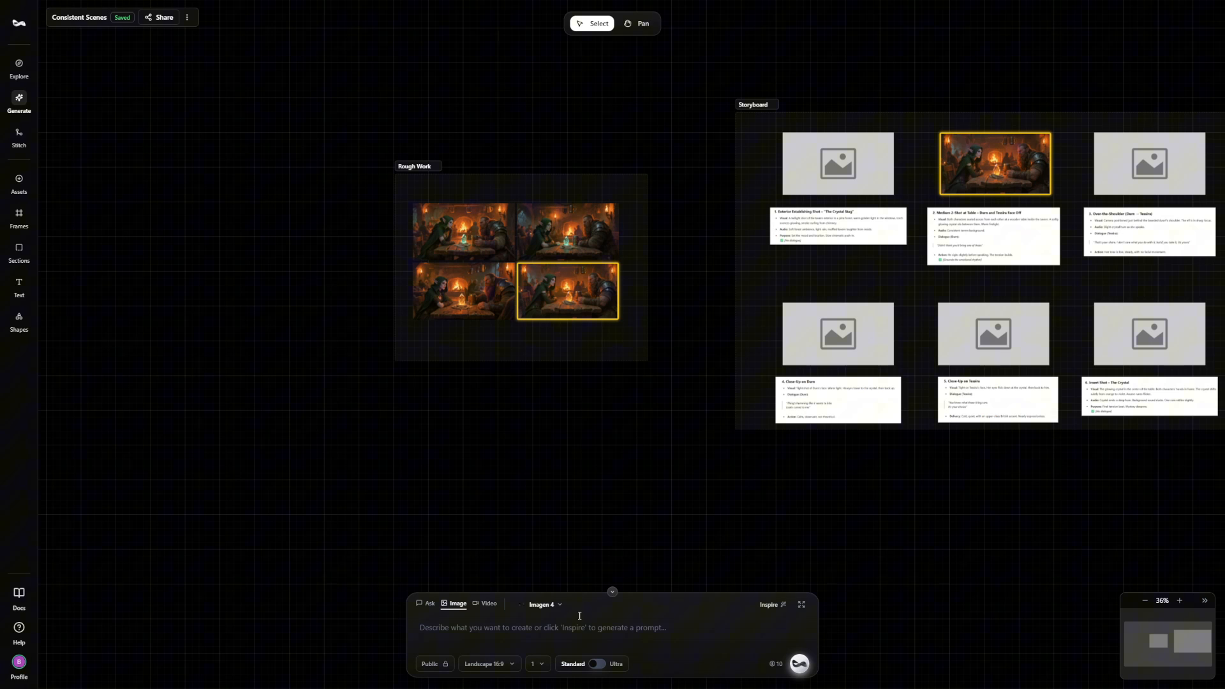
left_click(544, 604)
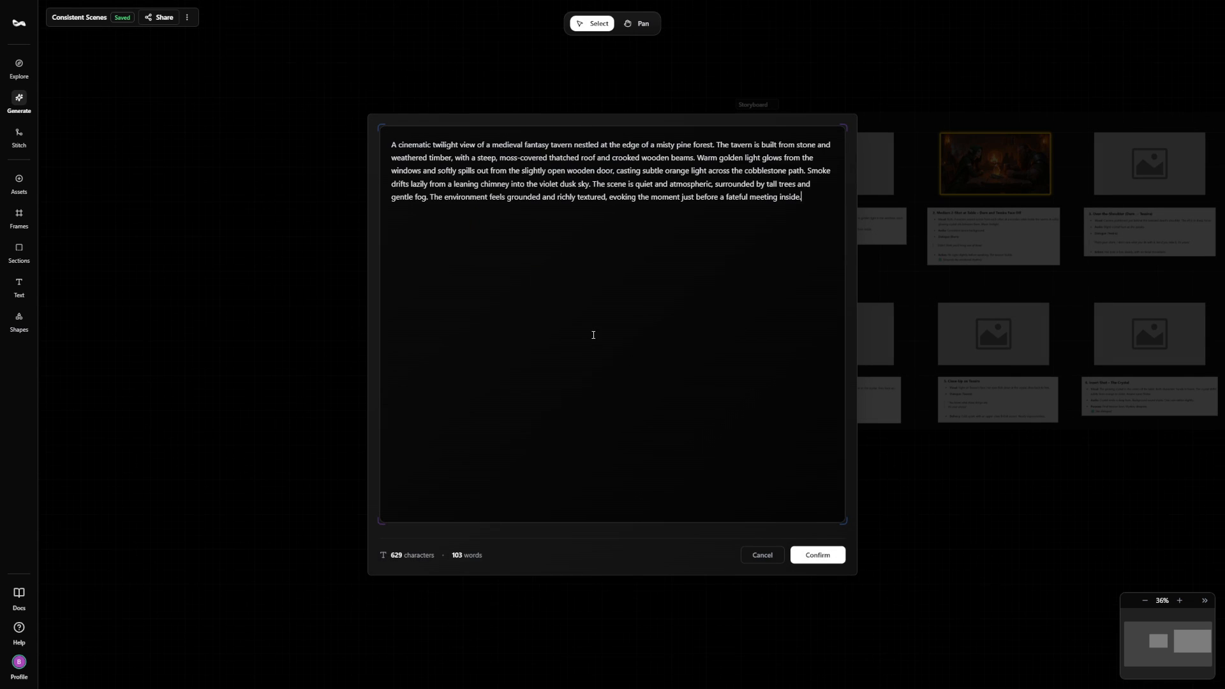
left_click(816, 555)
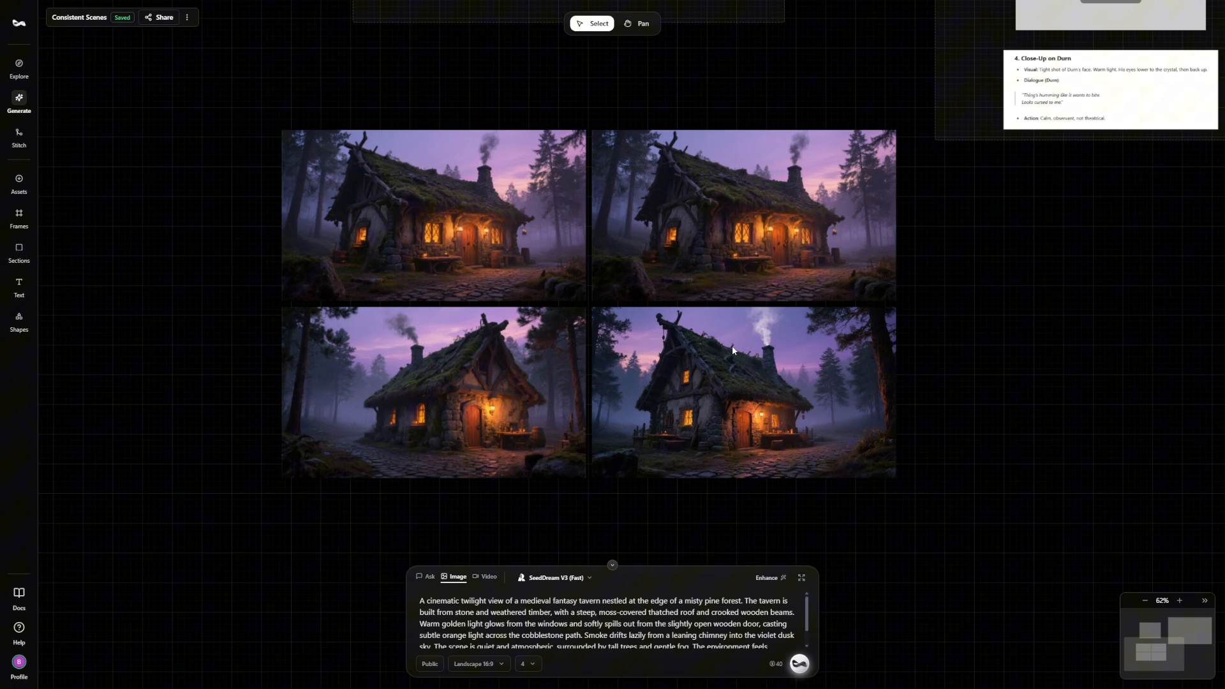
- Choose the preferred twilight tavern exterior and place it in storyboard shot 1
left_click(742, 390)
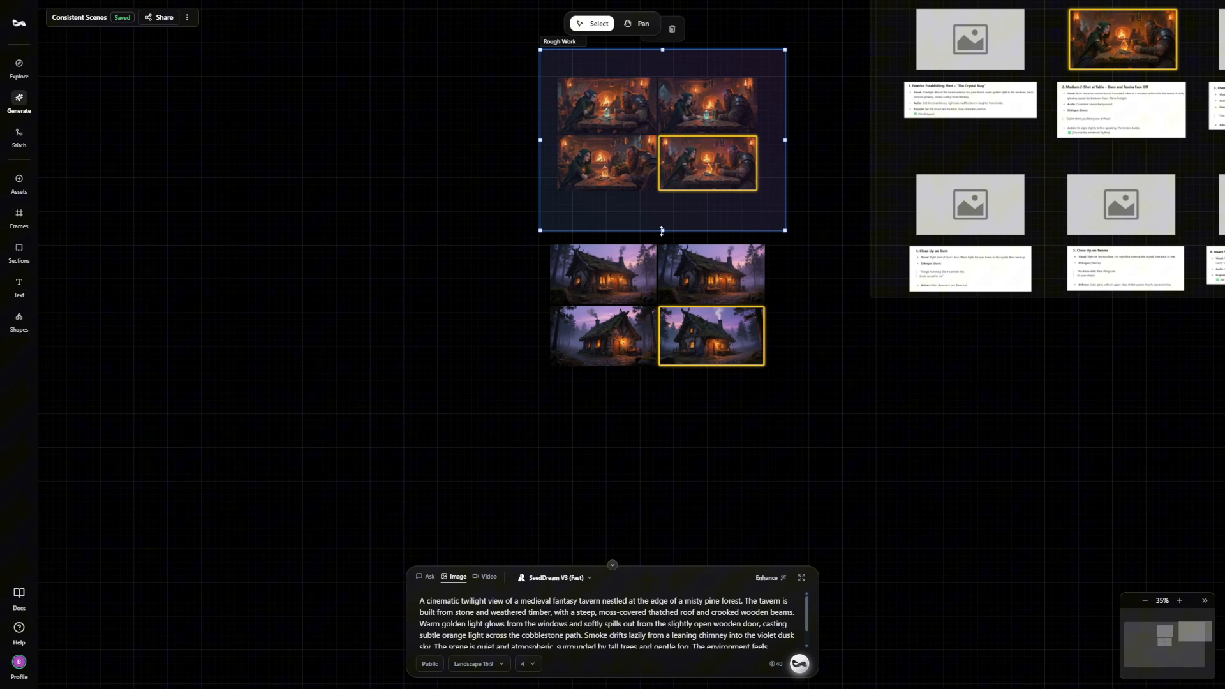
left_click(795, 317)
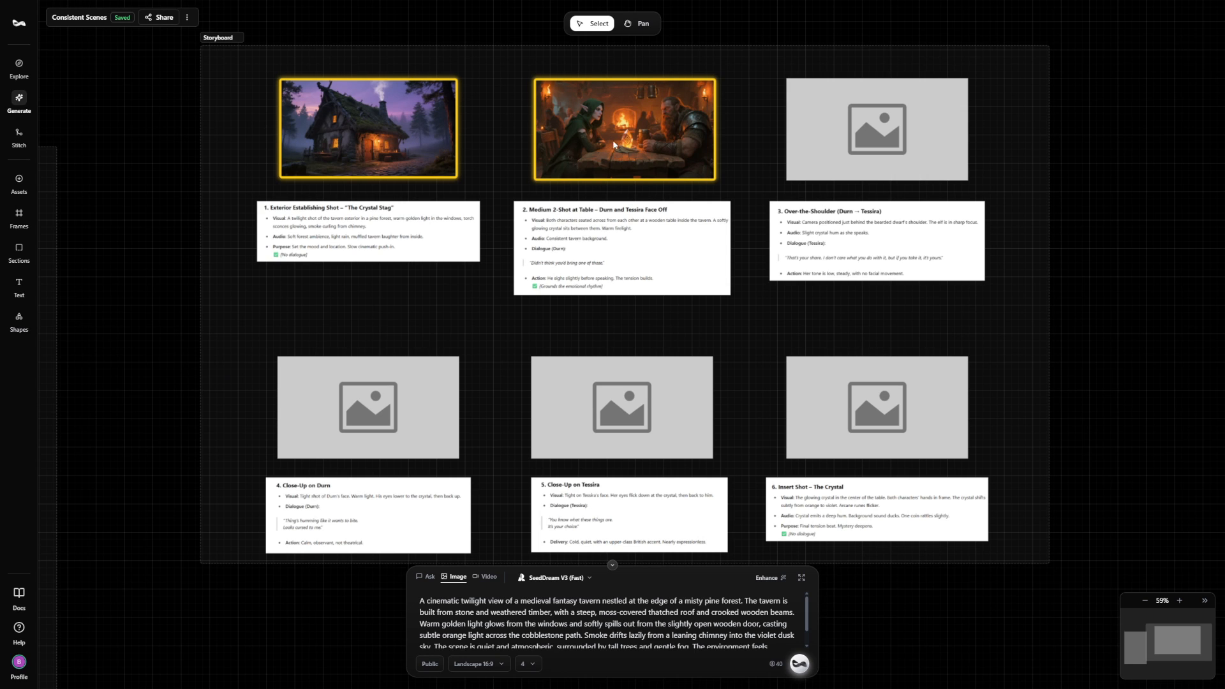
mouse_move(879, 187)
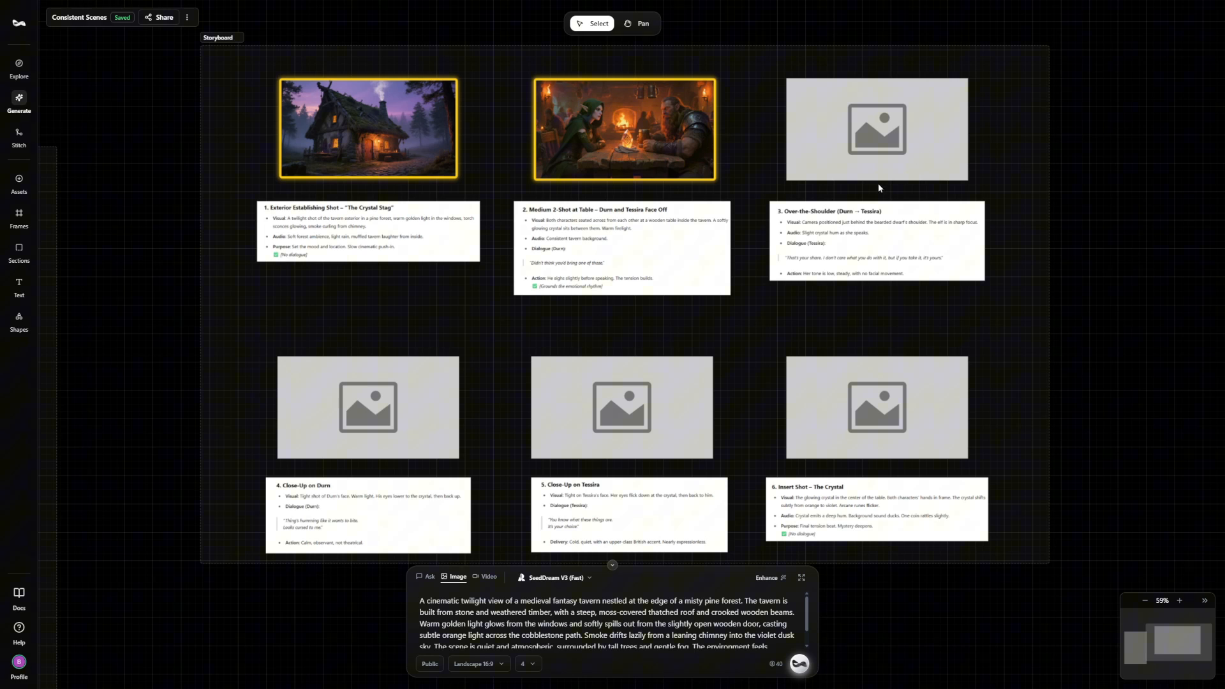
mouse_move(872, 196)
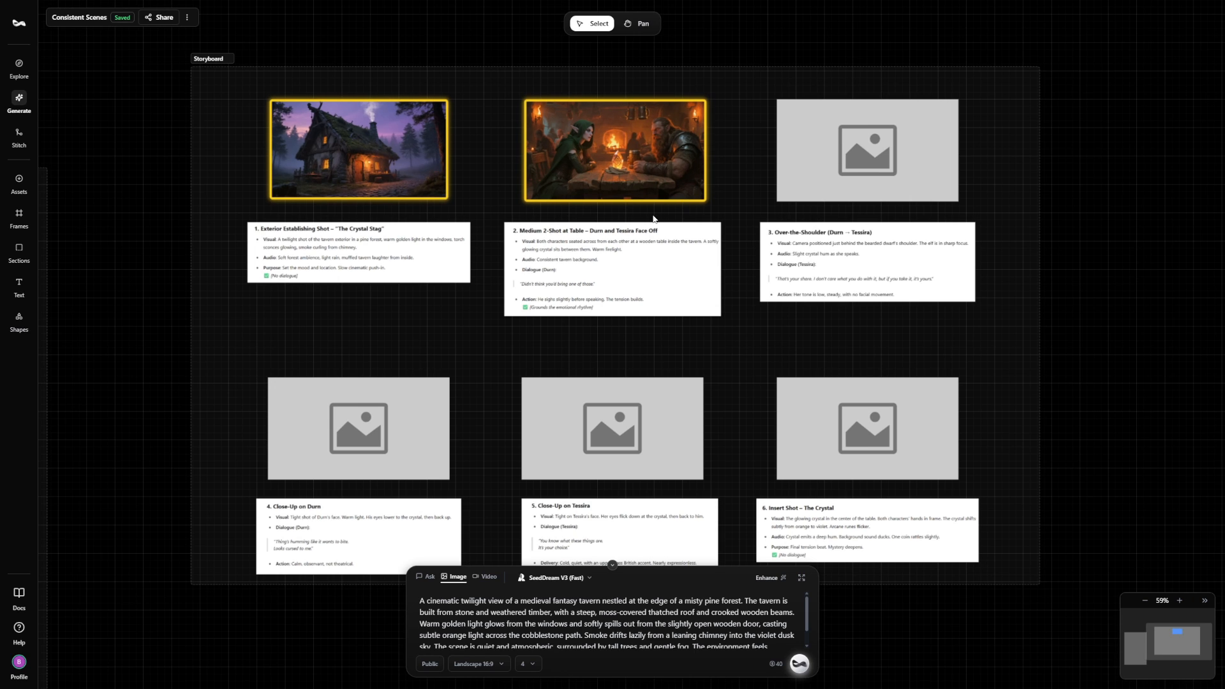
mouse_move(582, 150)
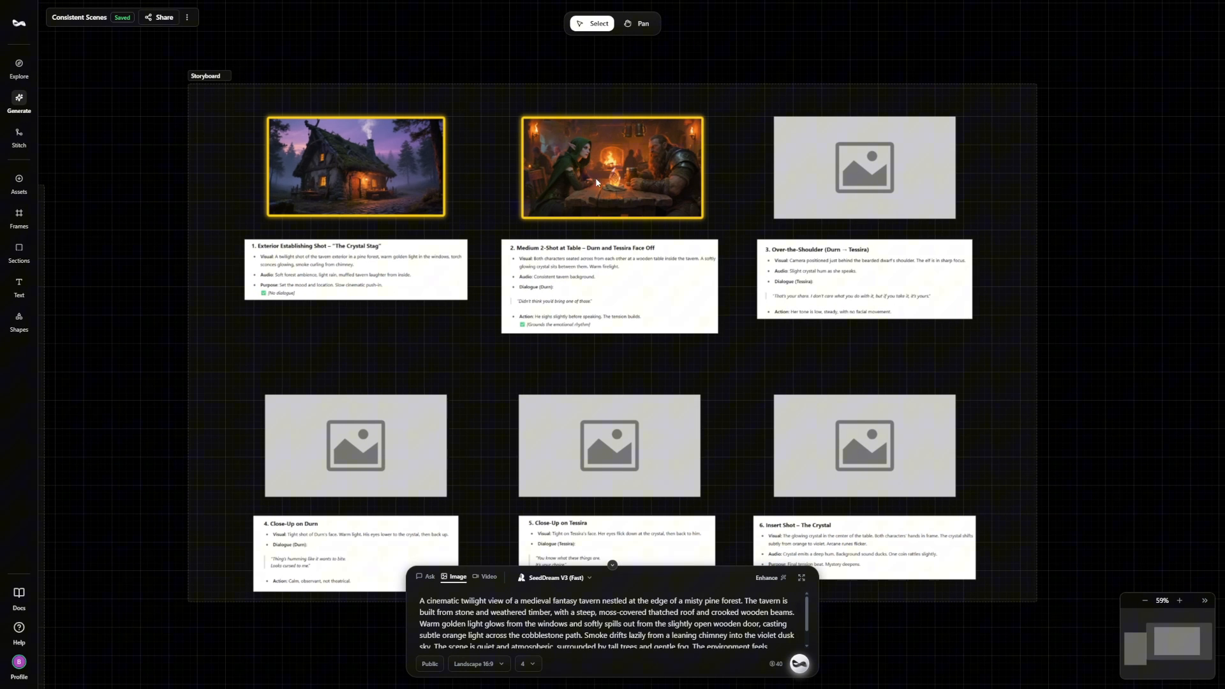
- Make the shot 2 tavern interior image the generation reference
left_click(611, 167)
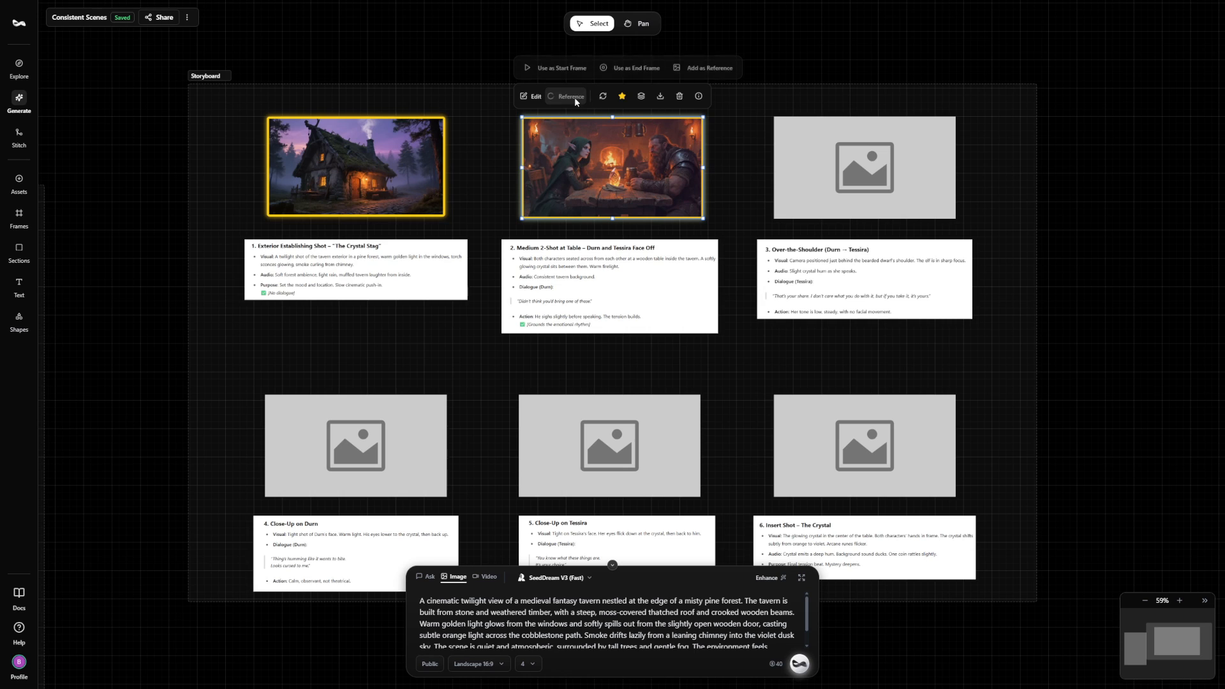
left_click(707, 68)
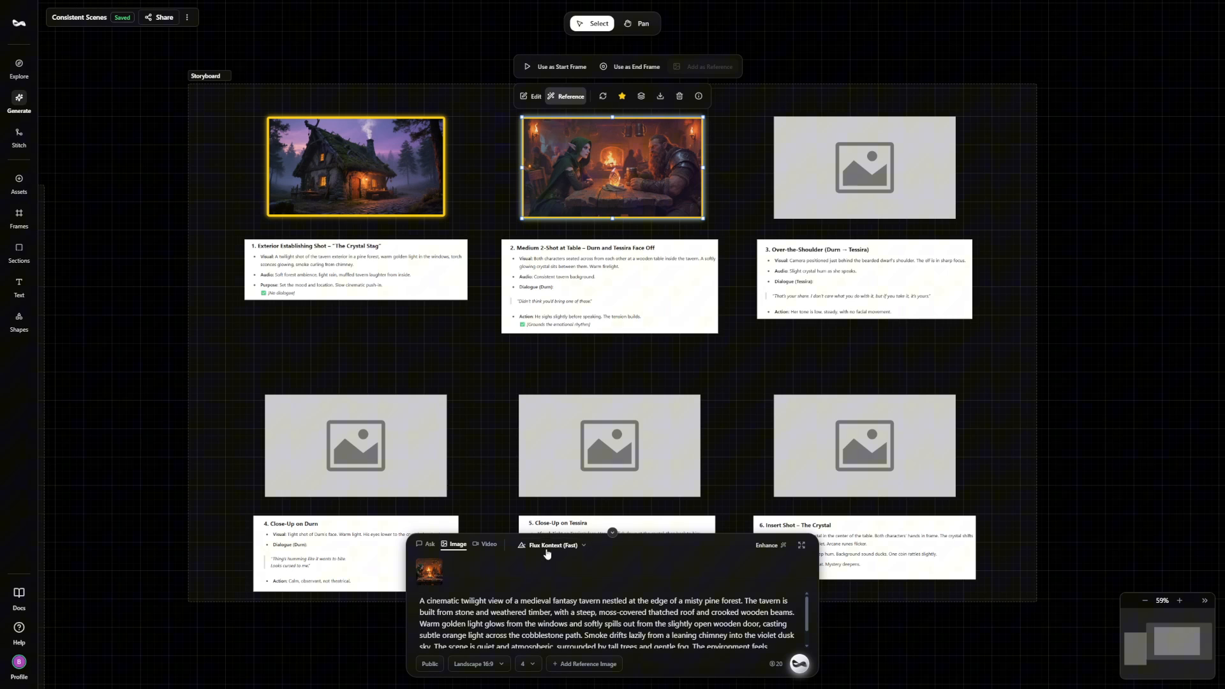
mouse_move(549, 544)
type("The woman is looking at the man")
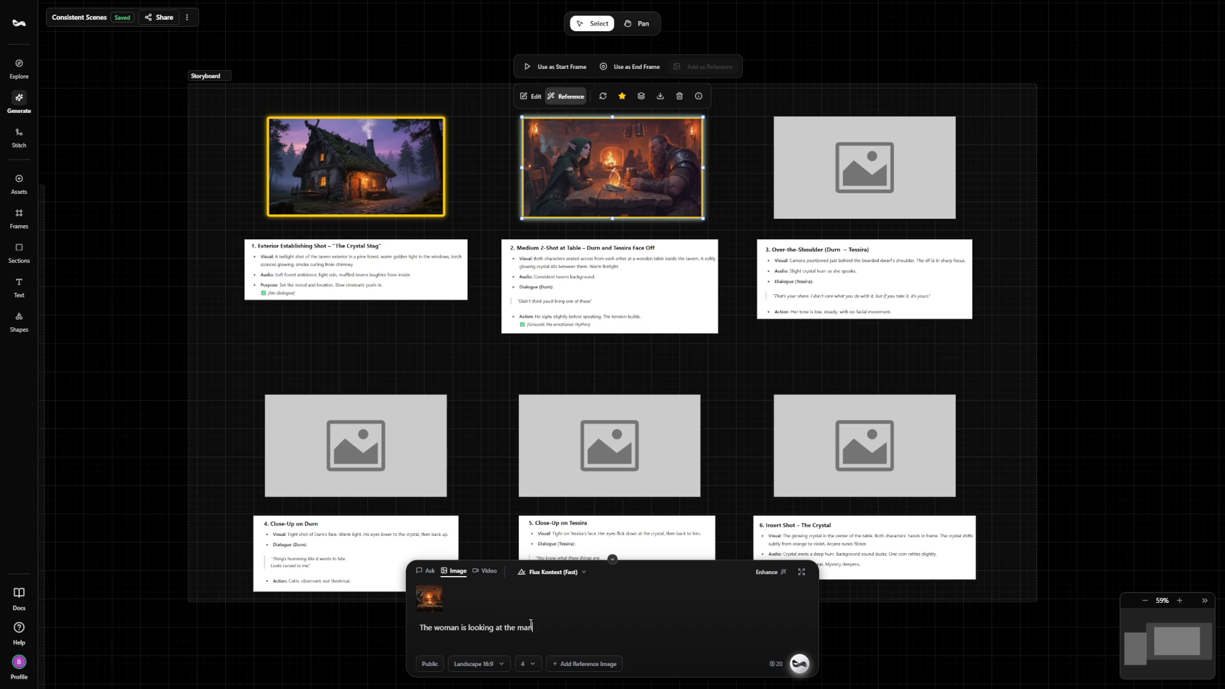
- Generate images of the woman facing the man, framed over the man's shoulders
type("in the")
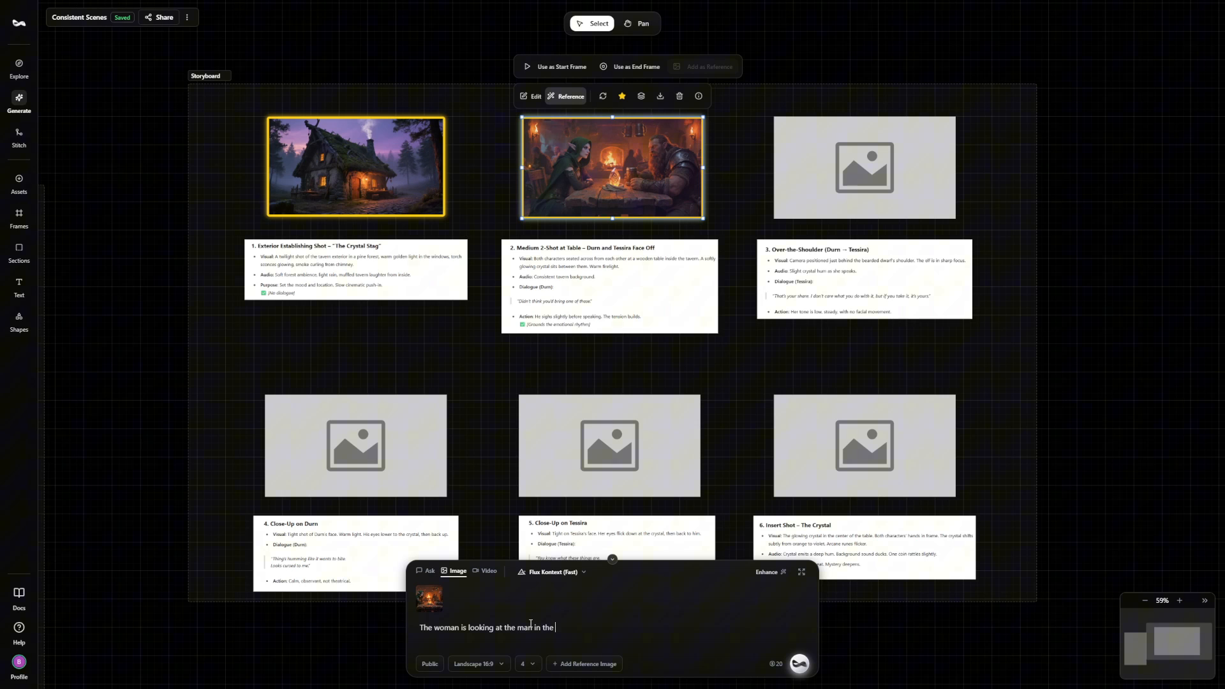
type("foreground")
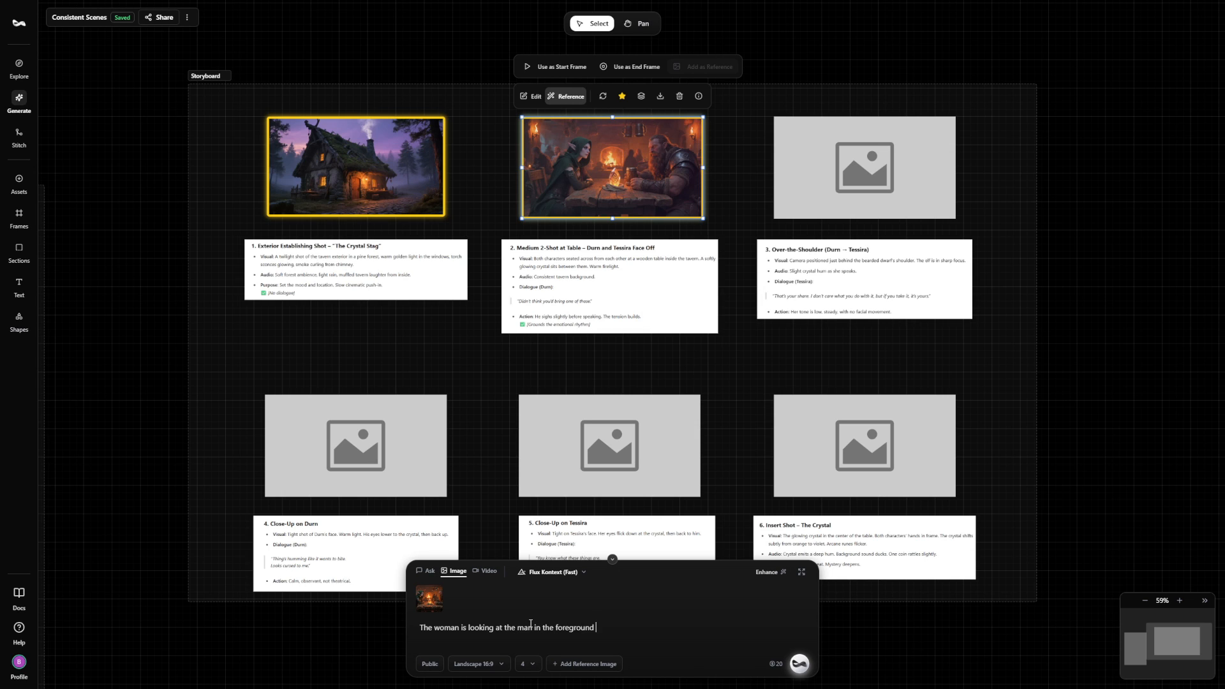
type("who is facing away from the camera,")
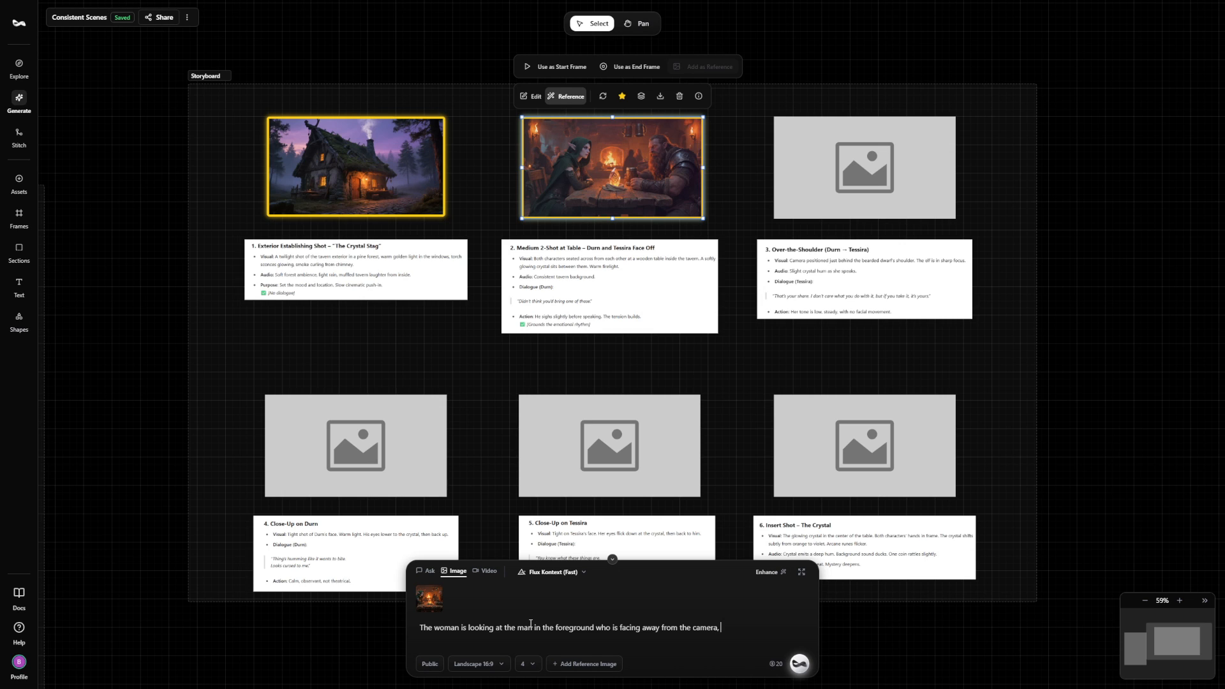
type("in a shot that is over the man")
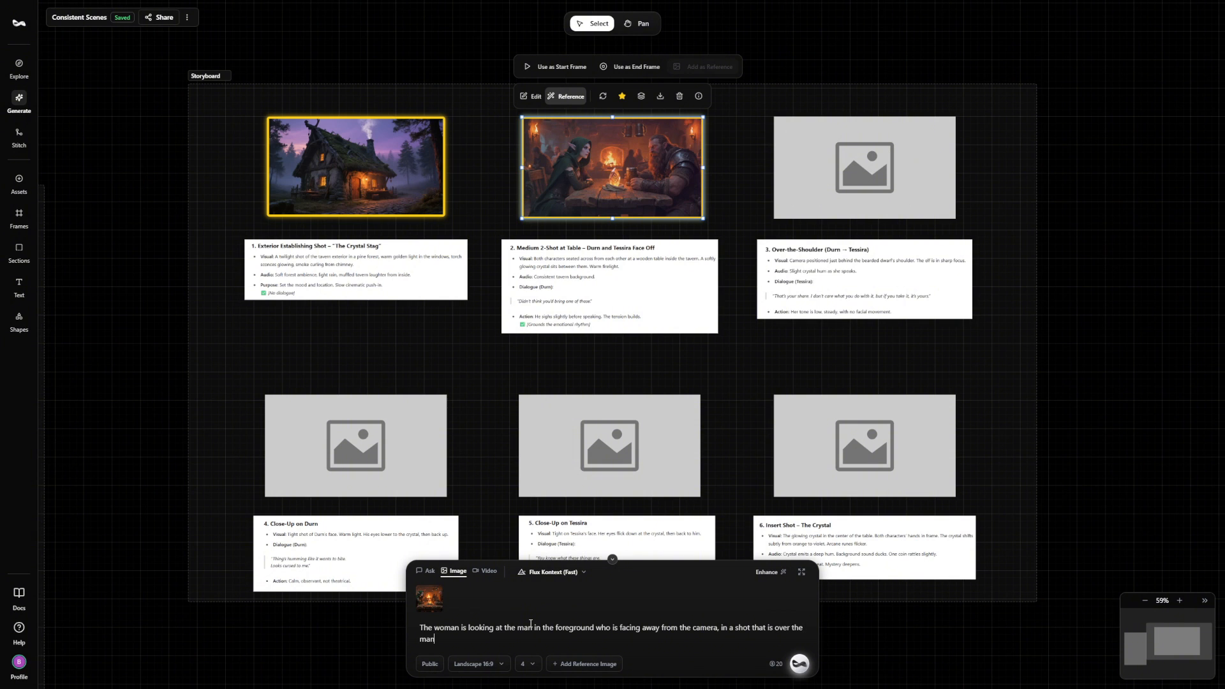
type("'s")
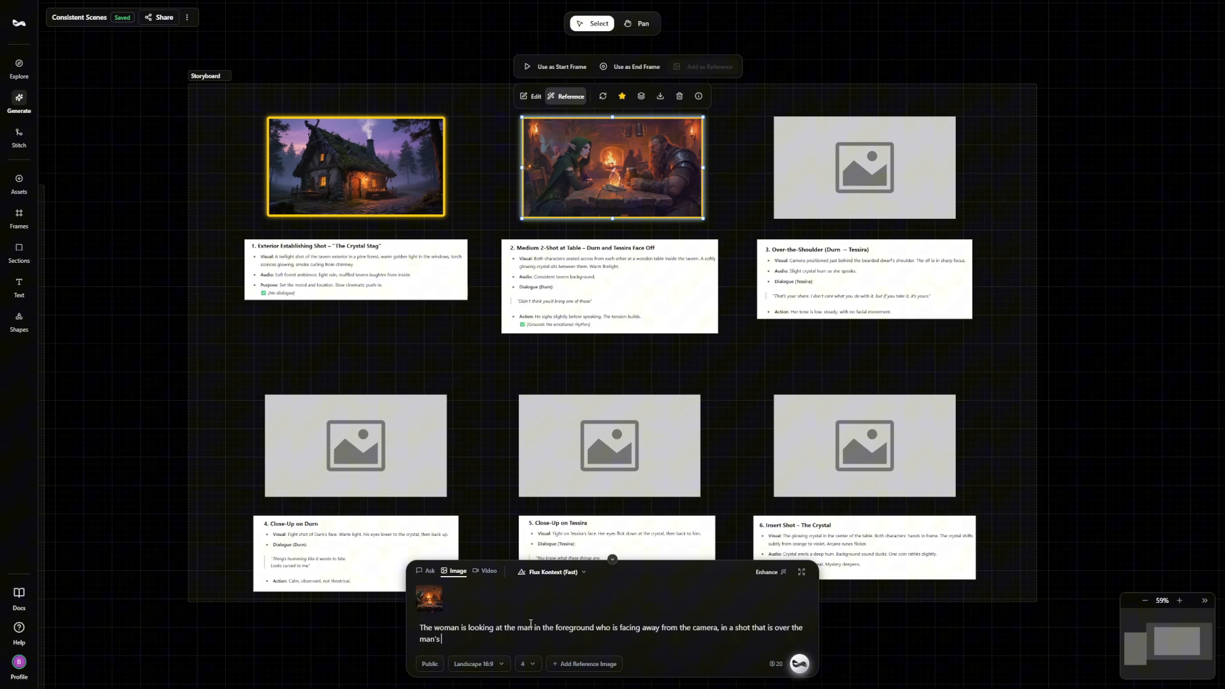
type("shoulders")
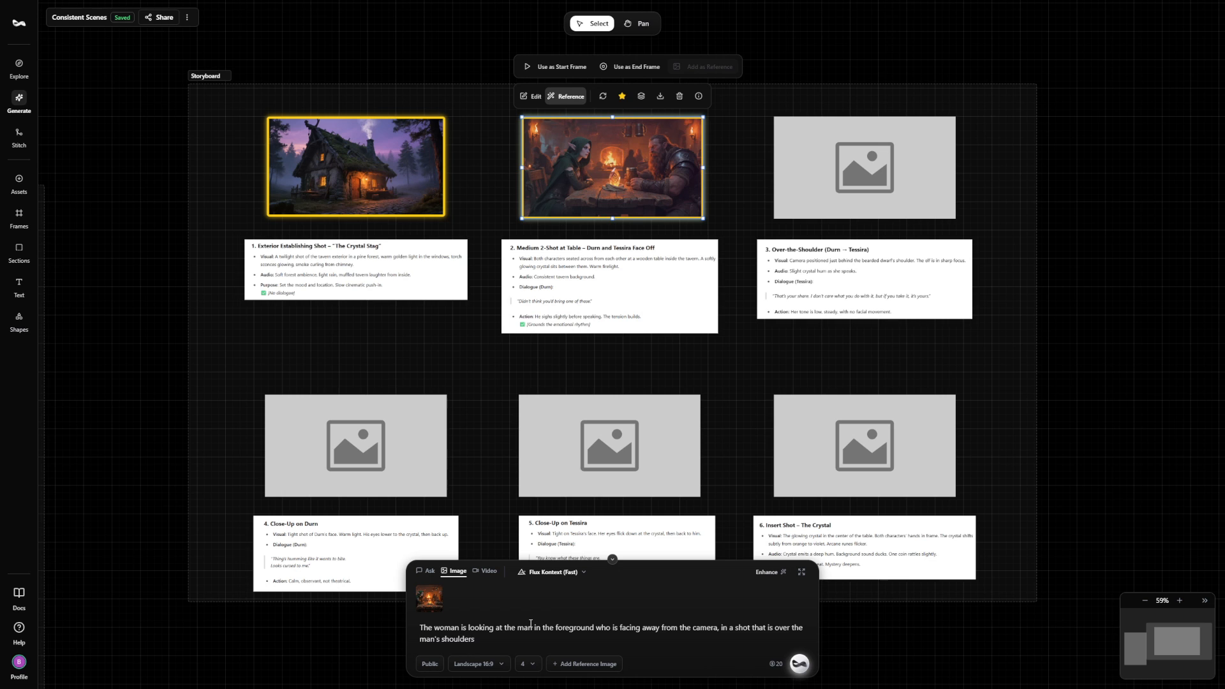
left_click(477, 663)
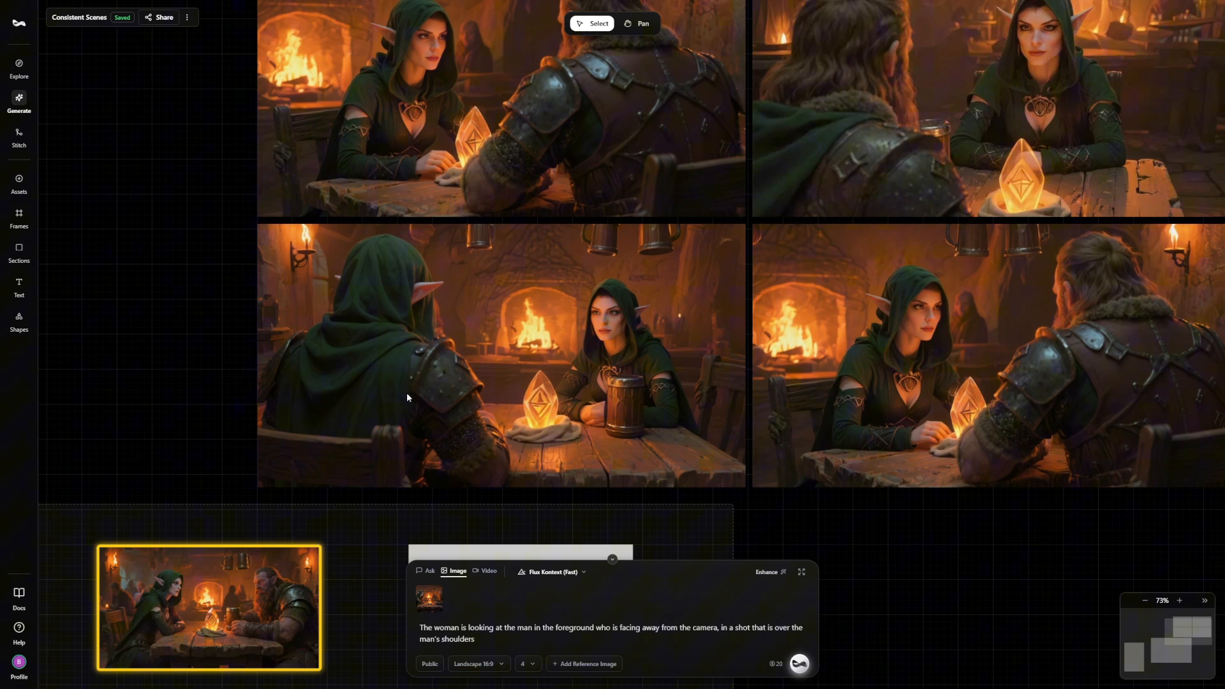
mouse_move(398, 308)
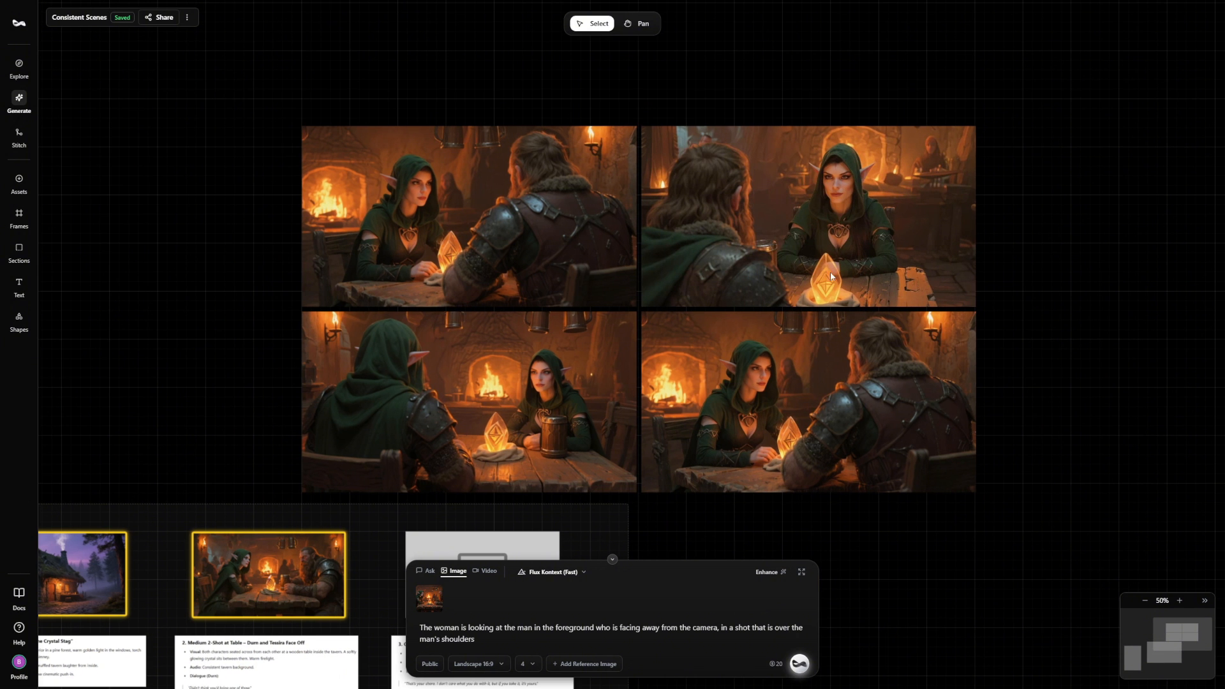
- Choose the over-the-shoulder variant of the woman facing the camera for shot 3
left_click(809, 216)
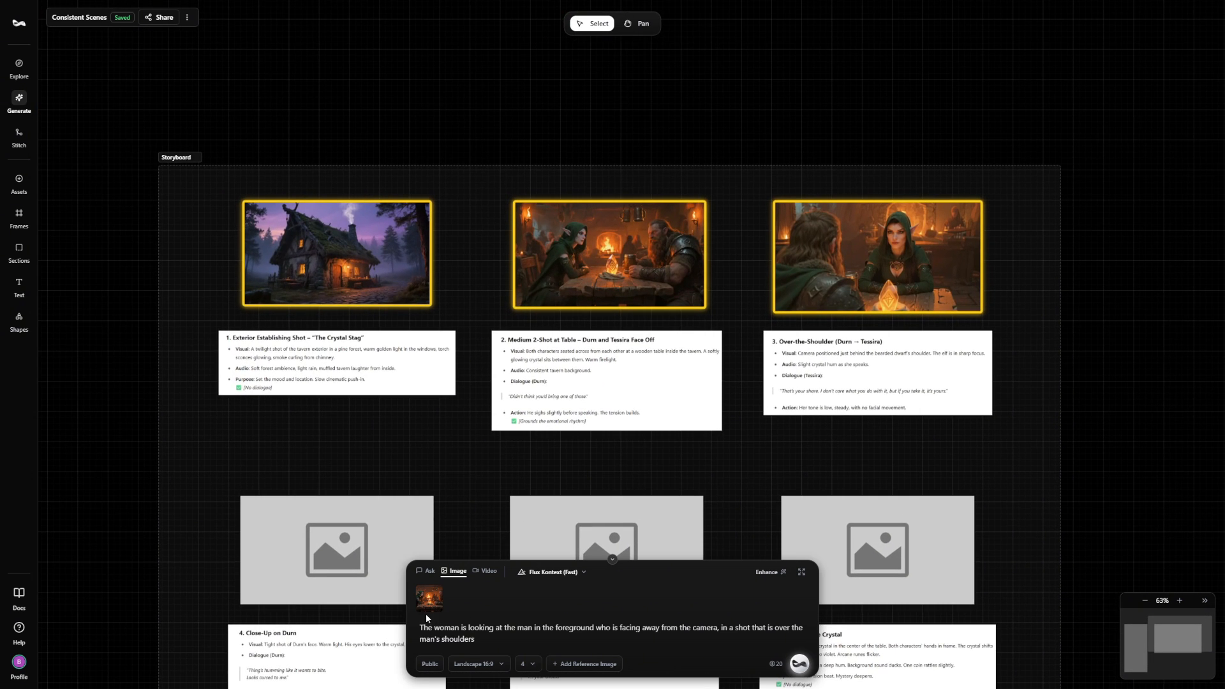
mouse_move(429, 603)
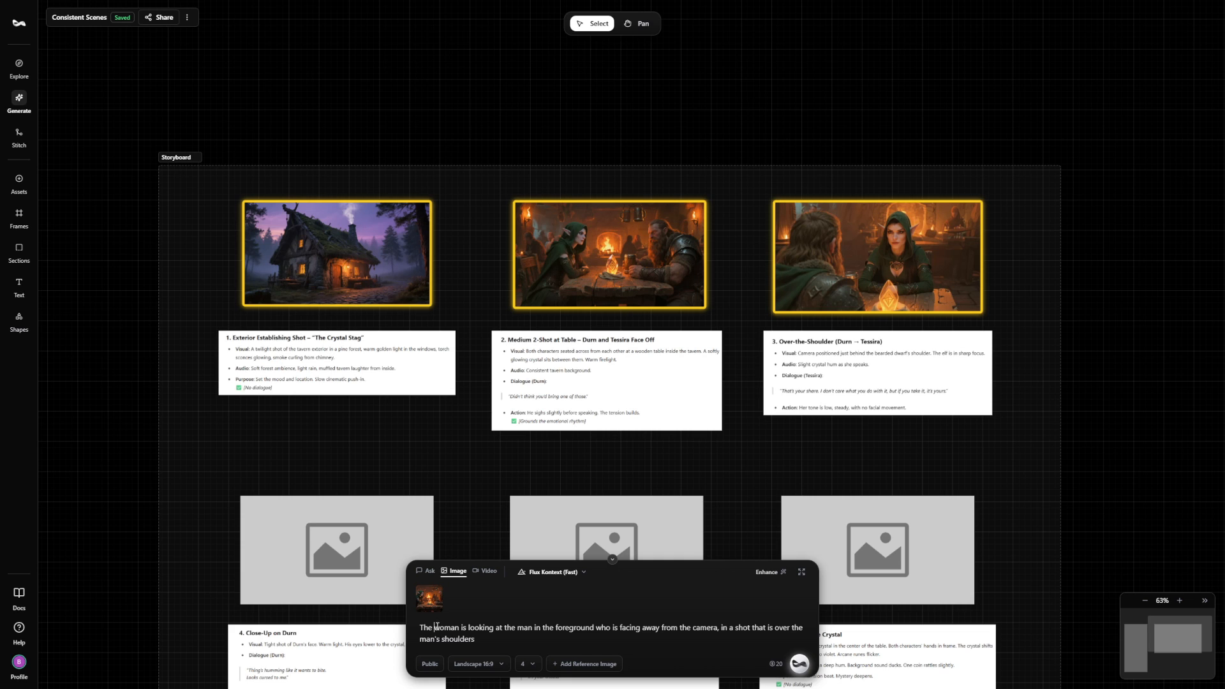
- Generate close-ups of the bearded man from the reference, inside the same medieval tavern
type("Generate a close-up of the bearded man seen in the reference image, inside the same medieval tavern setting")
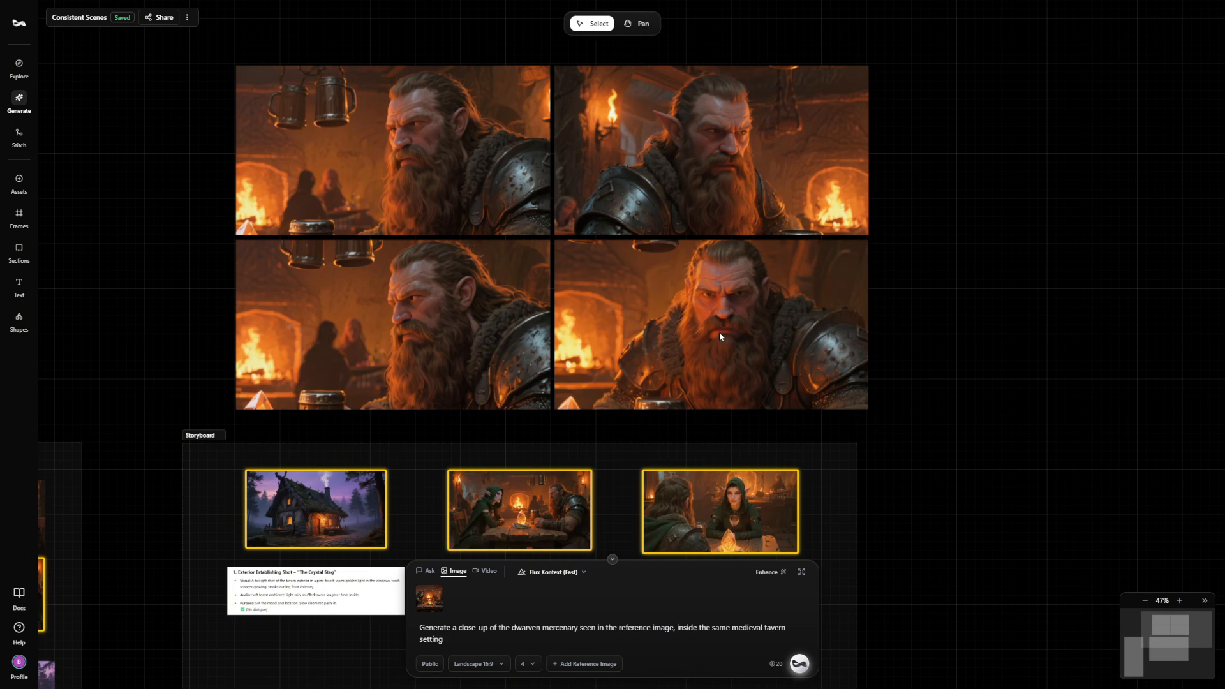
mouse_move(721, 325)
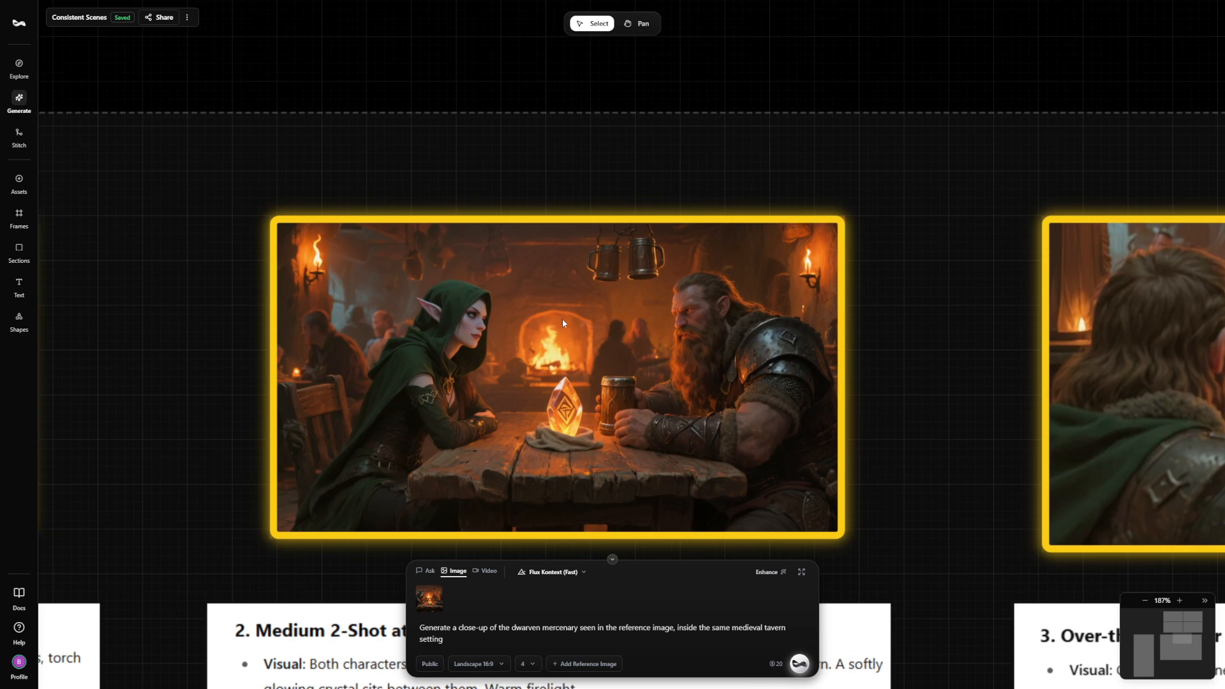
mouse_move(541, 347)
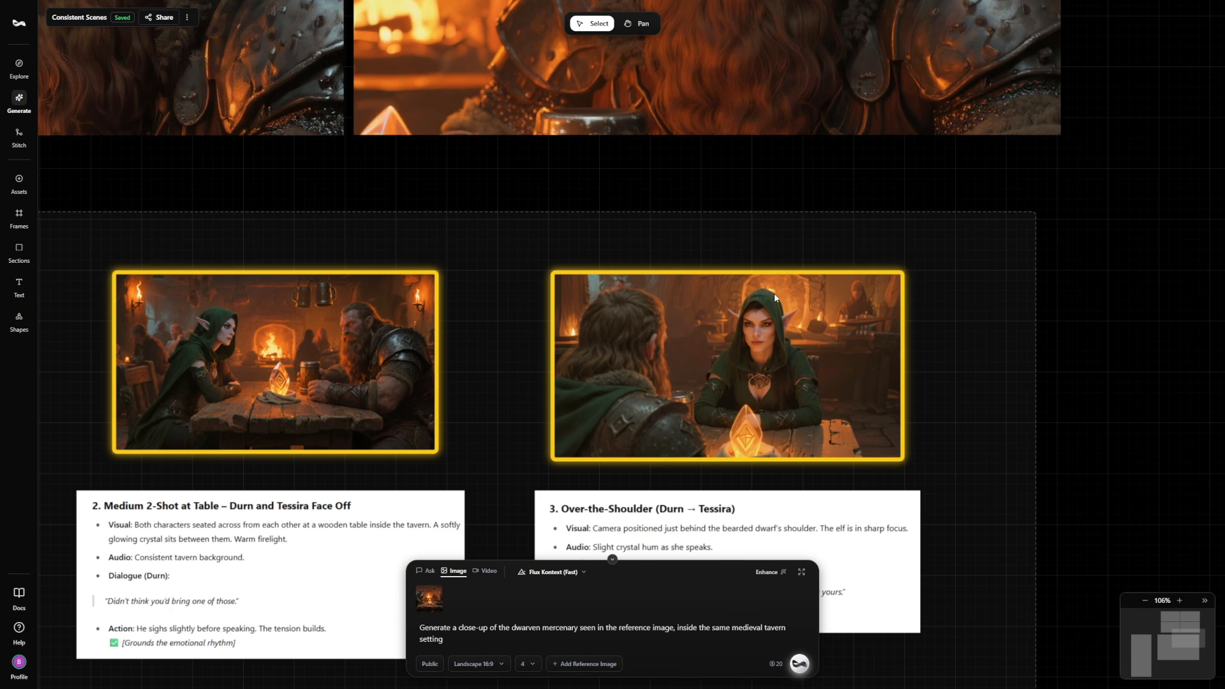
scroll("down", 3)
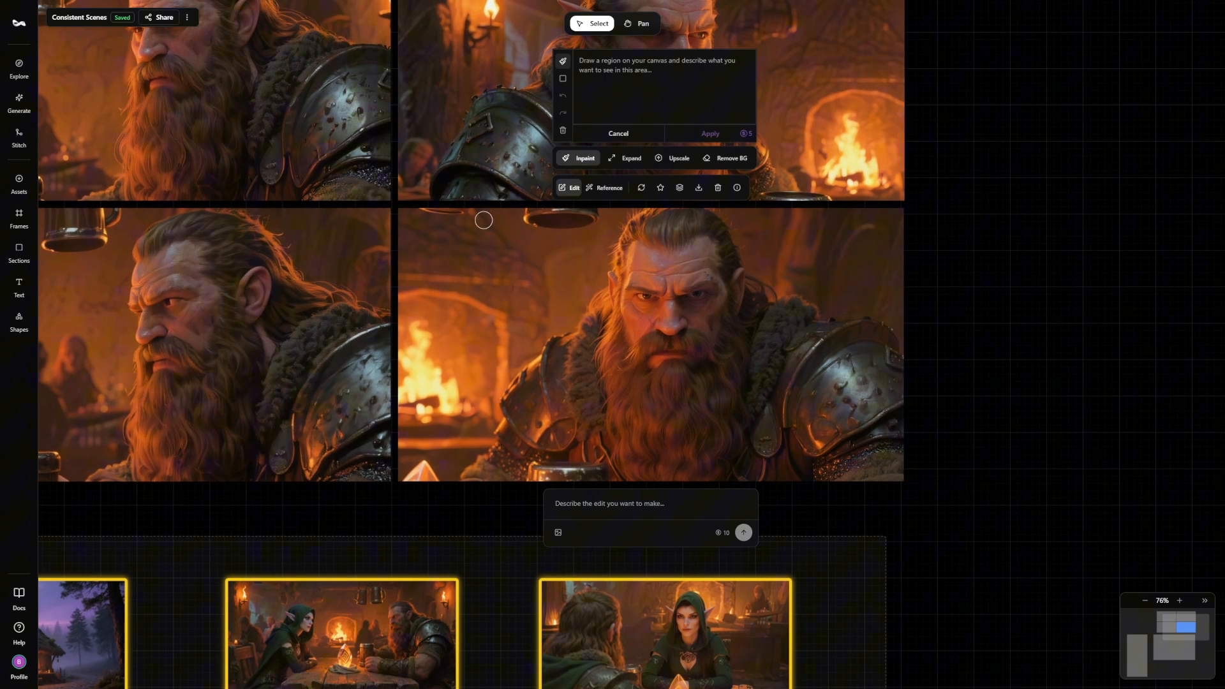
- Brush over the background left of the dwarf and begin the 'Remove the' inpaint instruction
left_click_drag(483, 220, 407, 424)
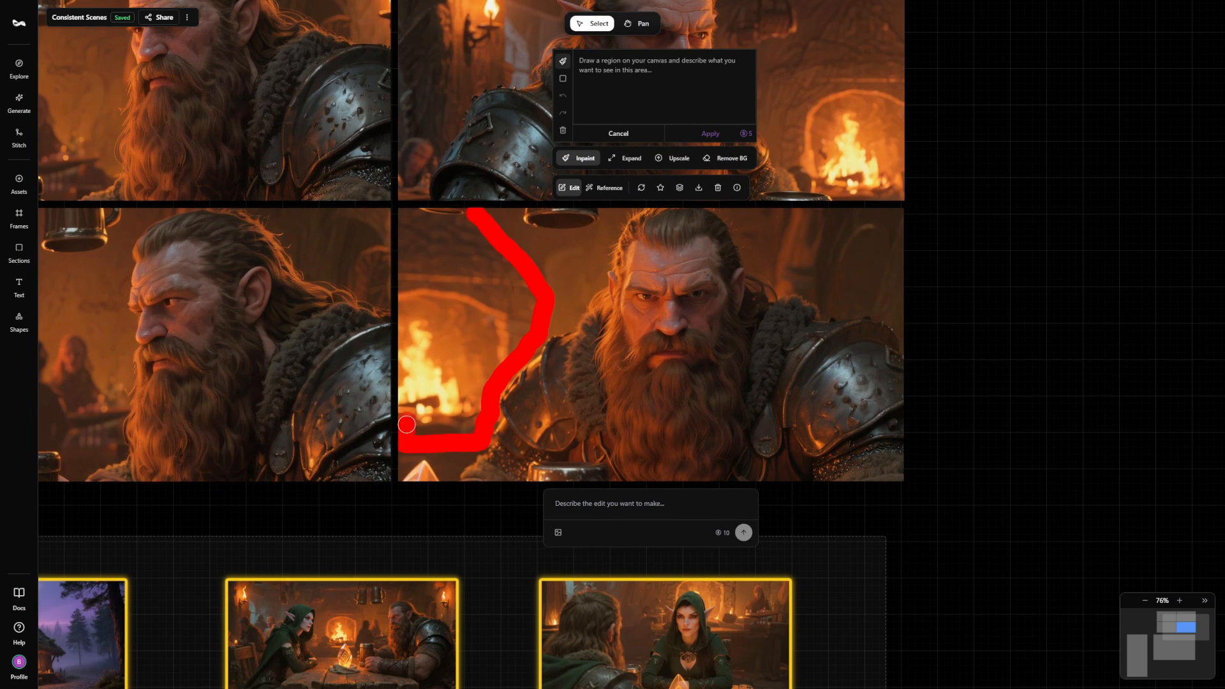
left_click_drag(407, 424, 489, 251)
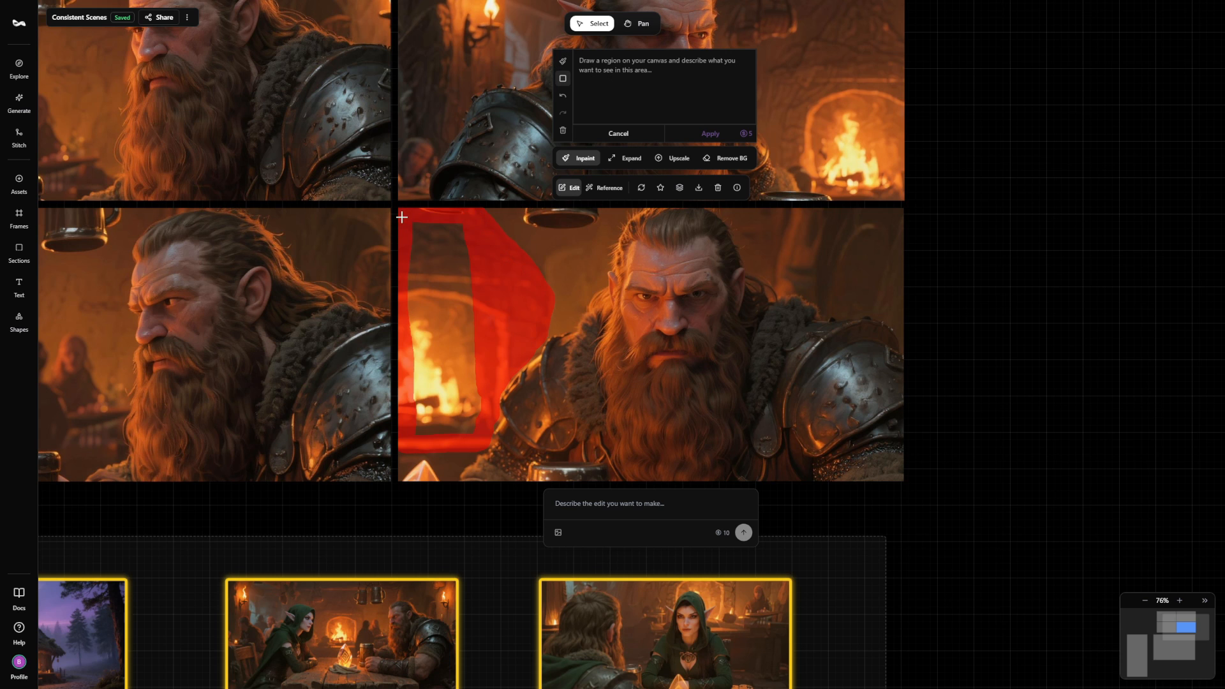
type("Remove the")
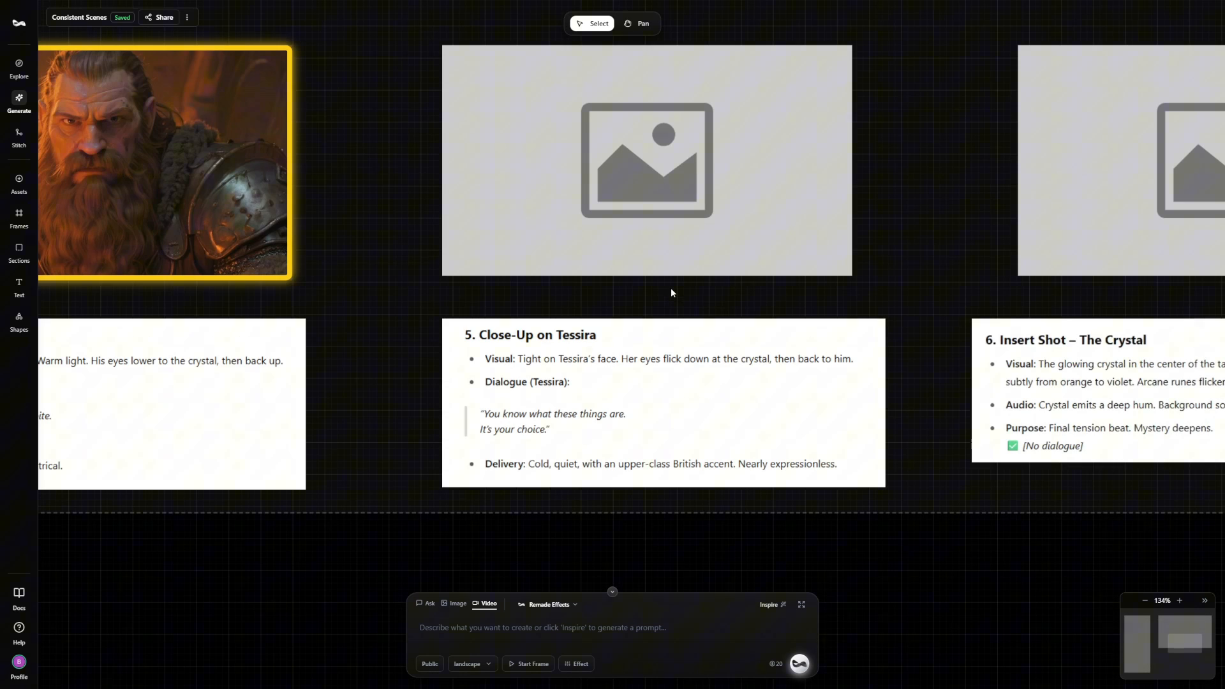
mouse_move(598, 278)
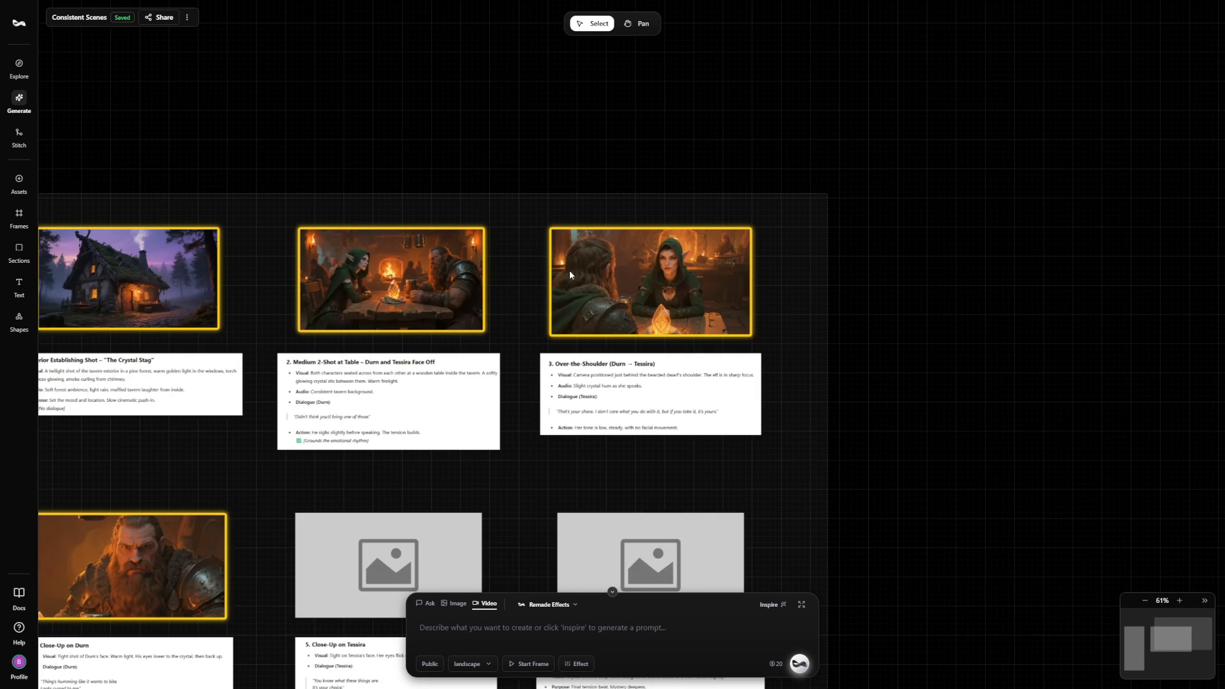
mouse_move(670, 269)
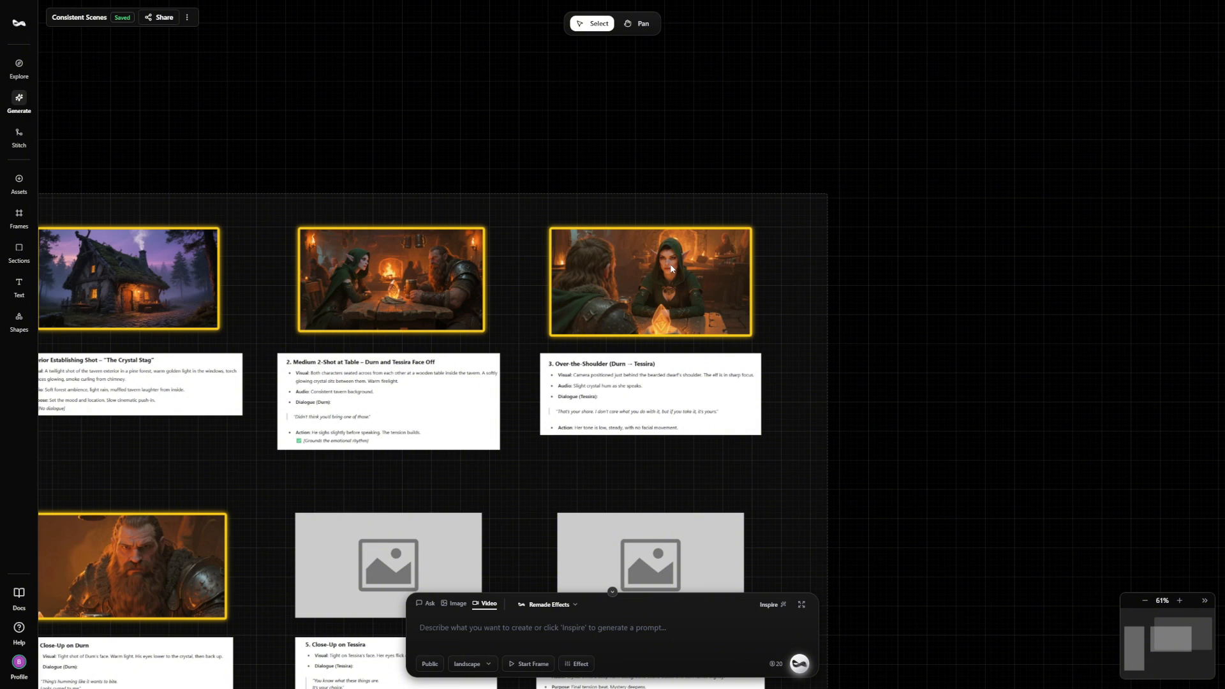
mouse_move(662, 354)
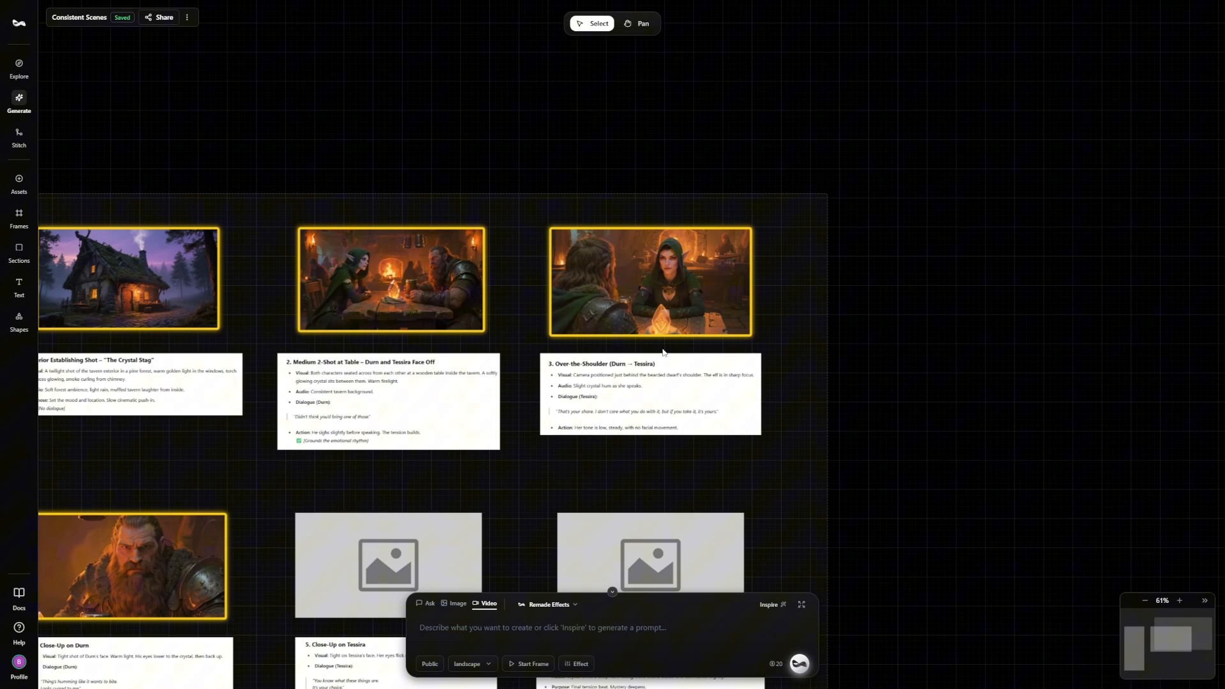
- Add the over-the-shoulder shot 3 image as the generation reference
left_click(650, 281)
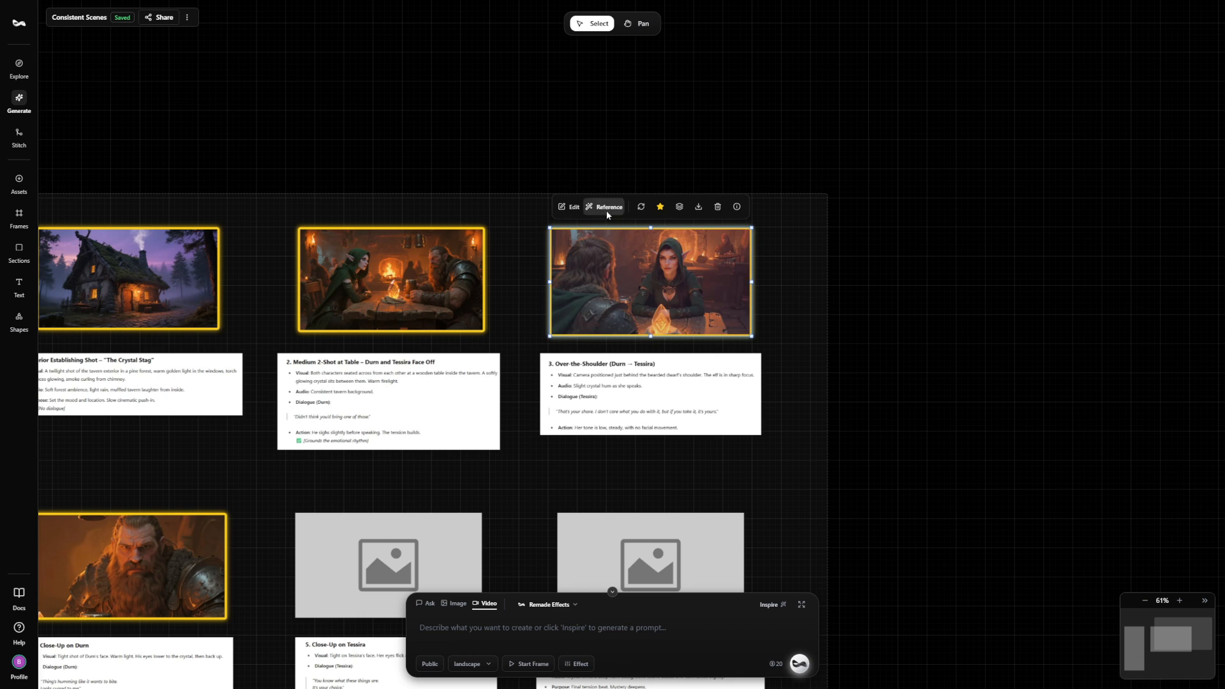
left_click(607, 207)
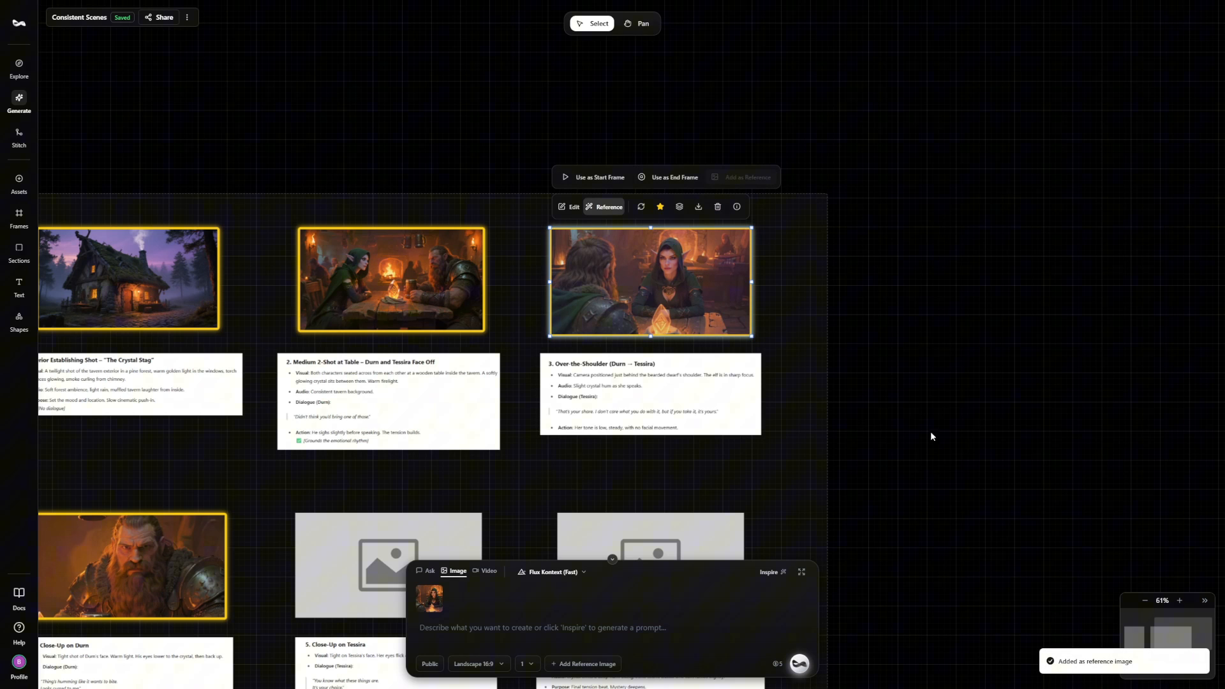
left_click(542, 628)
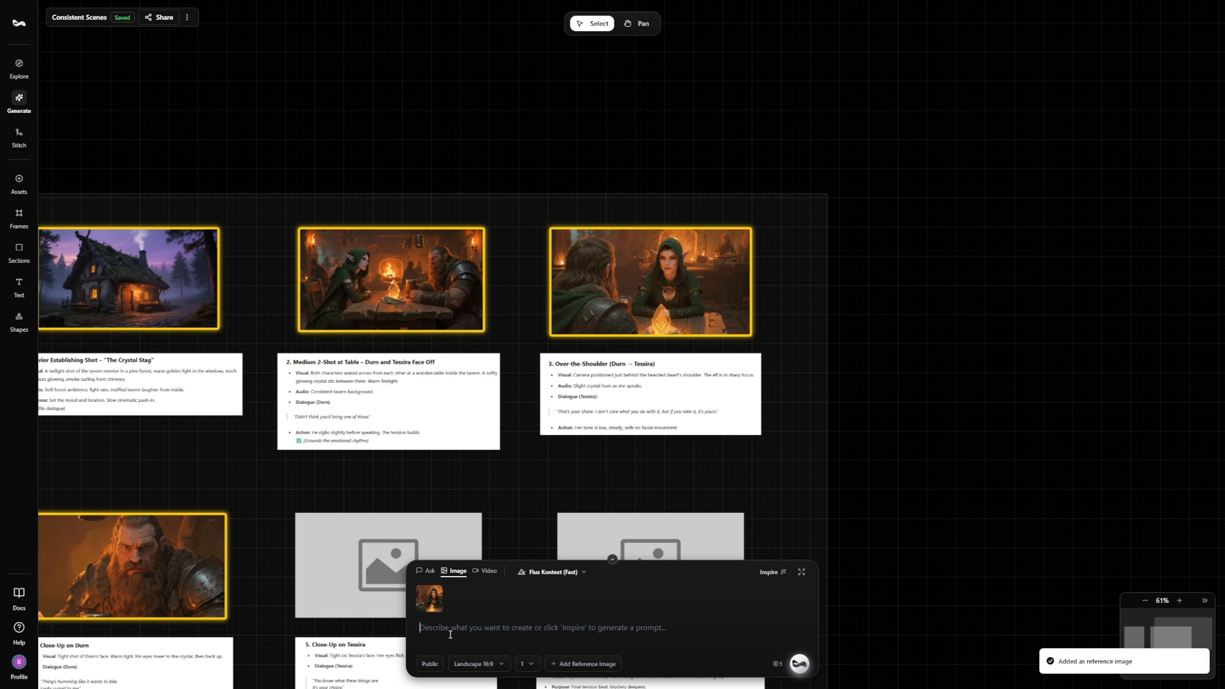
- Generate close-ups of the woman from the reference, inside the same medieval tavern
type("Generate a close-up of the woman seen in the reference image, inside the same medieval tavern setting")
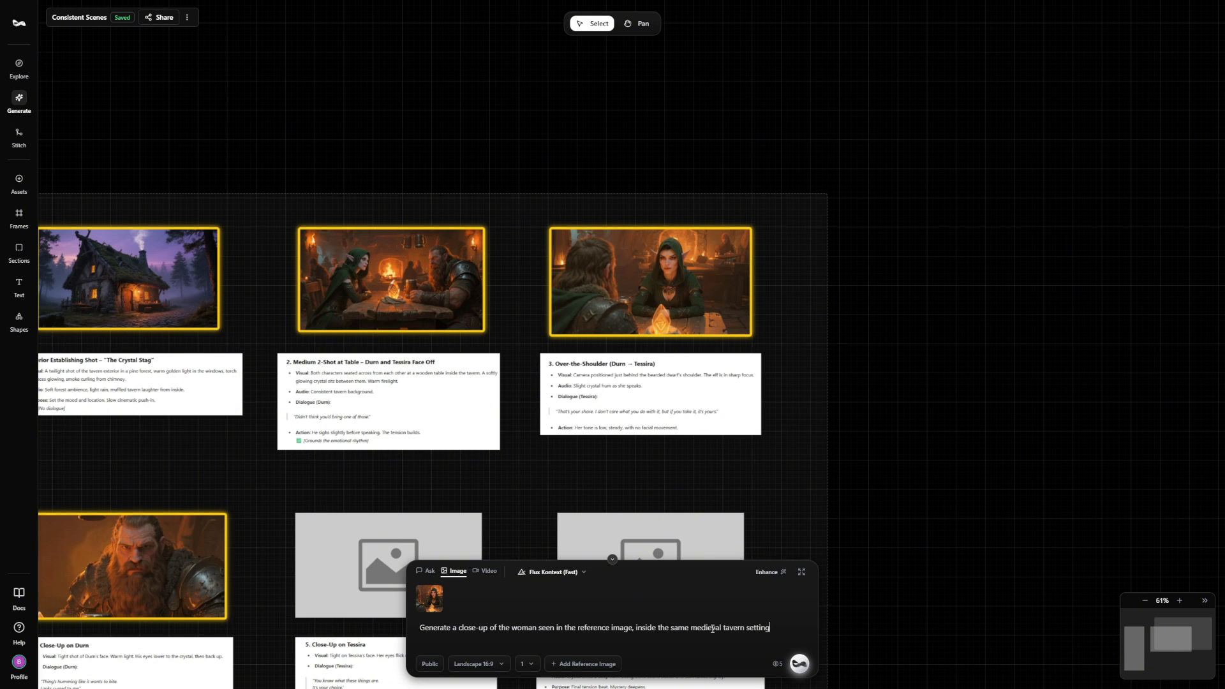
left_click(525, 663)
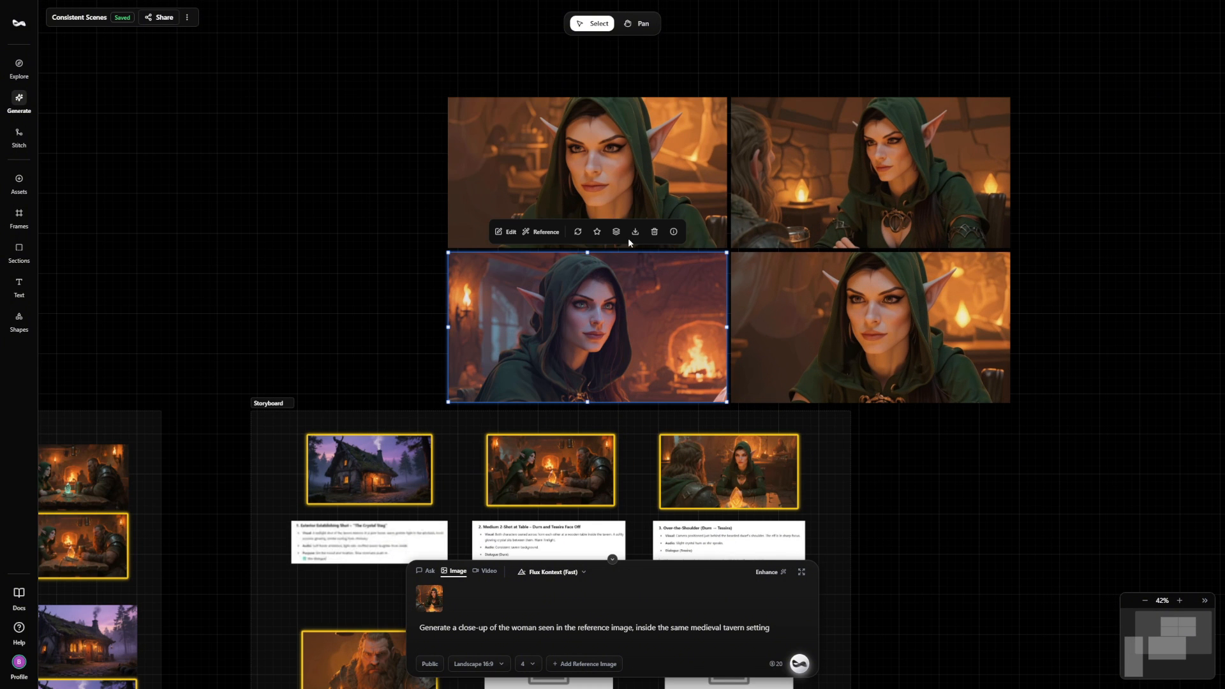
left_click(596, 231)
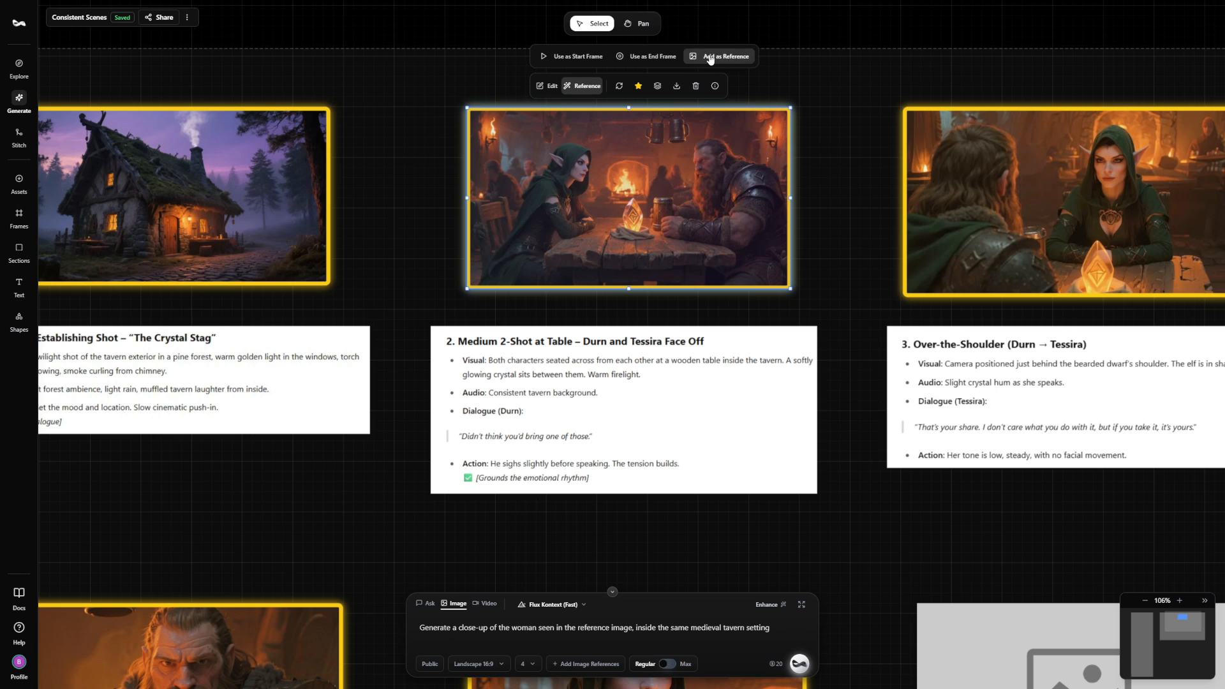
- Generate cinematic glowing-crystal insert shots from the two-shot and choose the one with both hands
left_click(717, 55)
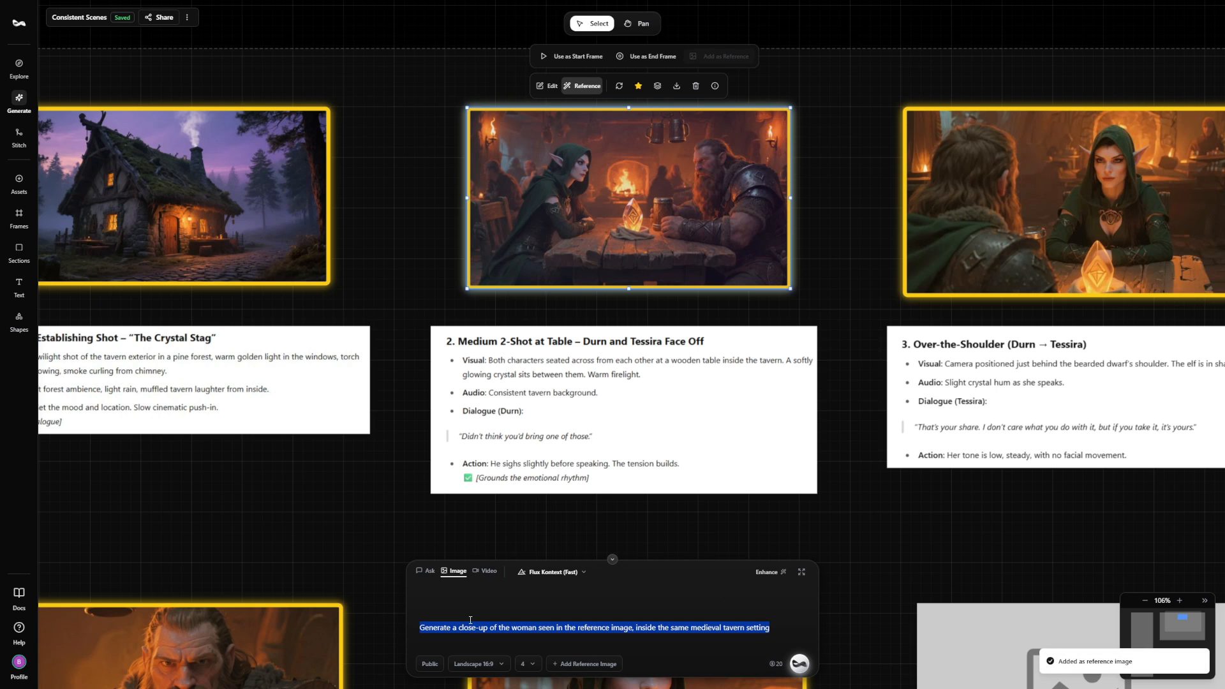
type("Generate a cinematic insert shot focused on the glowing crystal seen in the reference image, resting at the center of a wooden tavern table.")
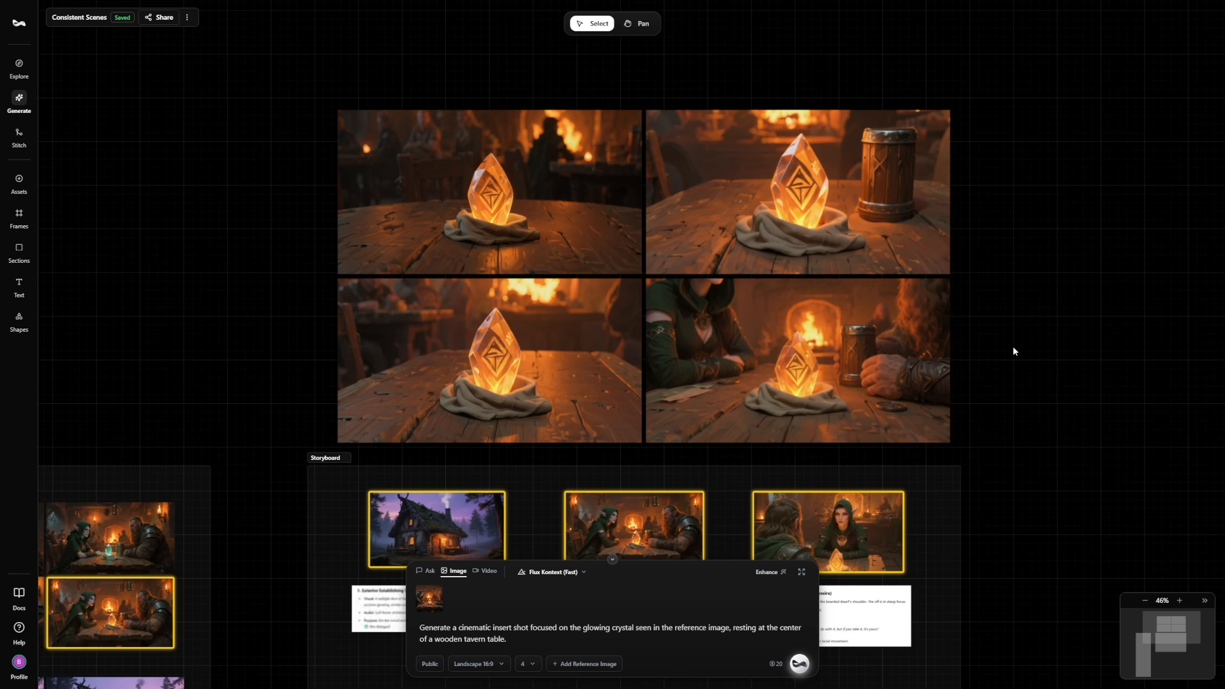
mouse_move(784, 346)
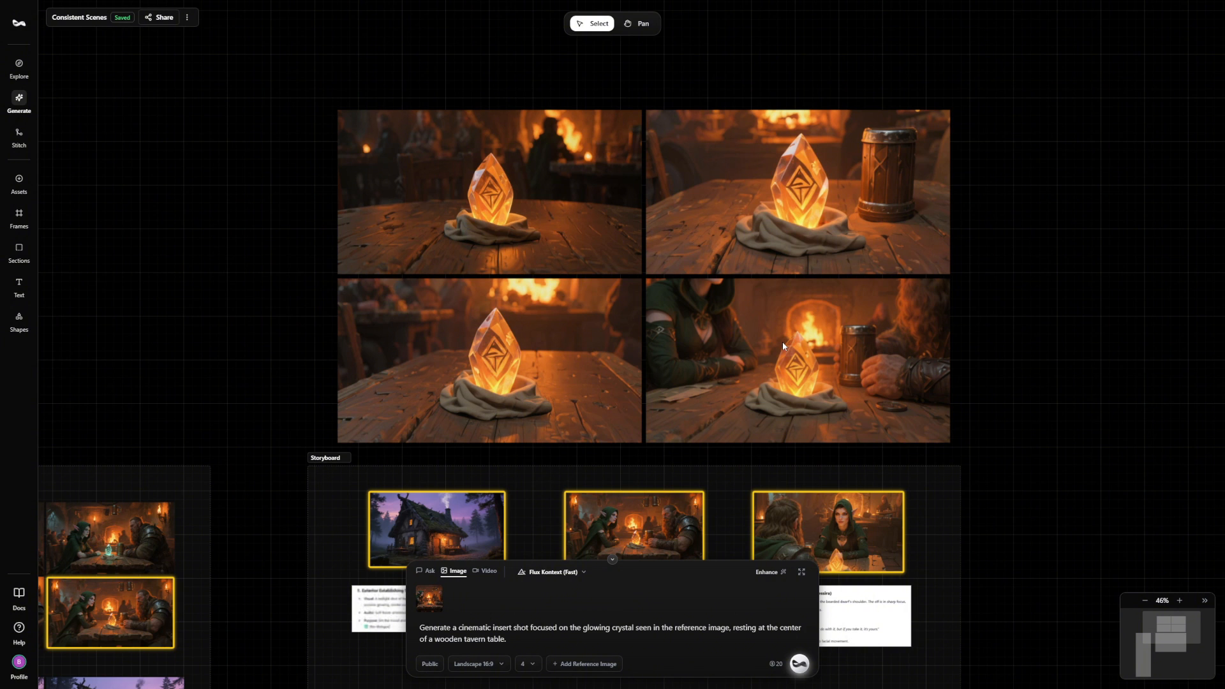
mouse_move(900, 341)
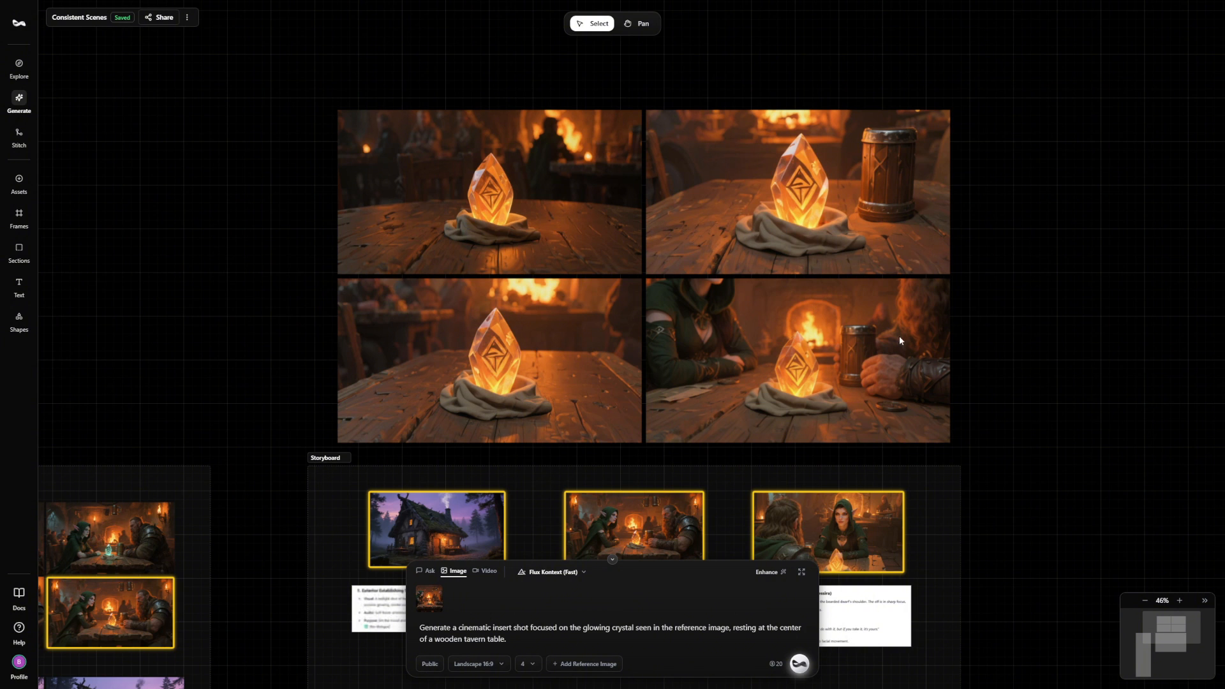
left_click(796, 361)
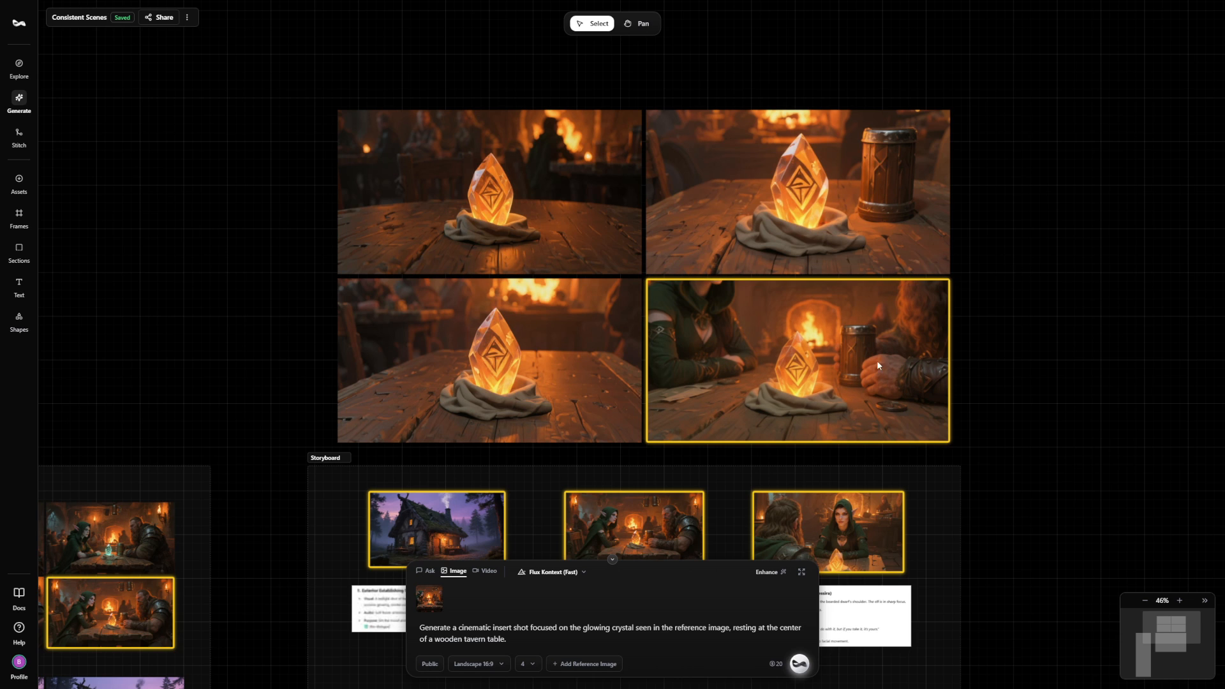
mouse_move(917, 368)
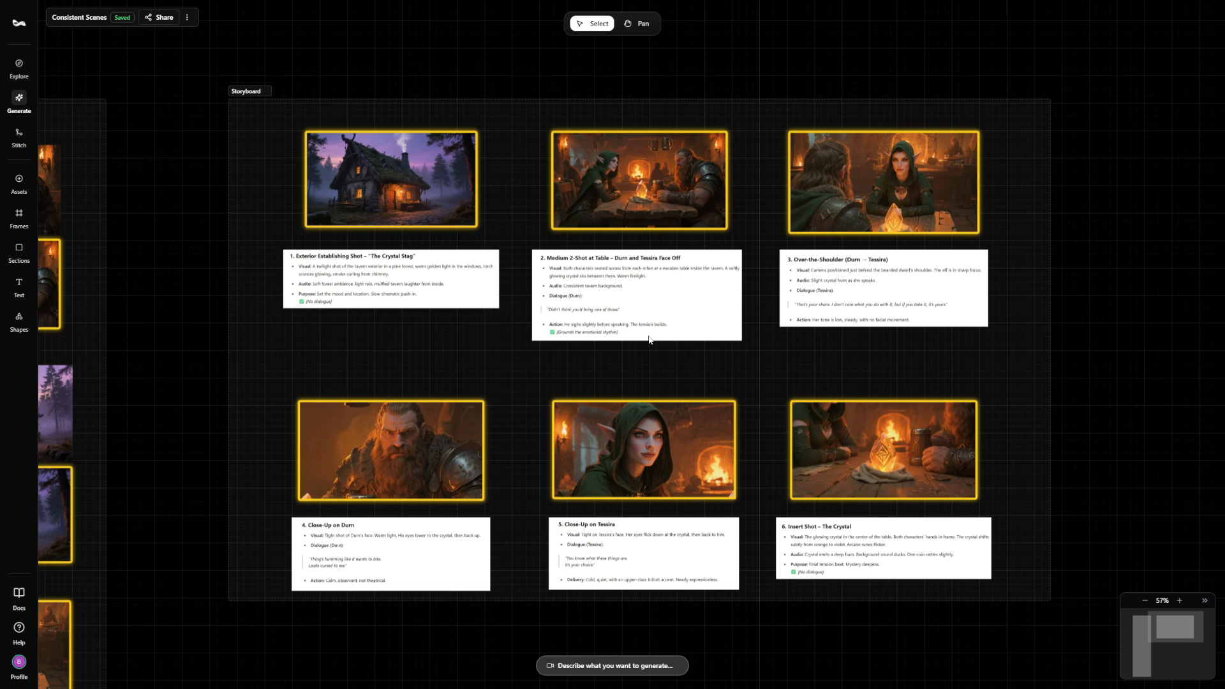
mouse_move(632, 261)
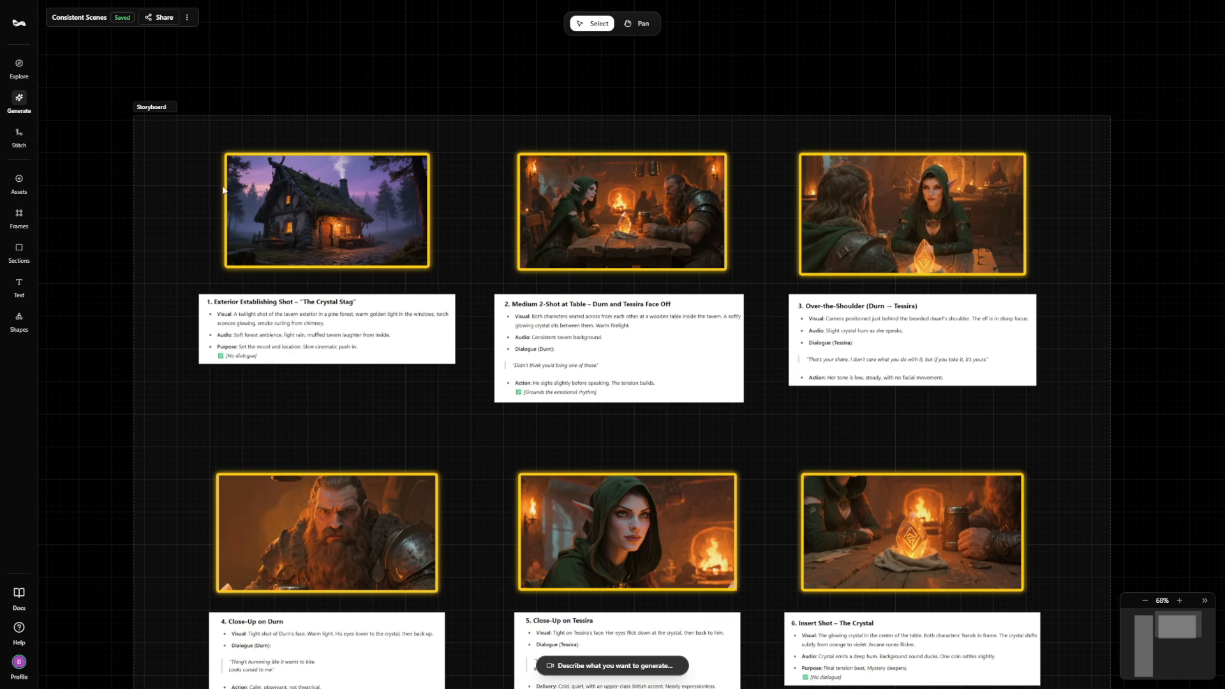
mouse_move(440, 226)
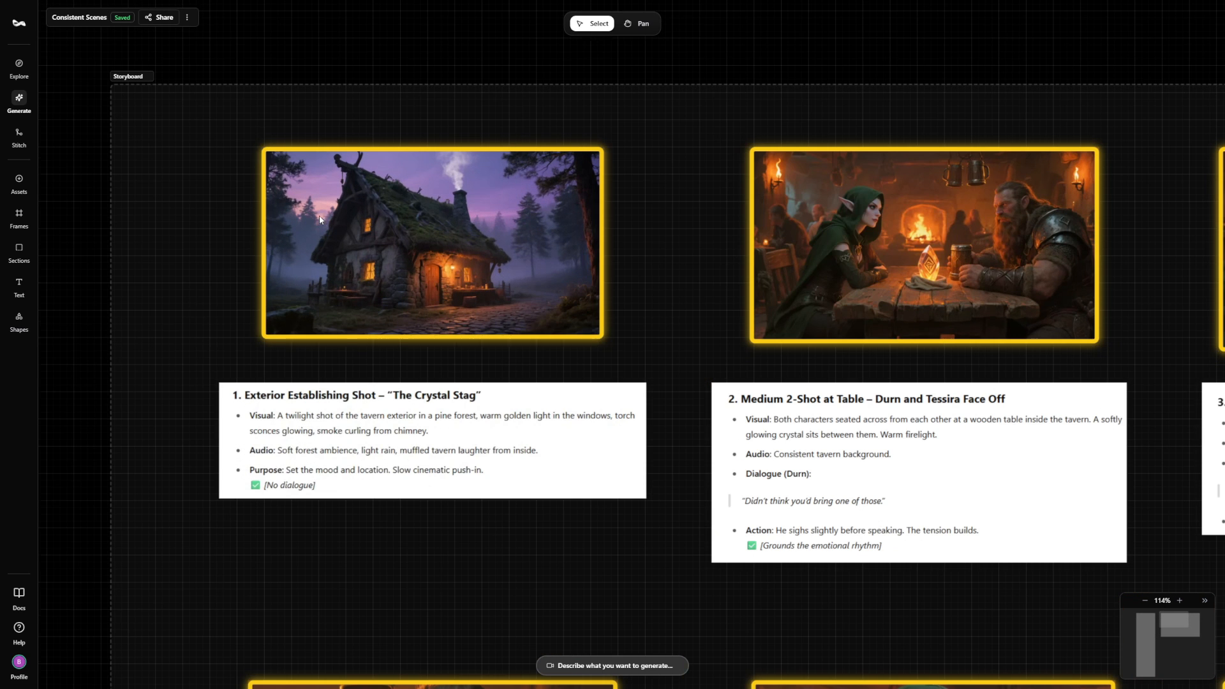
mouse_move(283, 173)
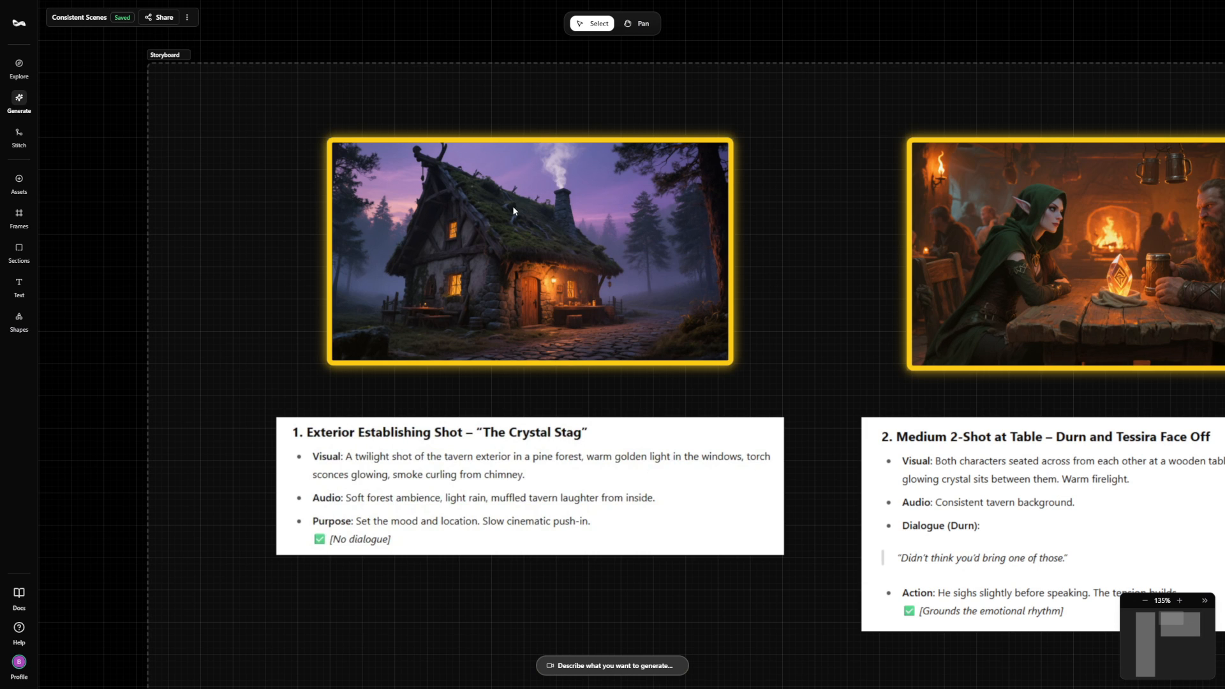
mouse_move(427, 269)
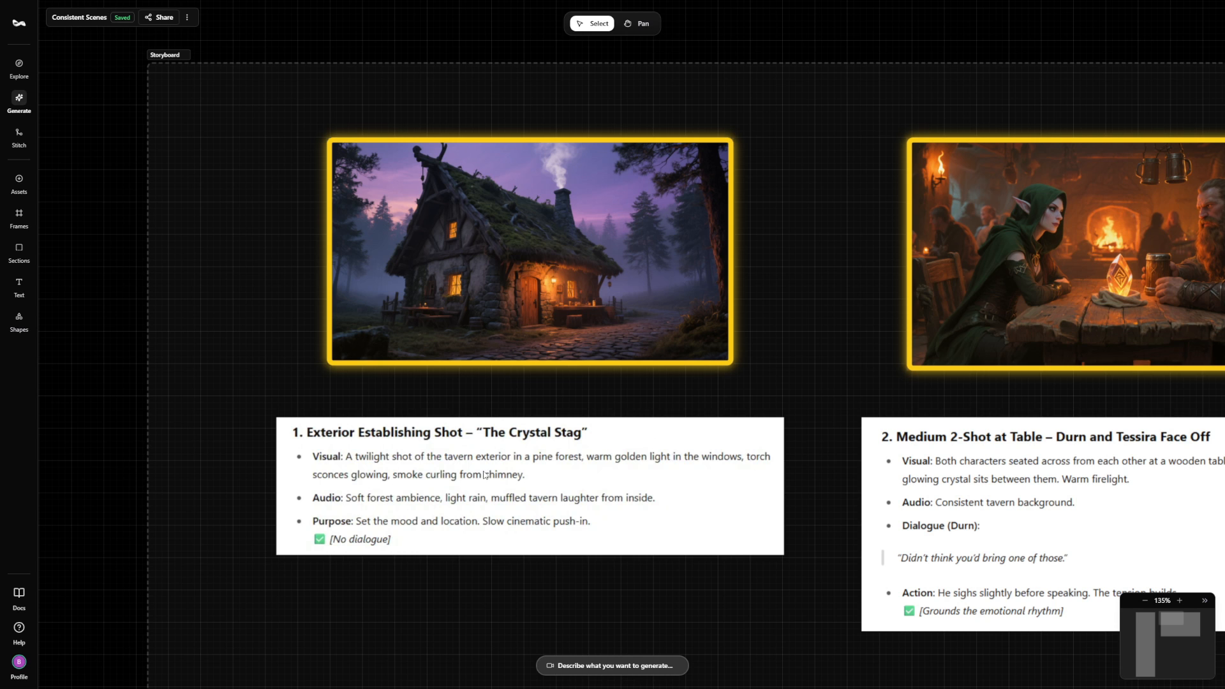
mouse_move(488, 274)
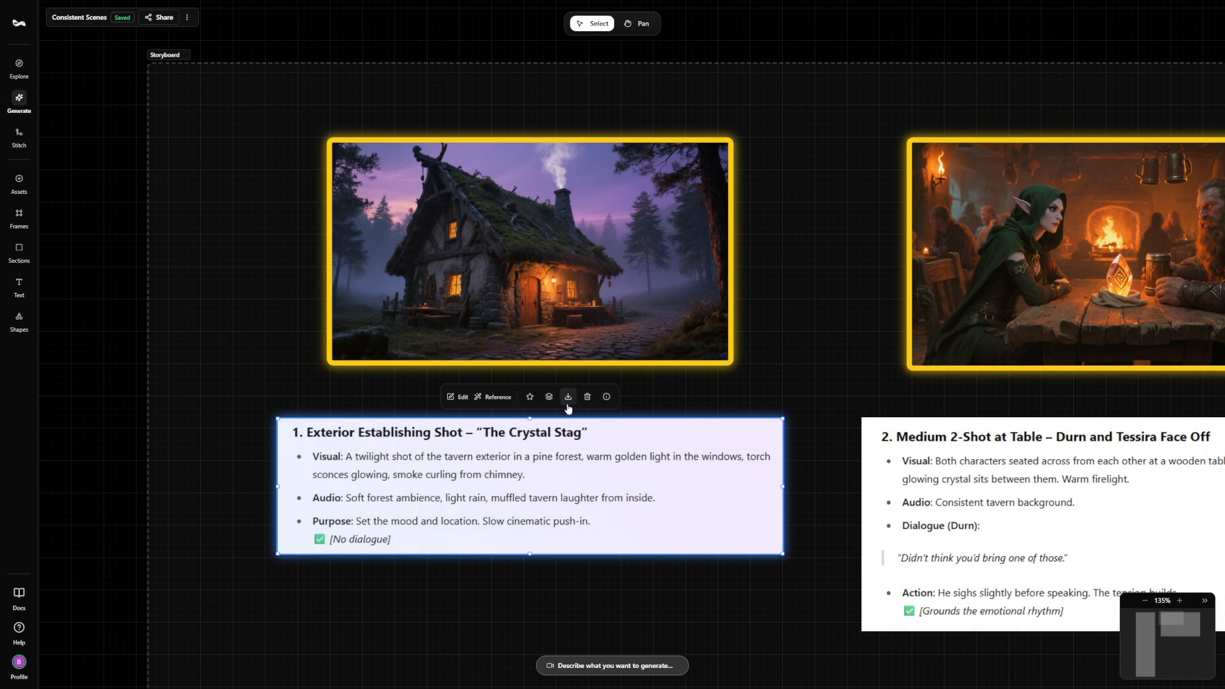
mouse_move(811, 47)
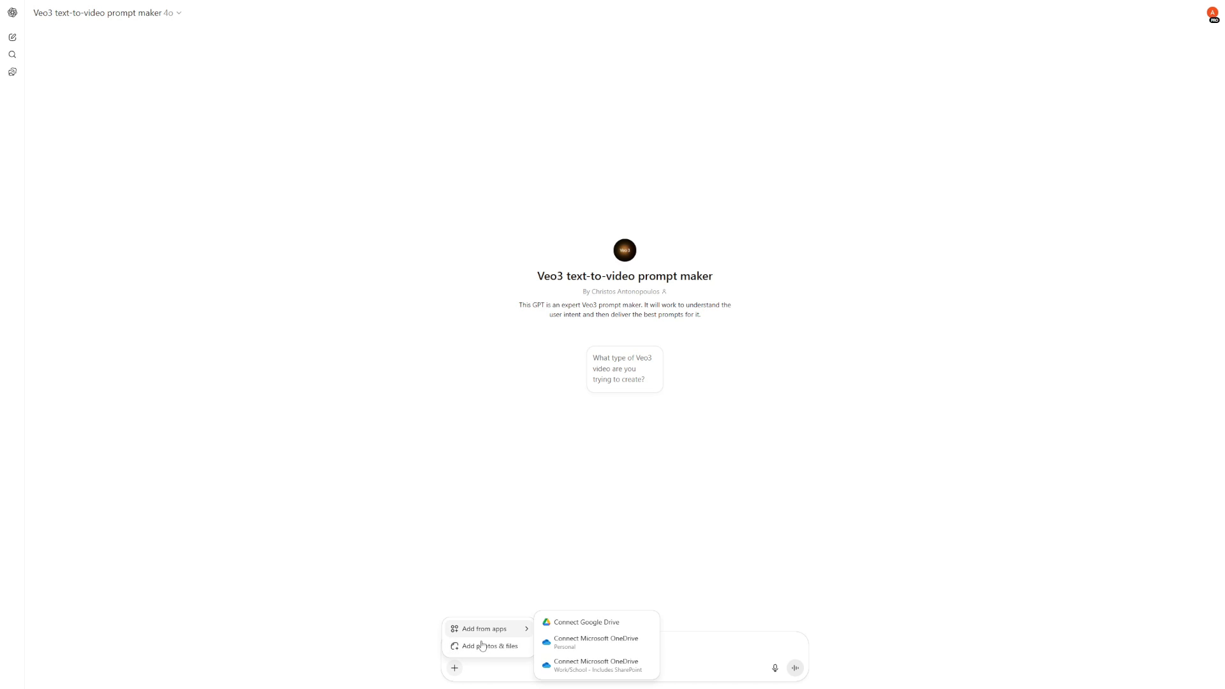
- Attach the scene description card and start frame image to the ChatGPT message
left_click(490, 646)
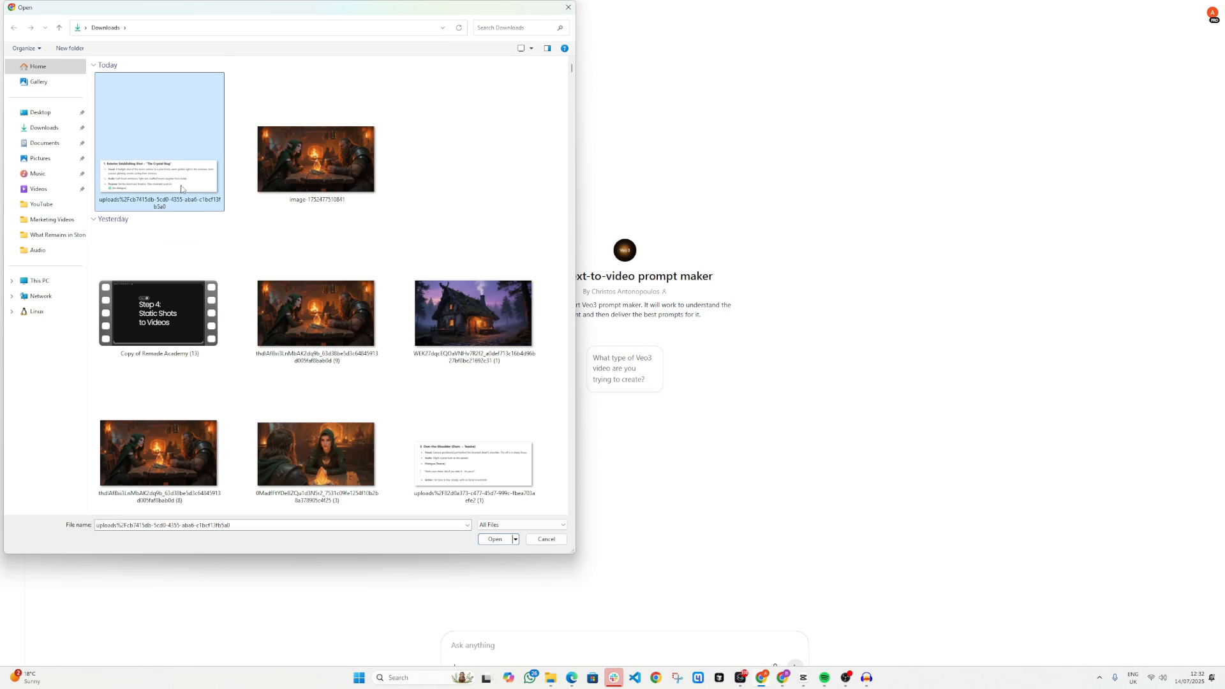
left_click(315, 159)
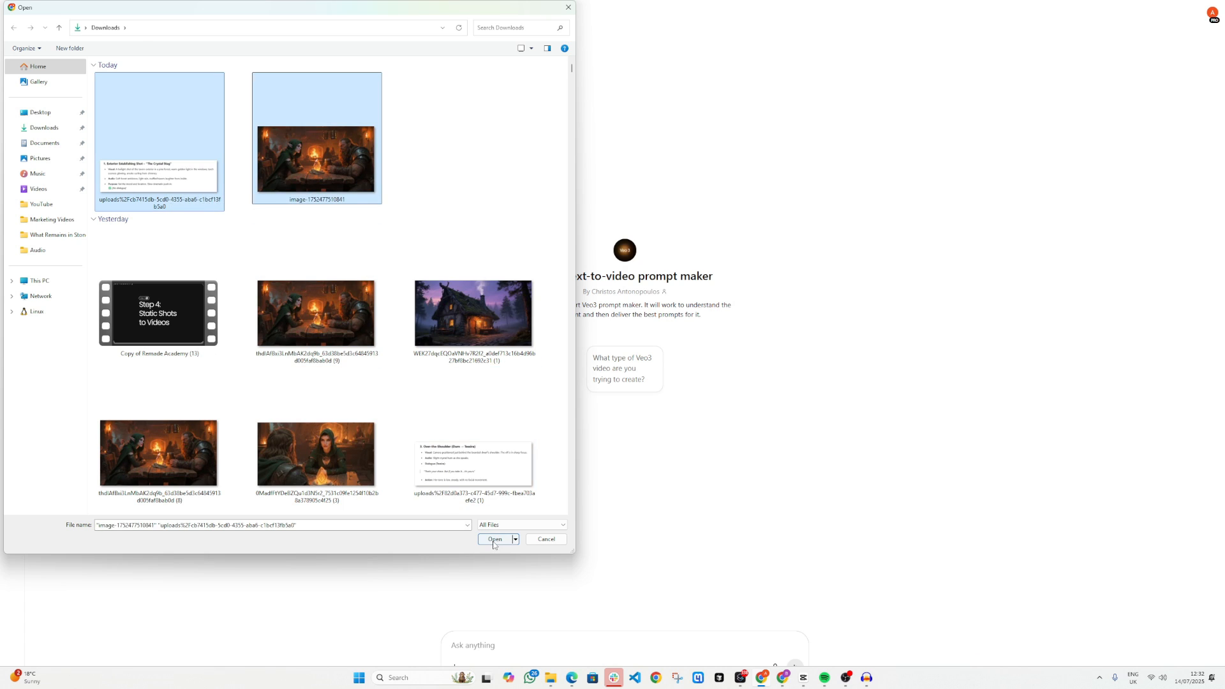
left_click(494, 539)
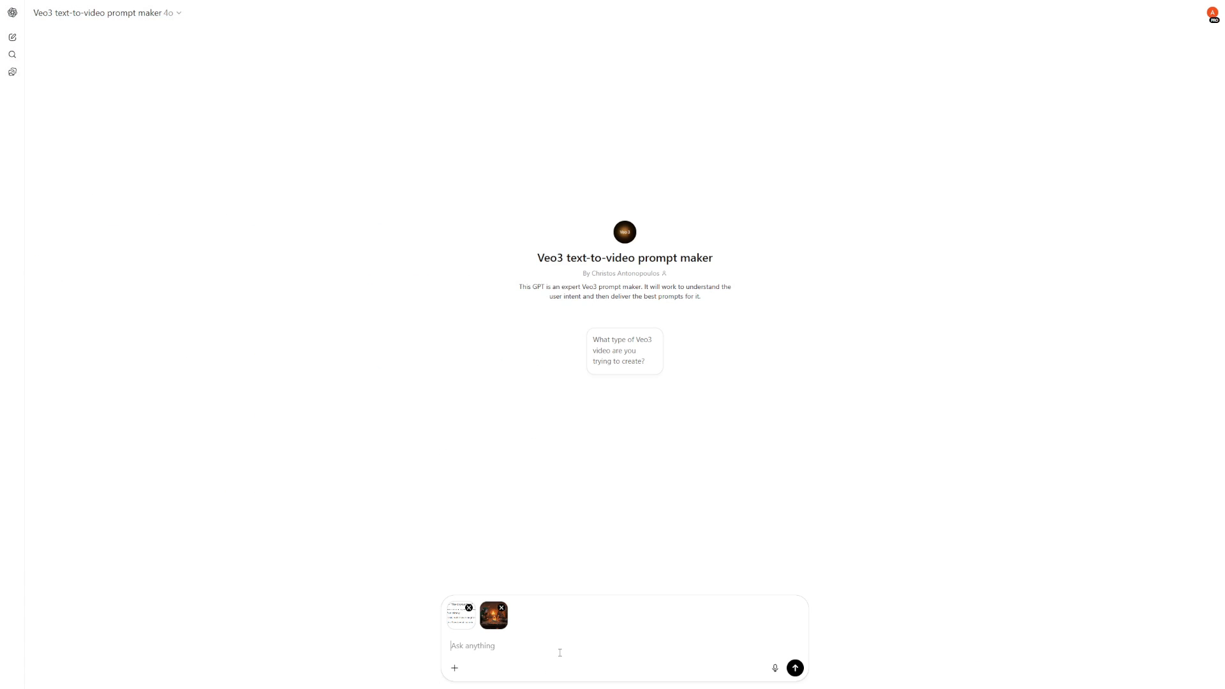
- Ask the Veo3 prompt maker for an image-to-video prompt given the attached images
type("Given the scene description and the start frame I have attached, give me a")
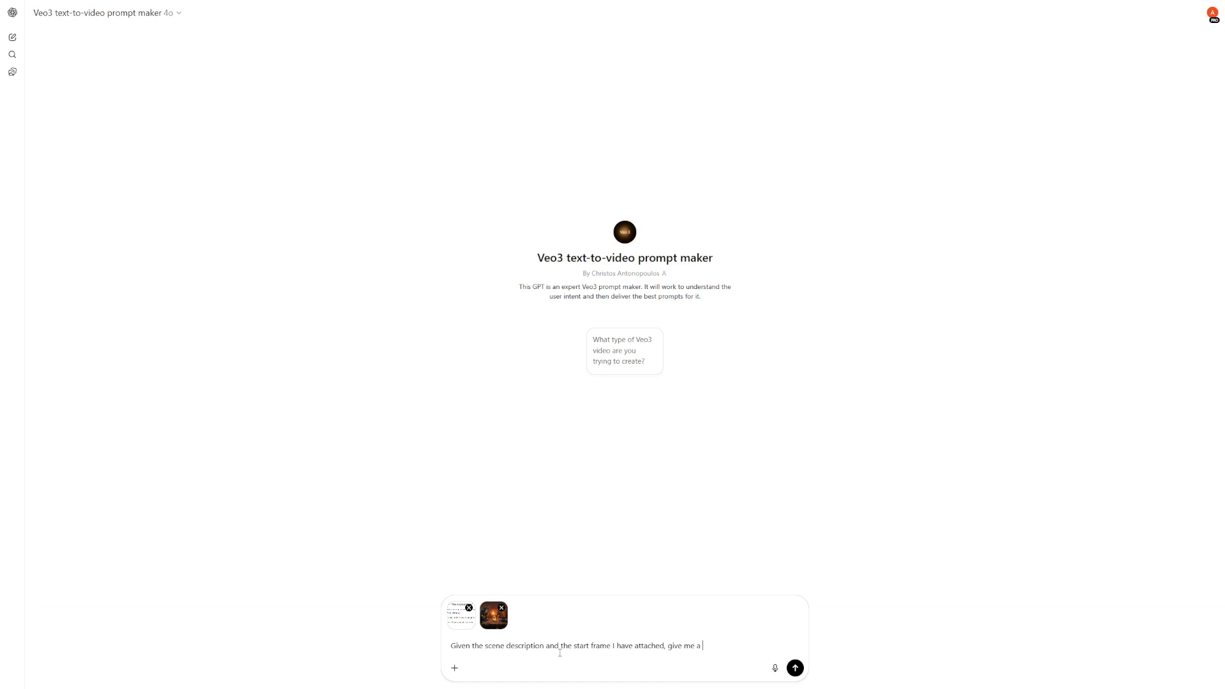
type("Veo3 I2V prompt to achi")
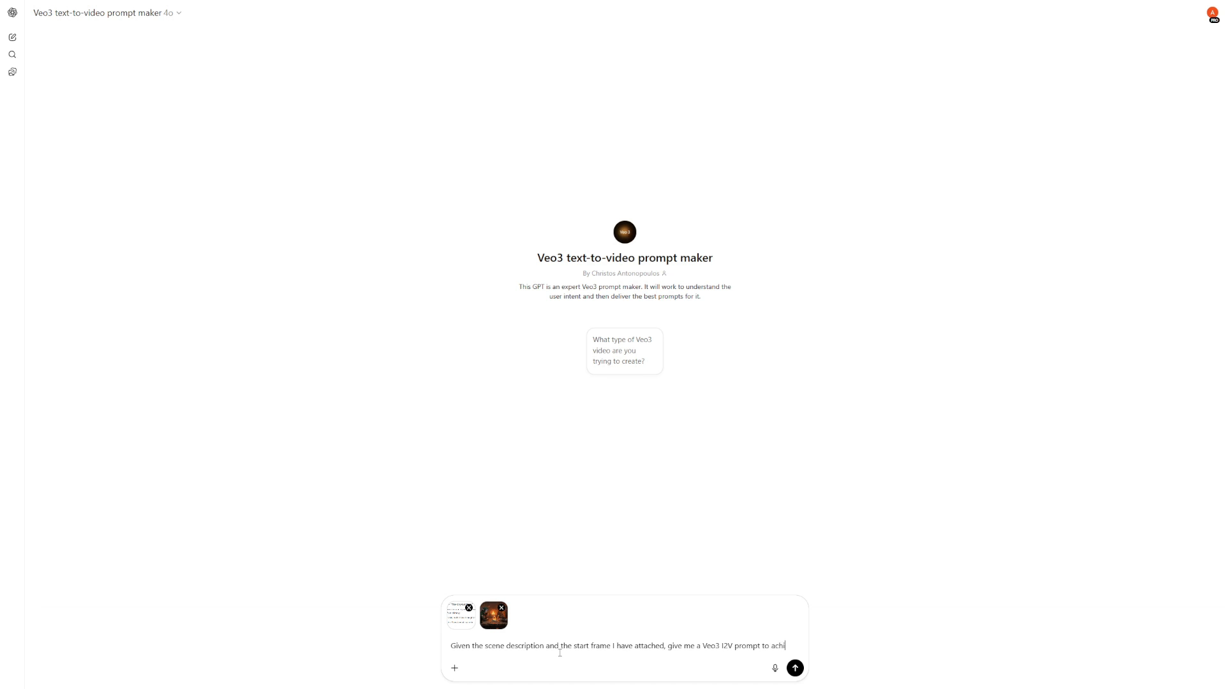
left_click(795, 668)
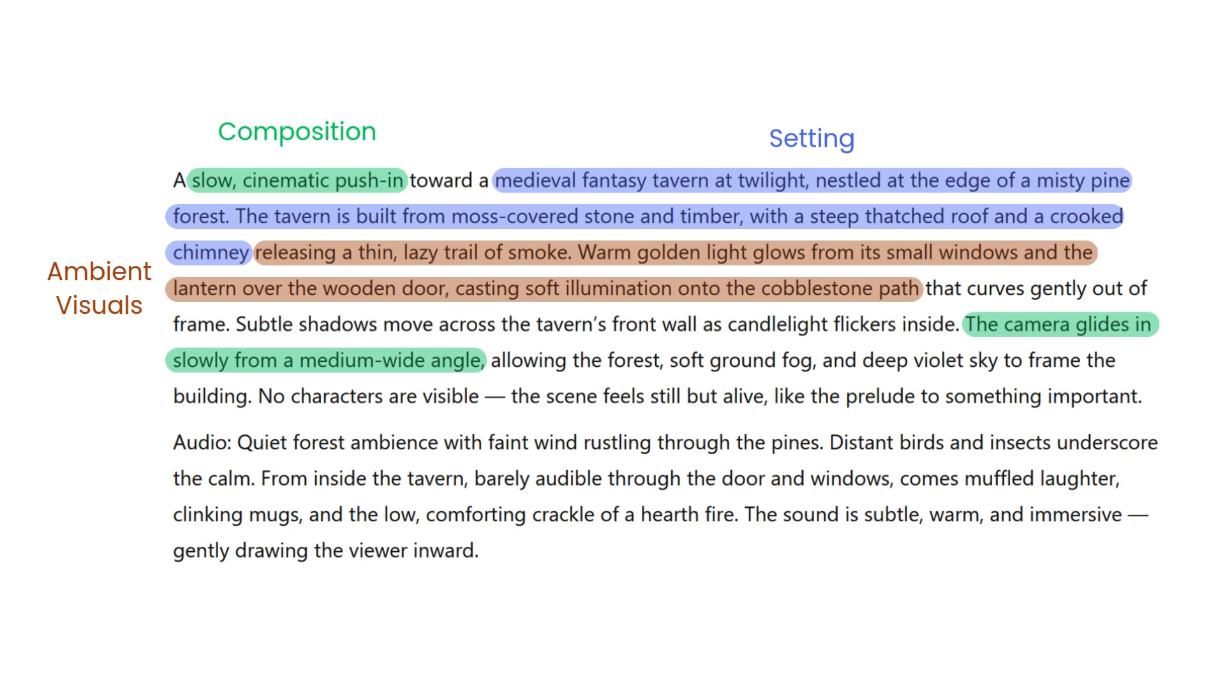
- Show the slide with the annotated Veo3 tavern prompt and its colour-highlighted phrases
double_click(656, 477)
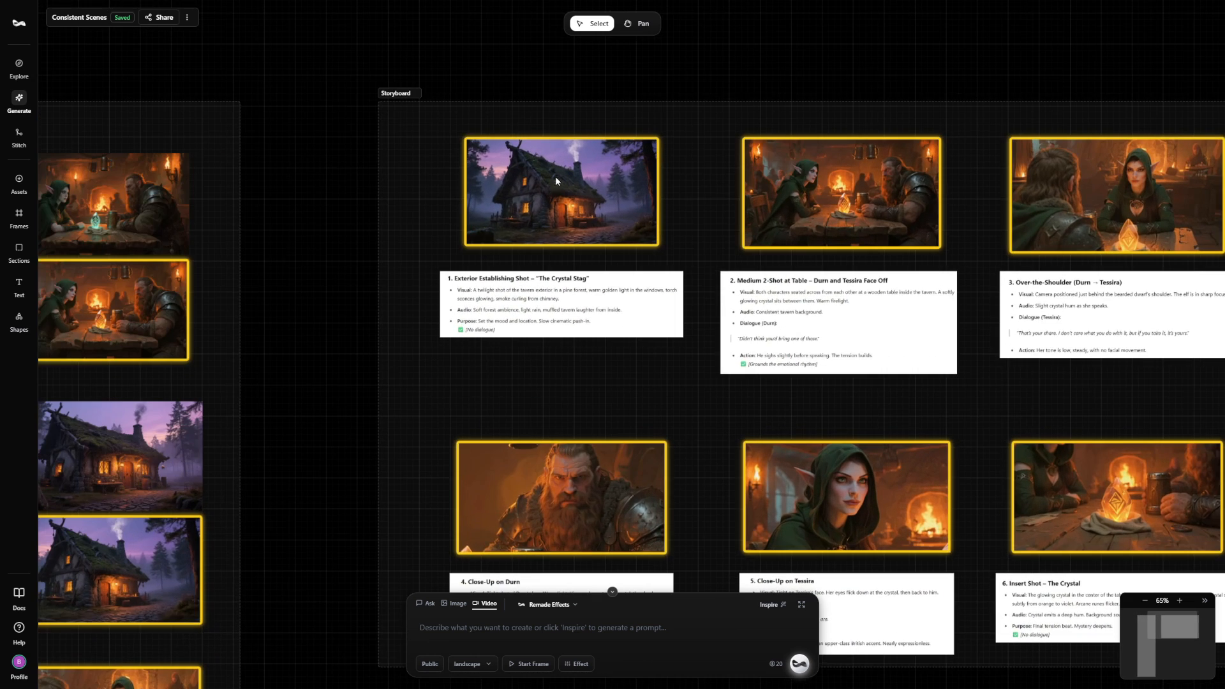
- Use the tavern exterior storyboard image as the video's start frame
left_click(560, 191)
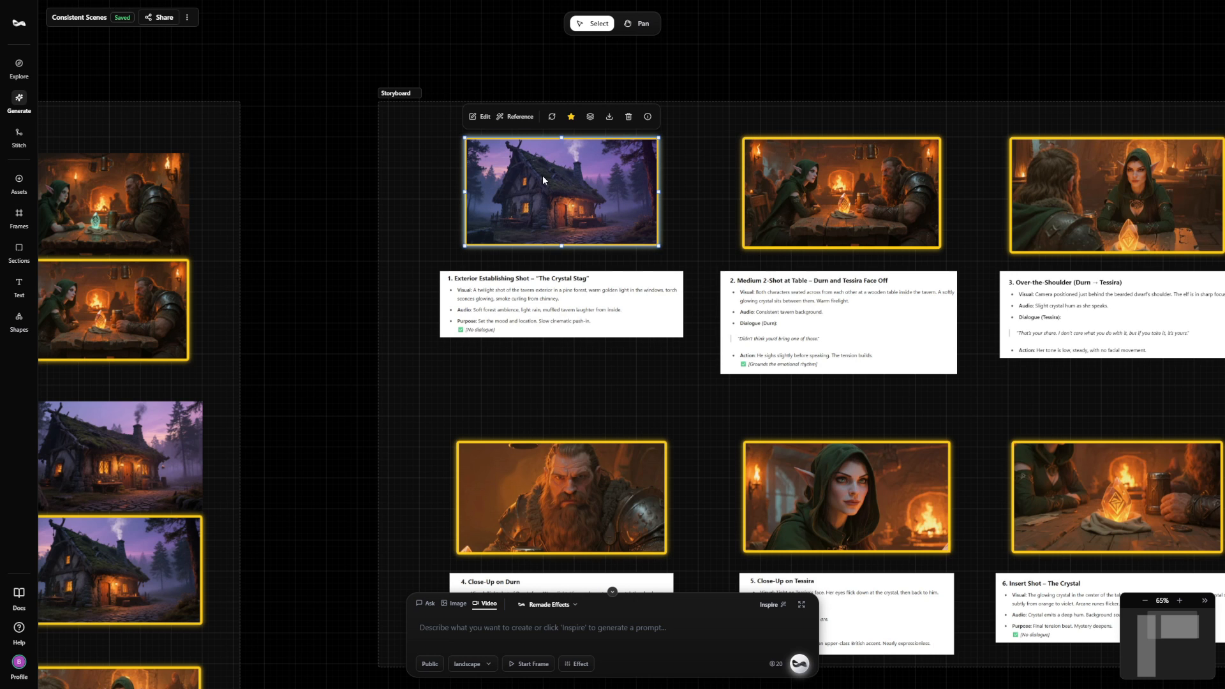
left_click(517, 117)
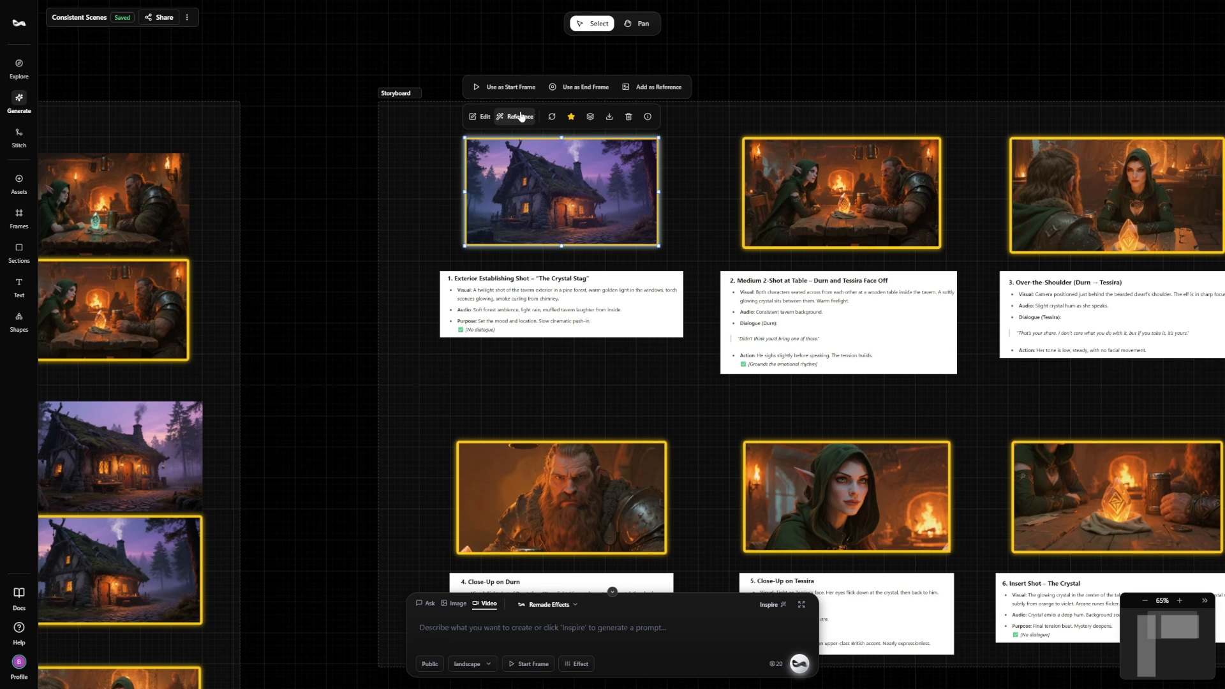
left_click(508, 87)
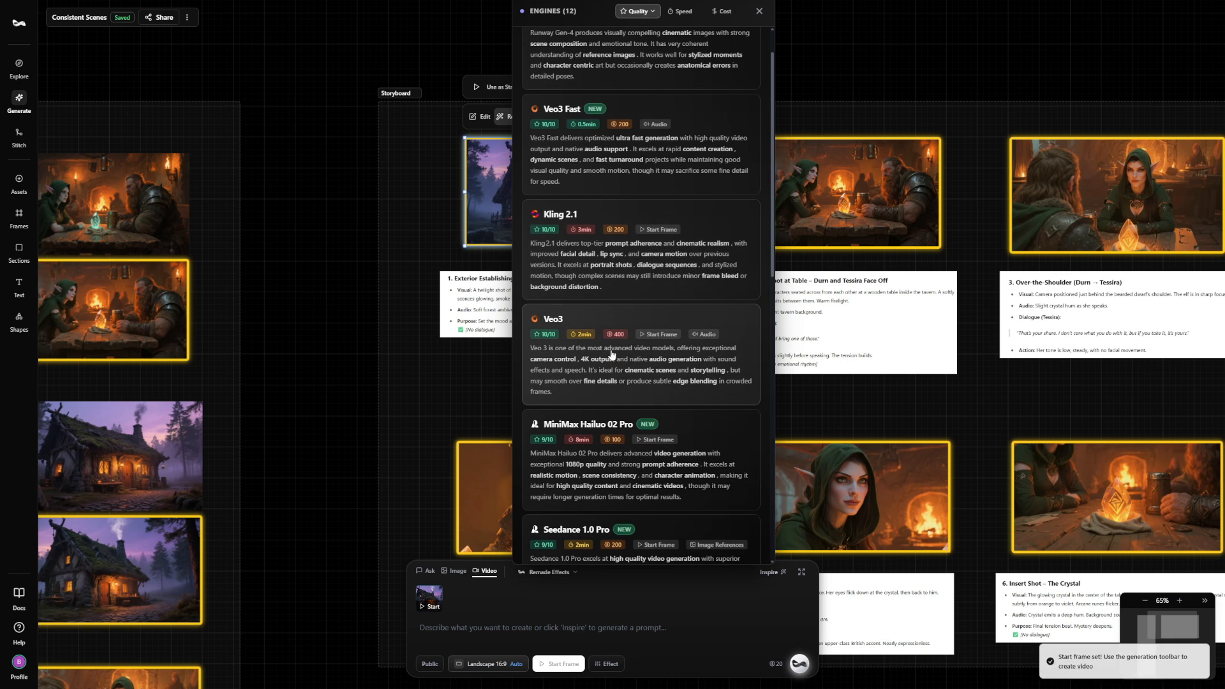
- Select Veo3 as the engine and confirm the pasted cinematic tavern push-in prompt
left_click(553, 319)
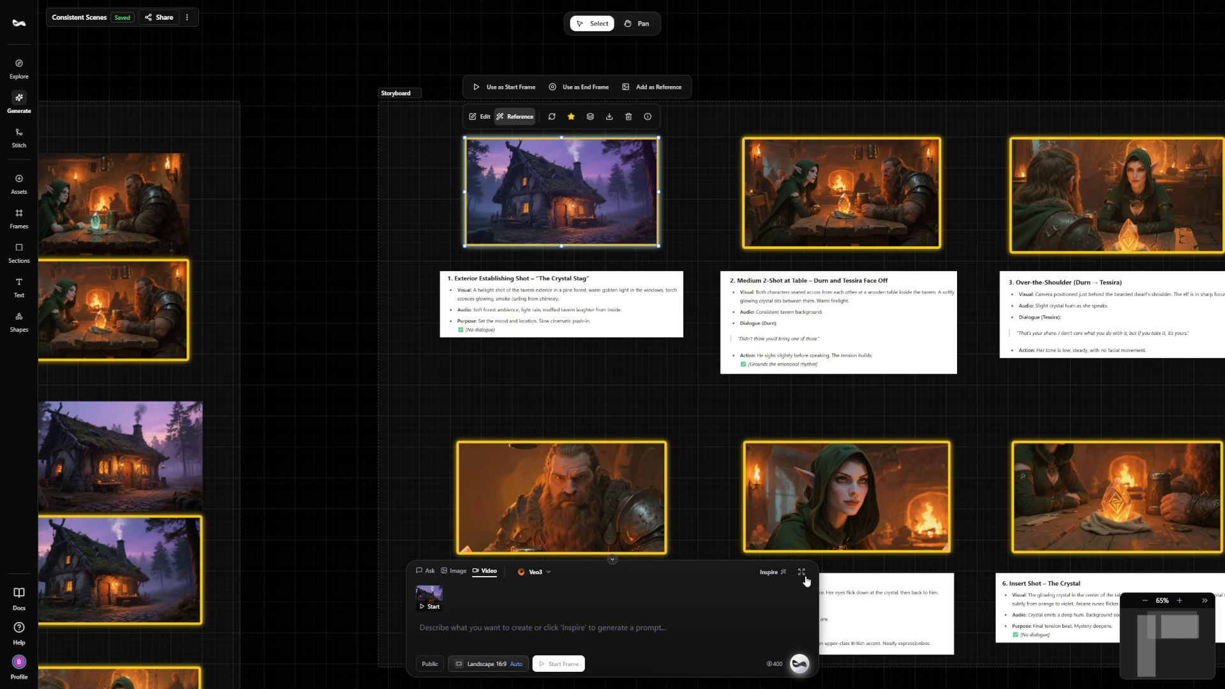
left_click(806, 576)
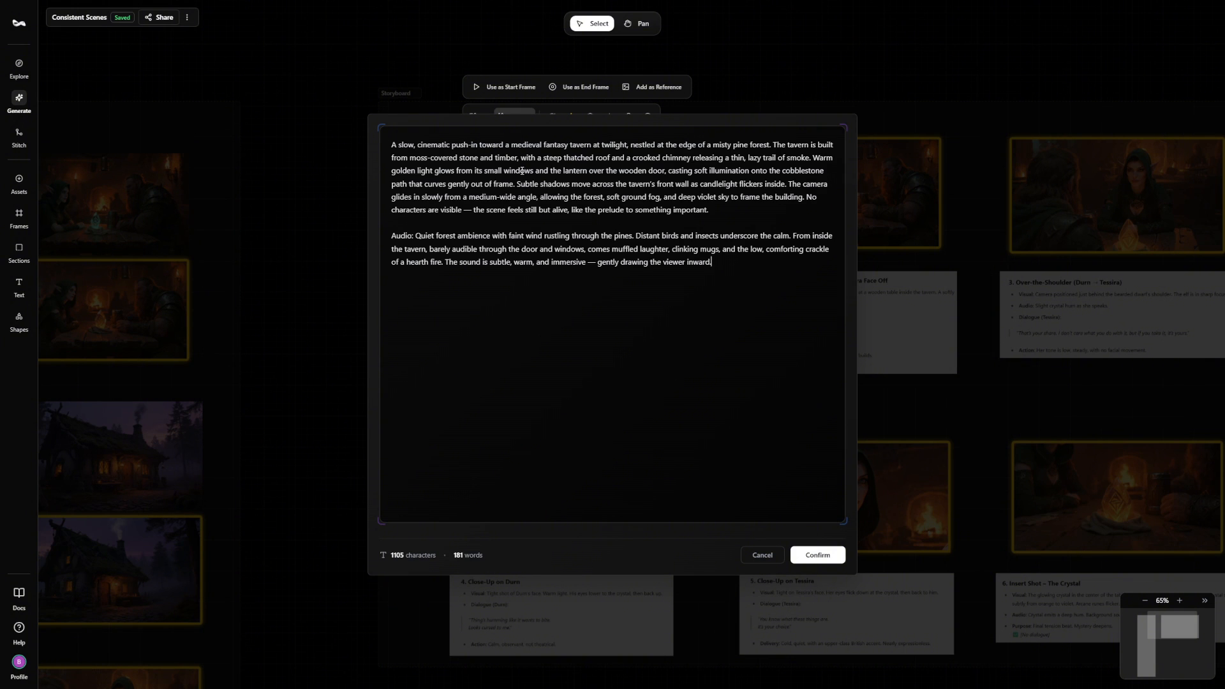
mouse_move(816, 555)
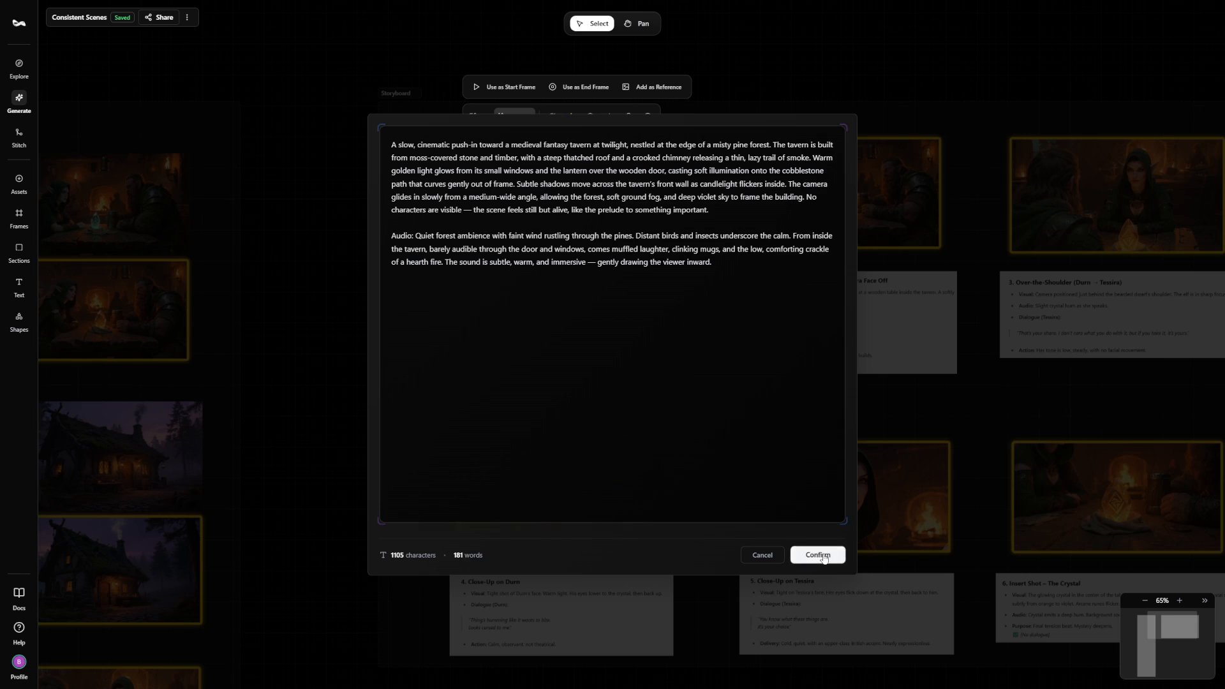
left_click(817, 555)
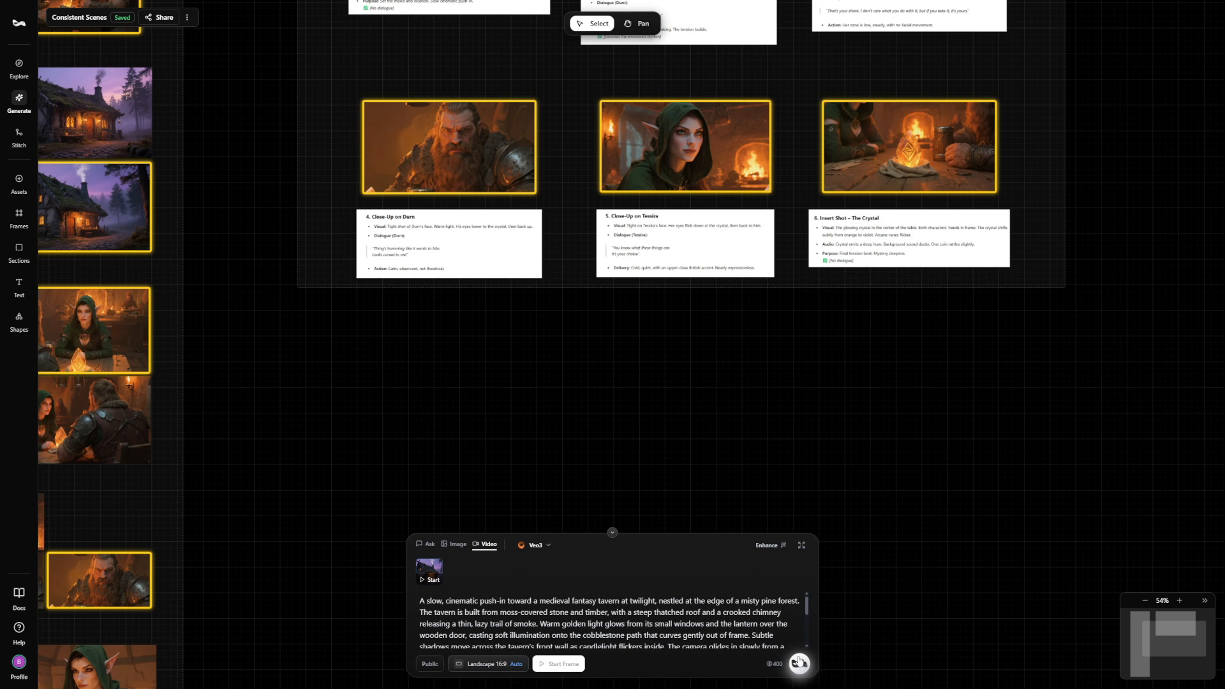
- Generate the two Veo3 tavern exterior videos and preview the first one
left_click(799, 664)
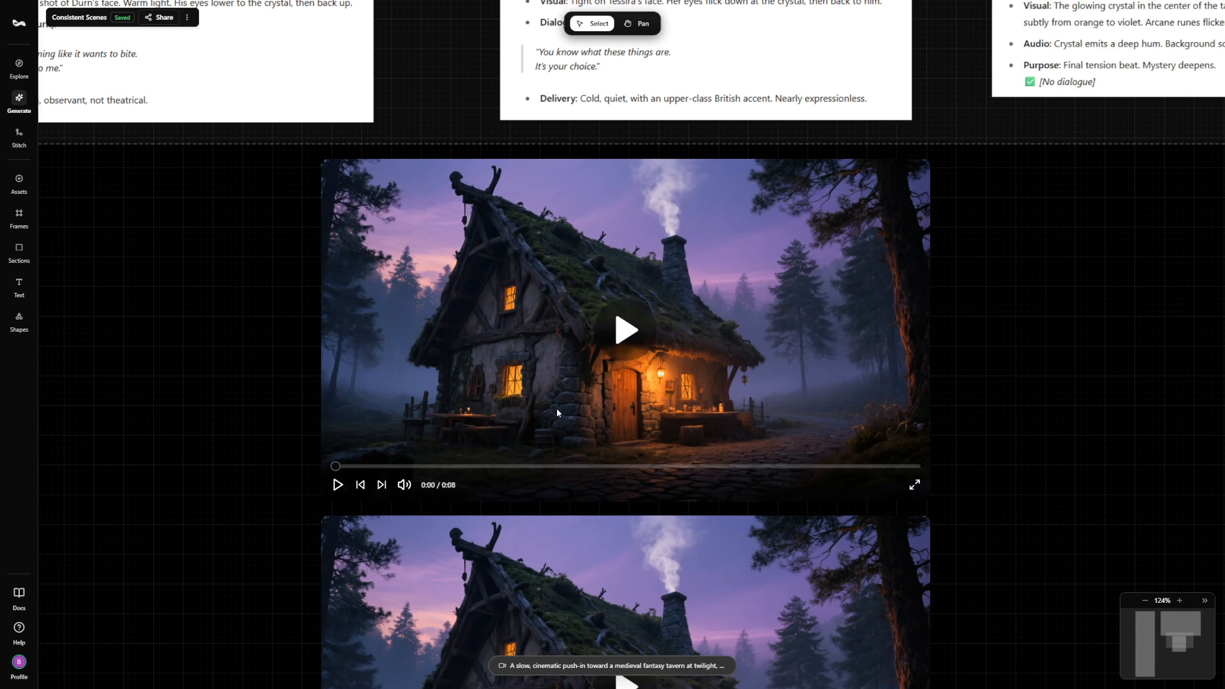
left_click(626, 329)
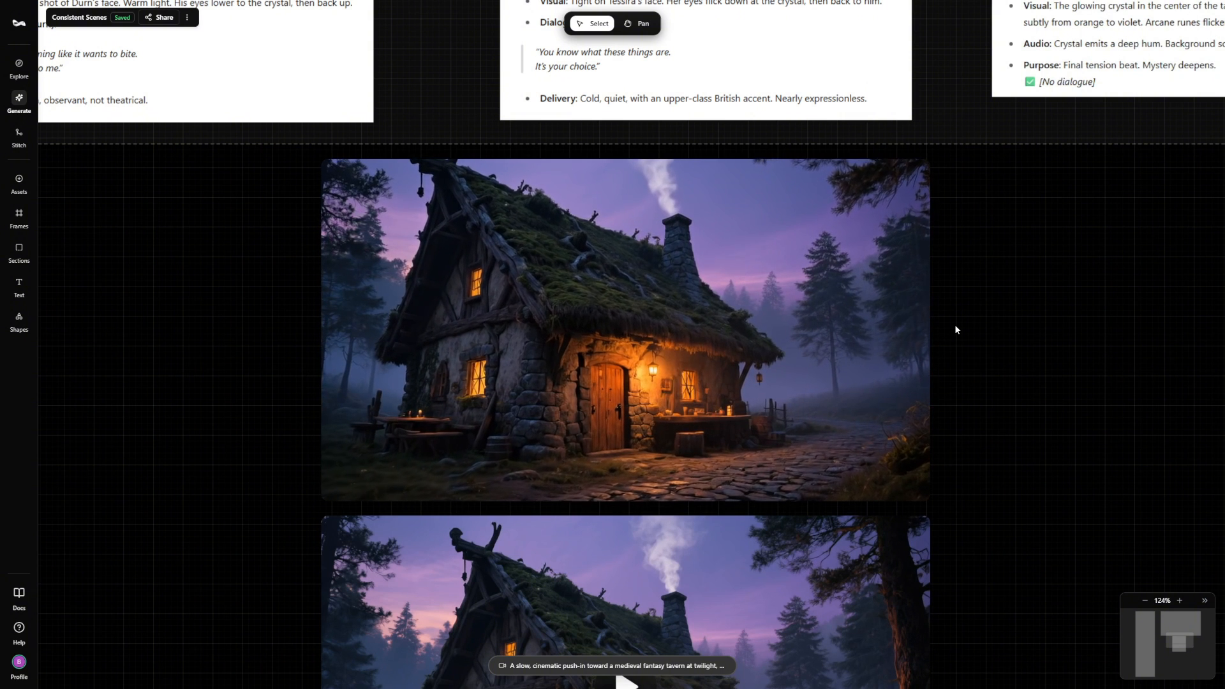
left_click(626, 328)
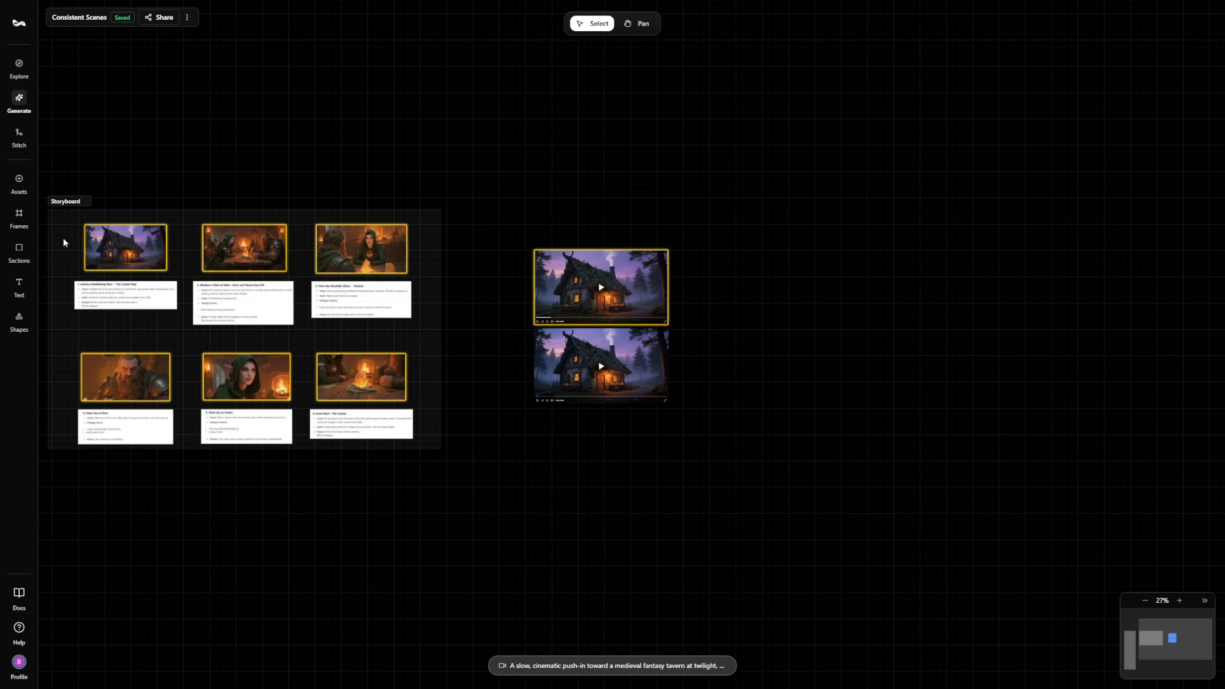
- Create an Unedited Shots section around the two tavern videos beside the Storyboard
left_click(18, 252)
type("Unedited Shots")
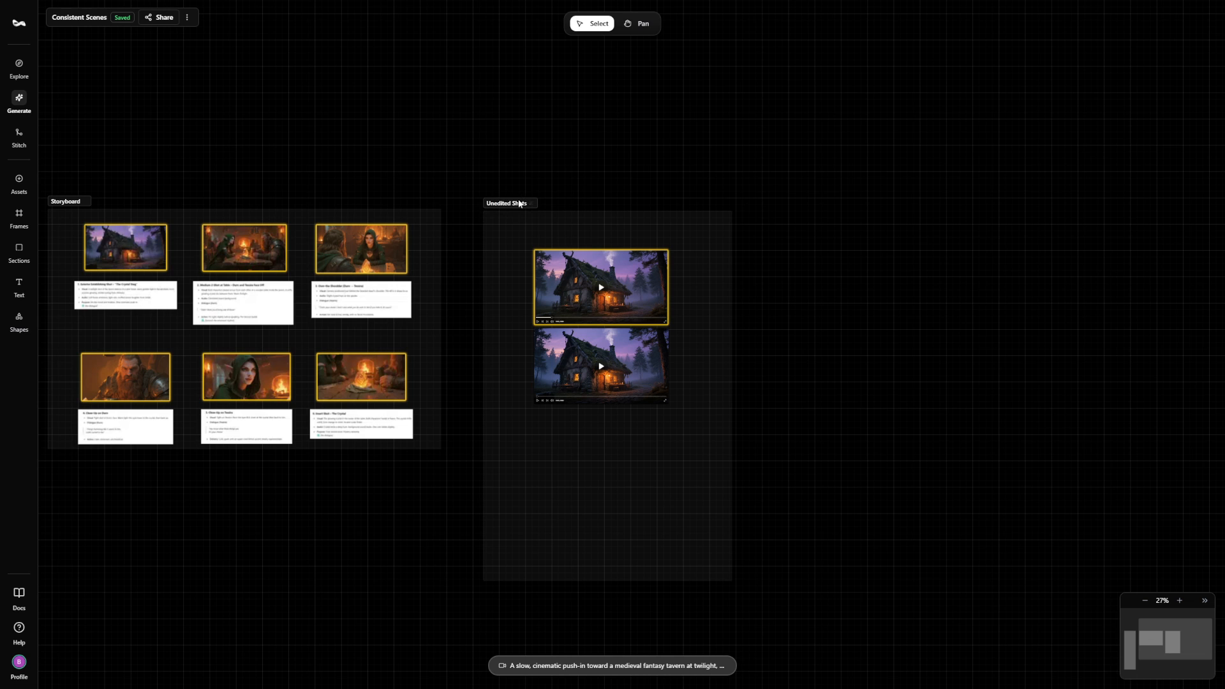
mouse_move(566, 107)
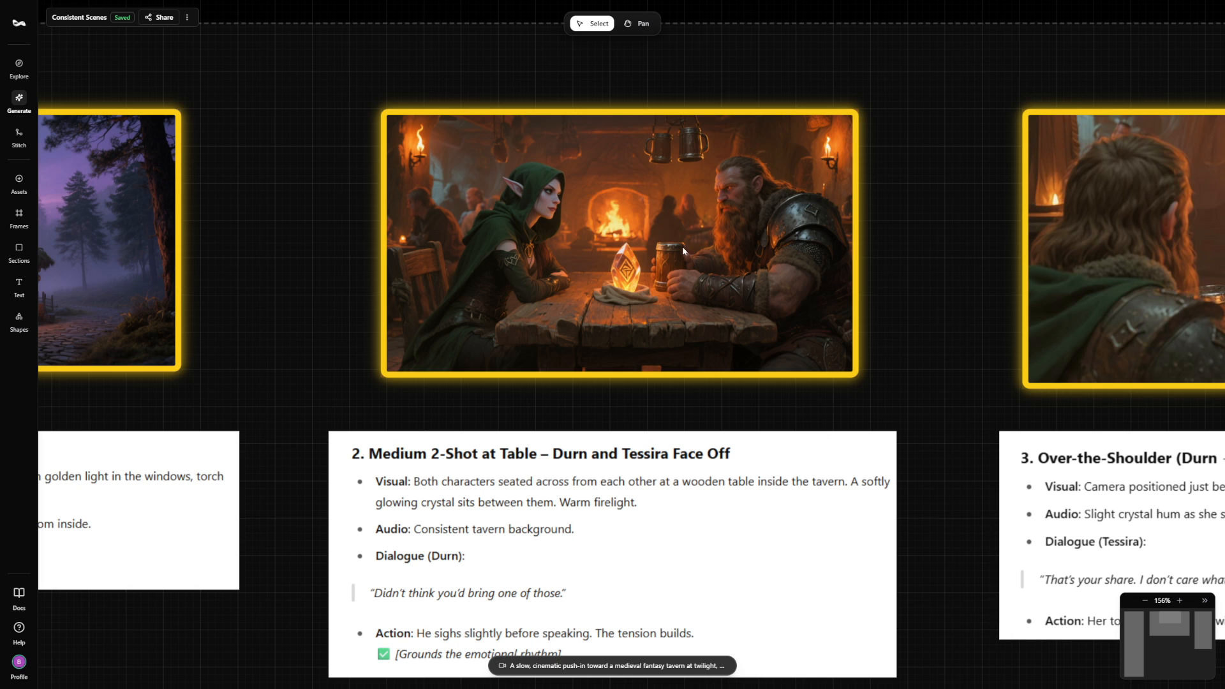
mouse_move(610, 224)
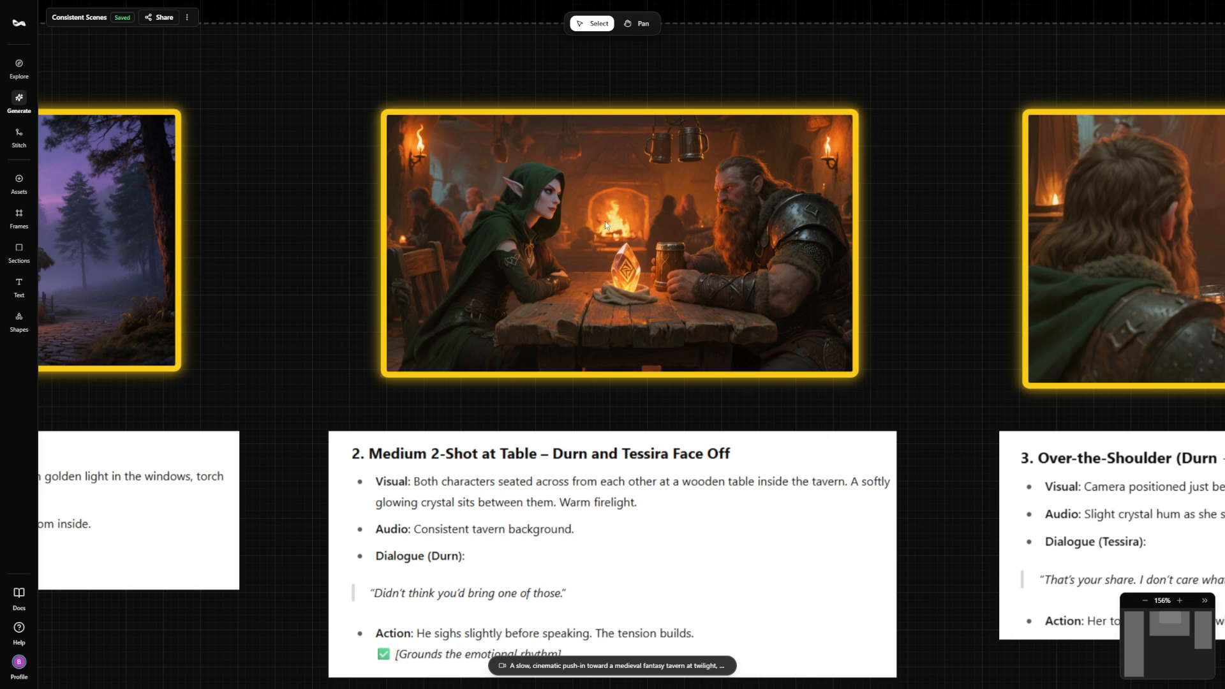
mouse_move(660, 233)
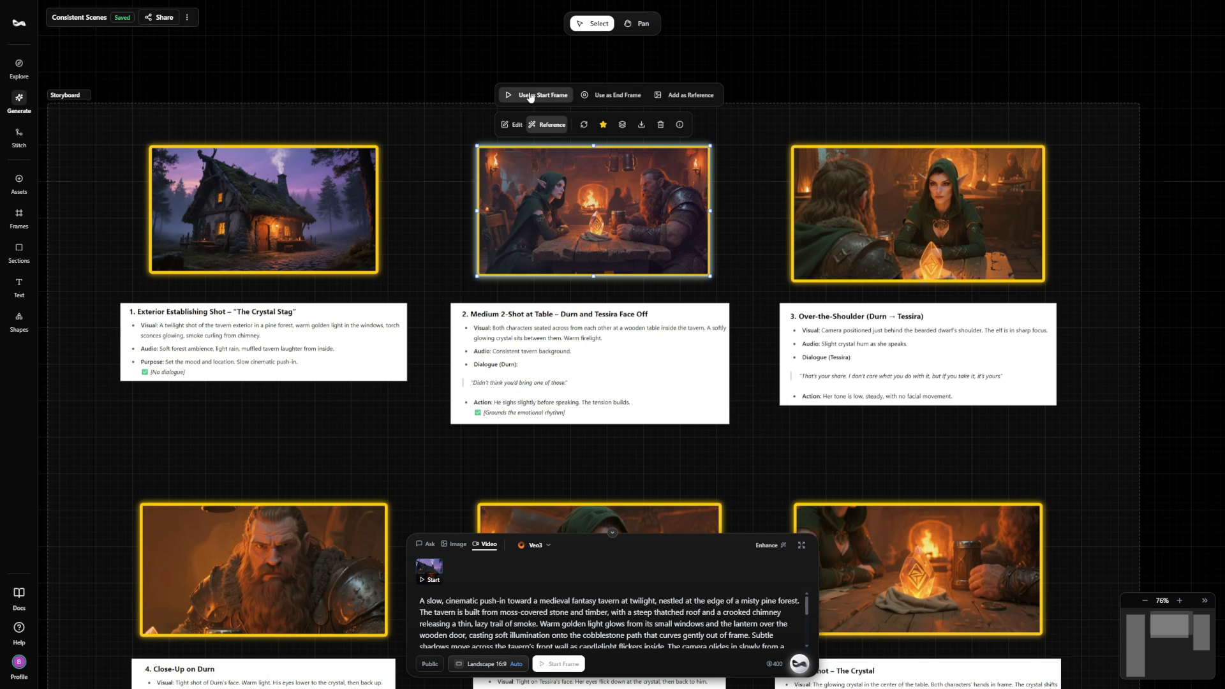
- Use the two-shot image as start frame and confirm the medium-shot tavern table prompt
left_click(534, 94)
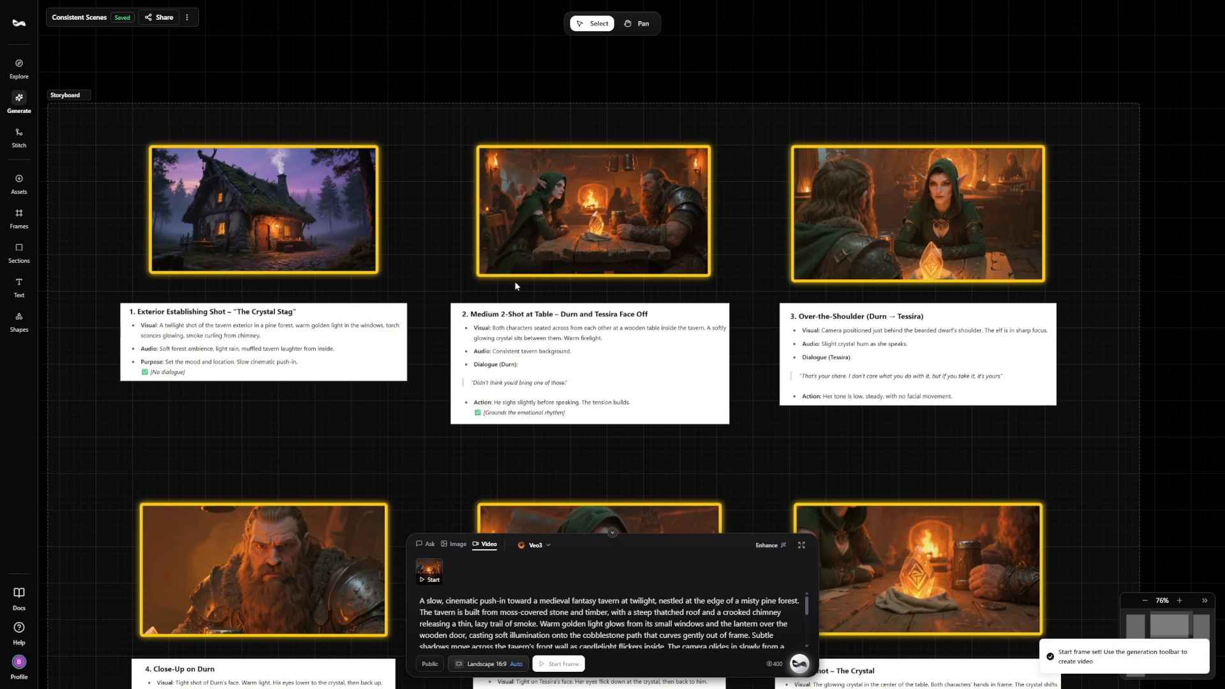
scroll("down", 3)
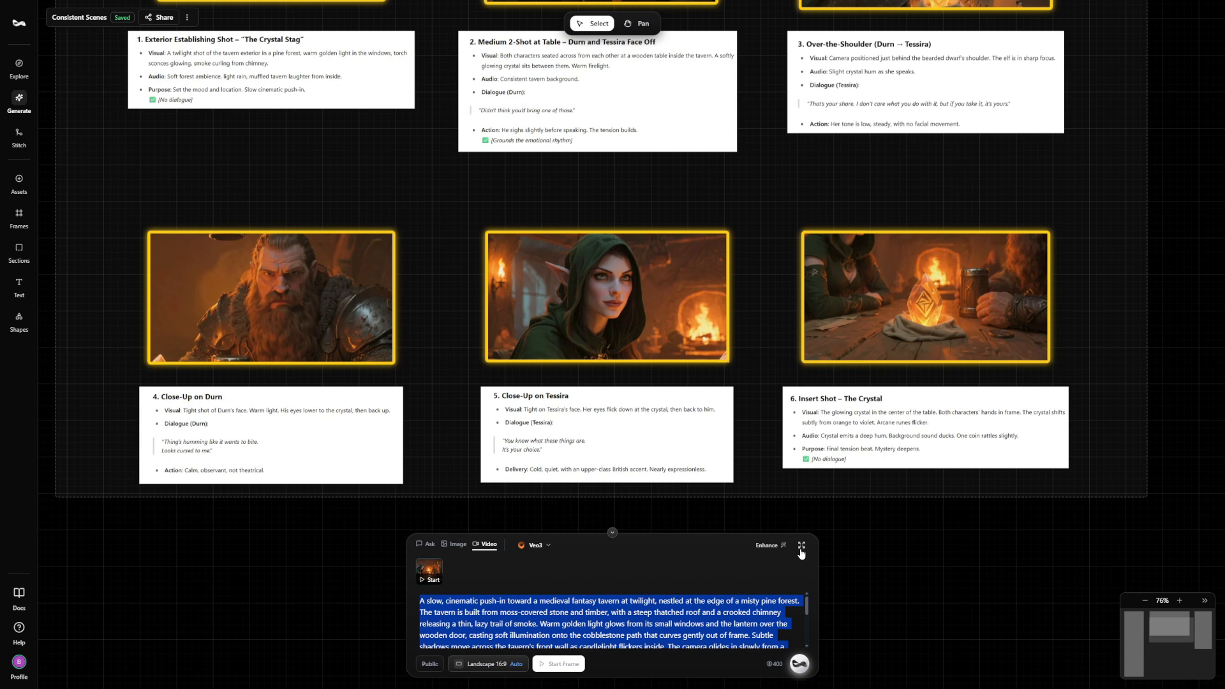
left_click(800, 545)
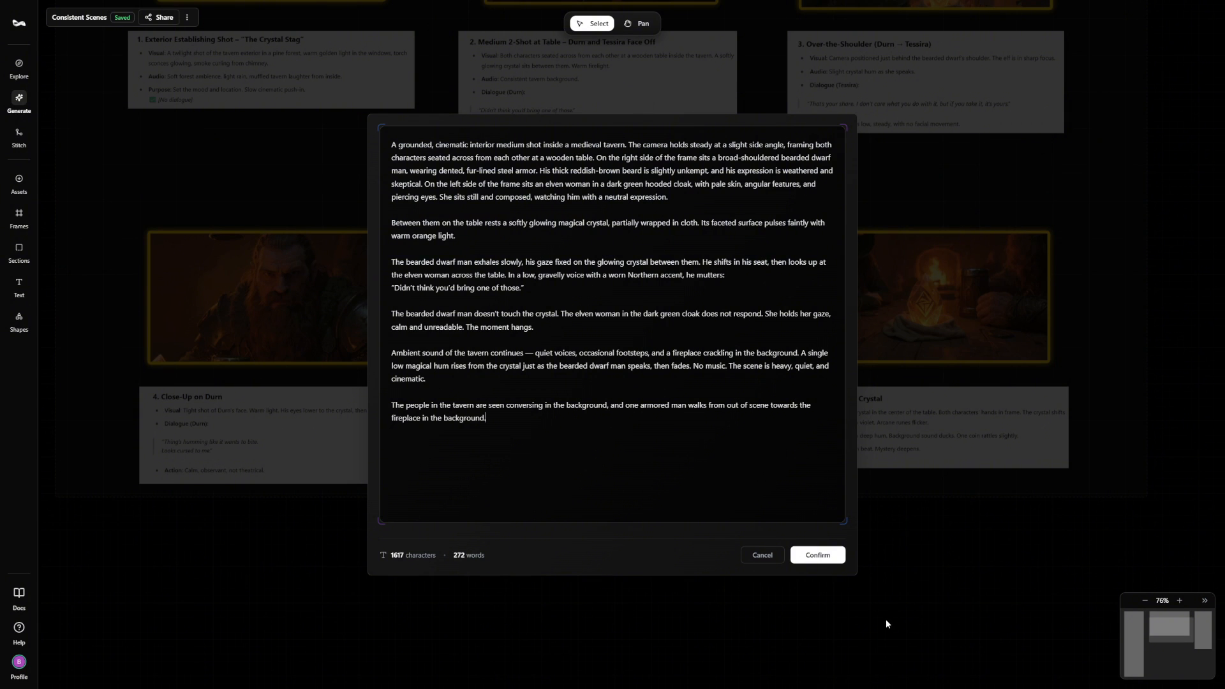
left_click(817, 555)
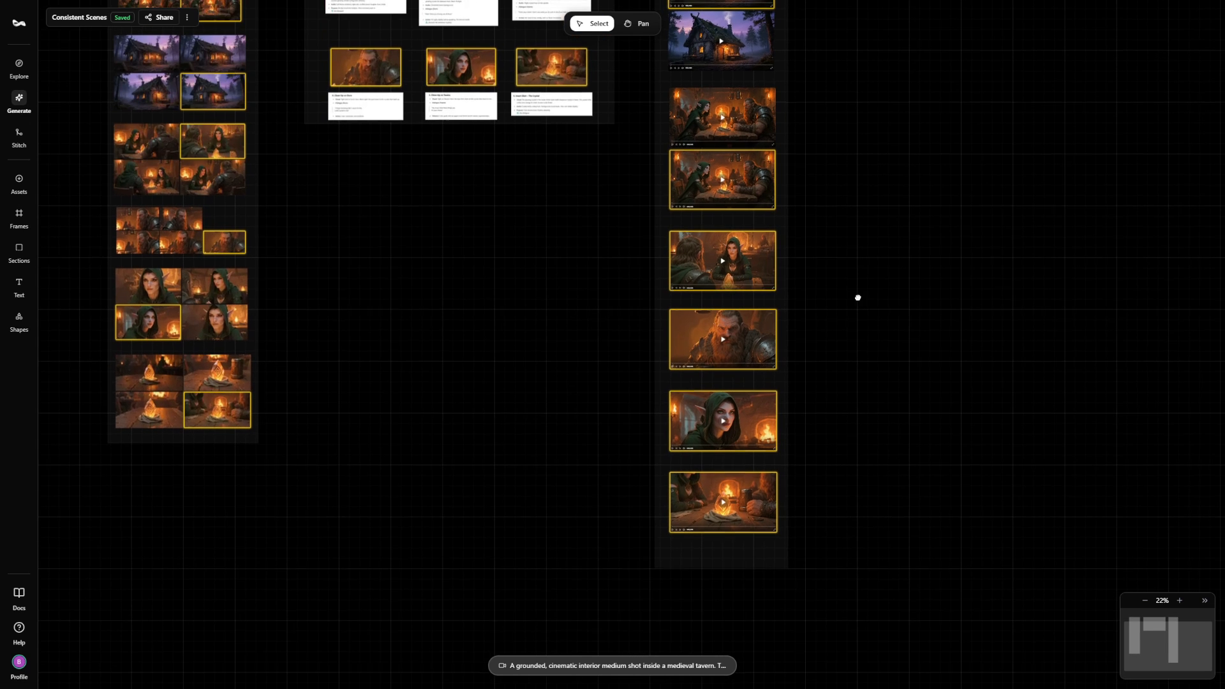
mouse_move(854, 298)
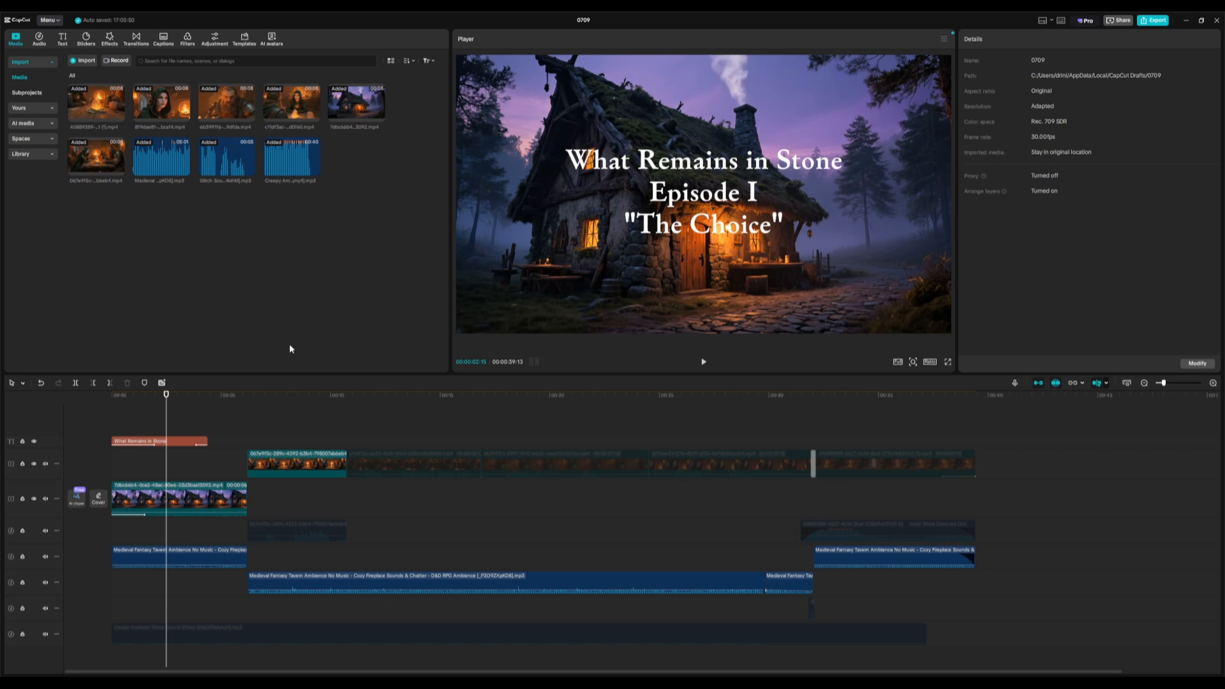
mouse_move(283, 358)
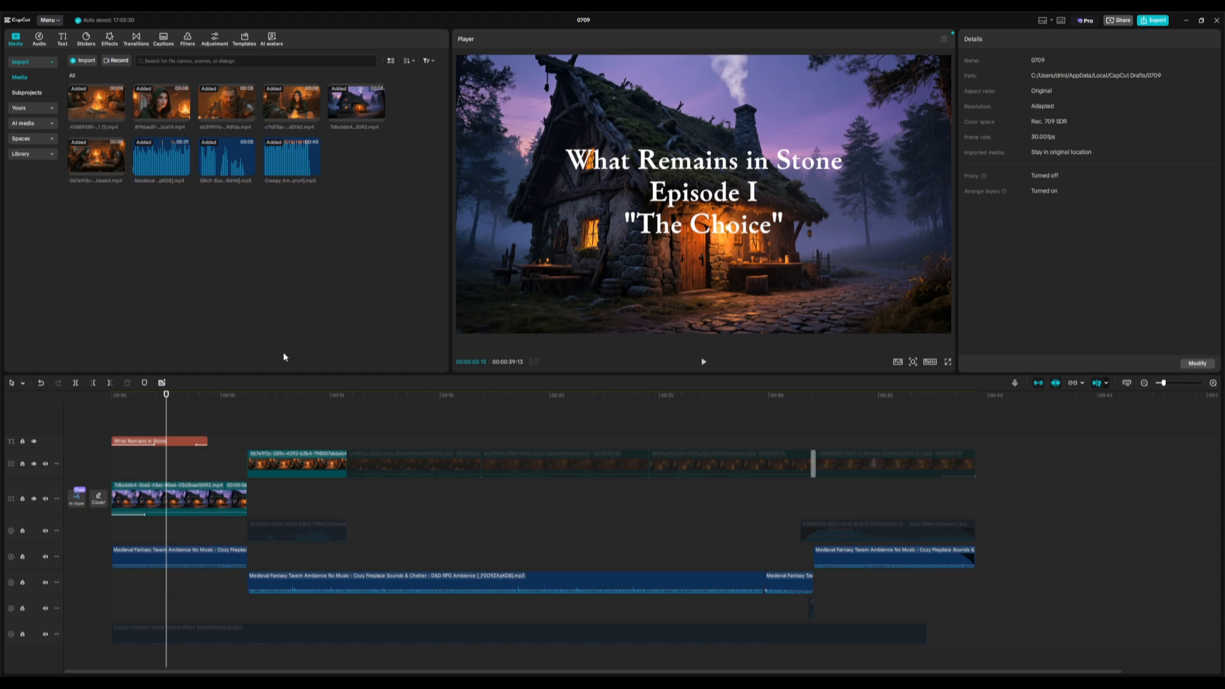
left_click(155, 586)
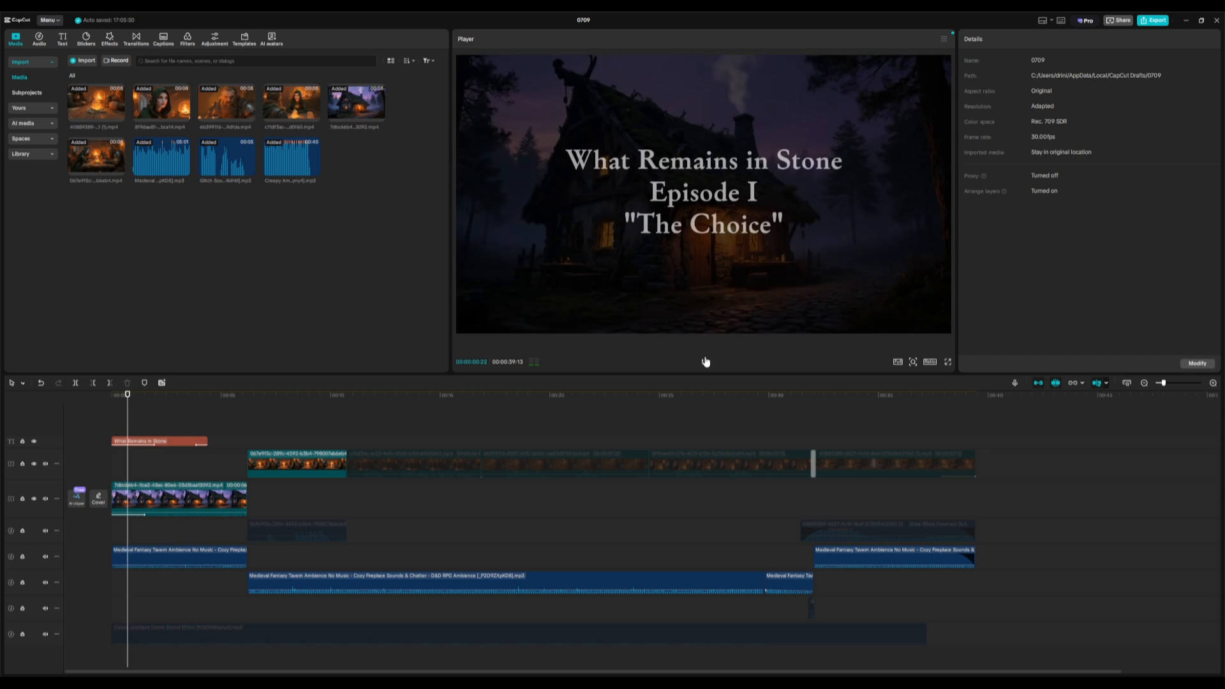
left_click(170, 394)
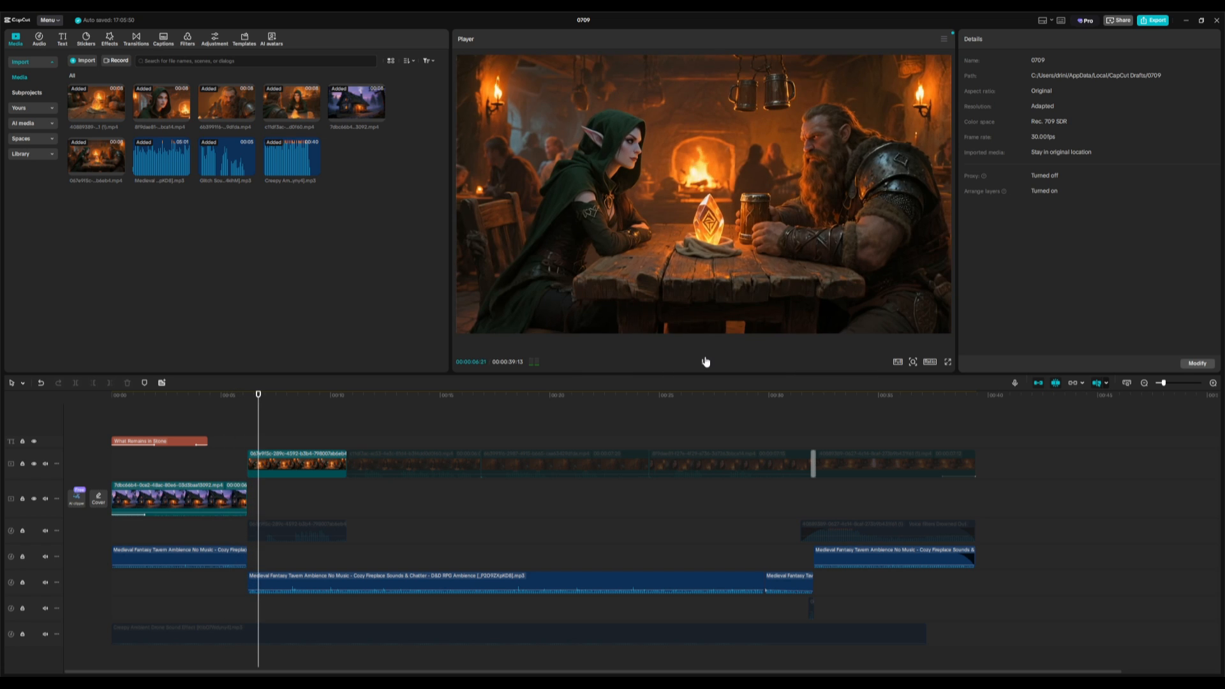
left_click(302, 394)
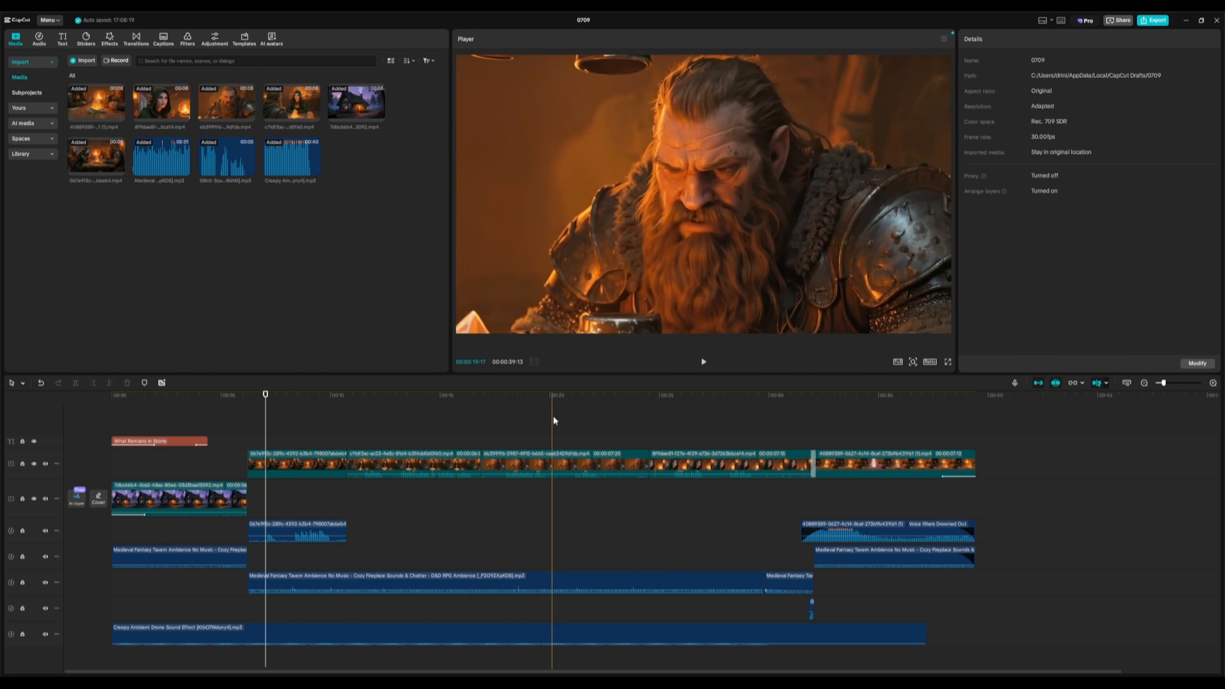
left_click(543, 394)
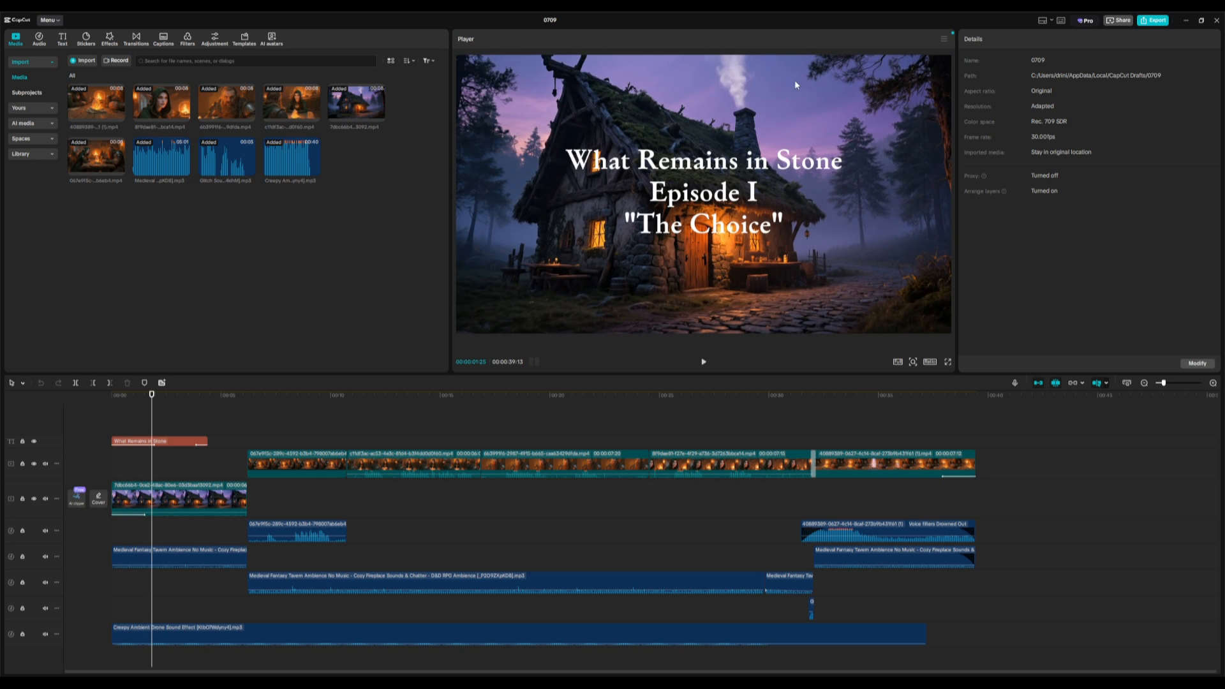
mouse_move(864, 146)
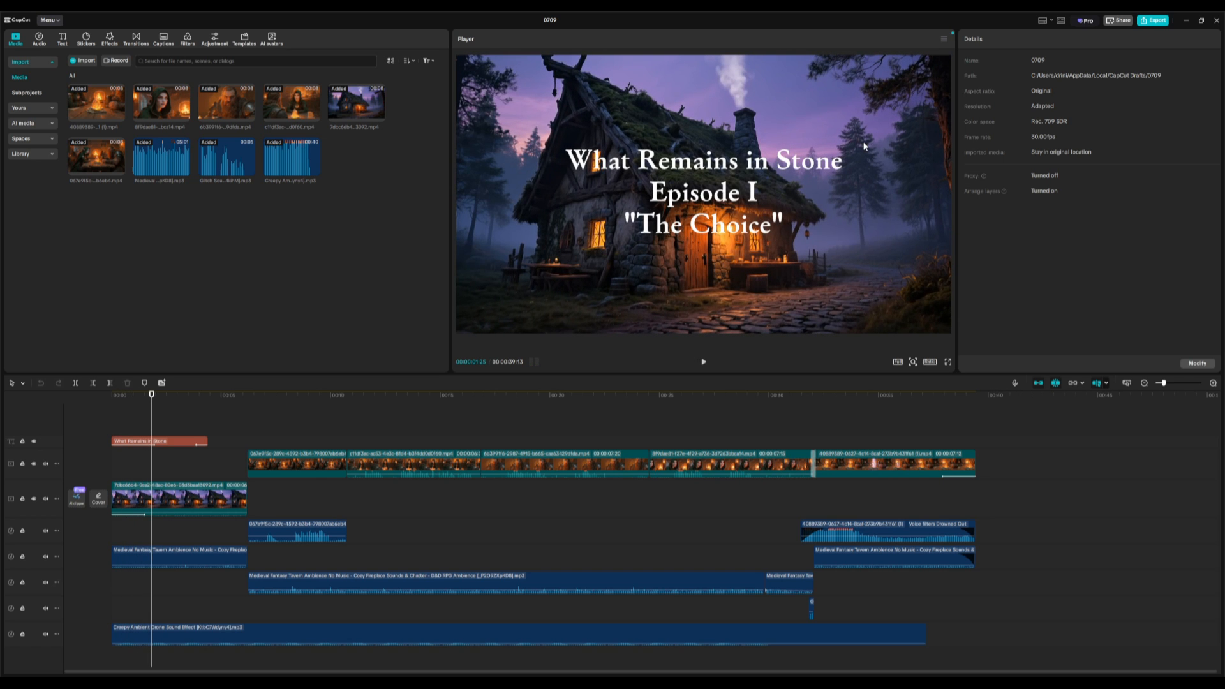
mouse_move(802, 190)
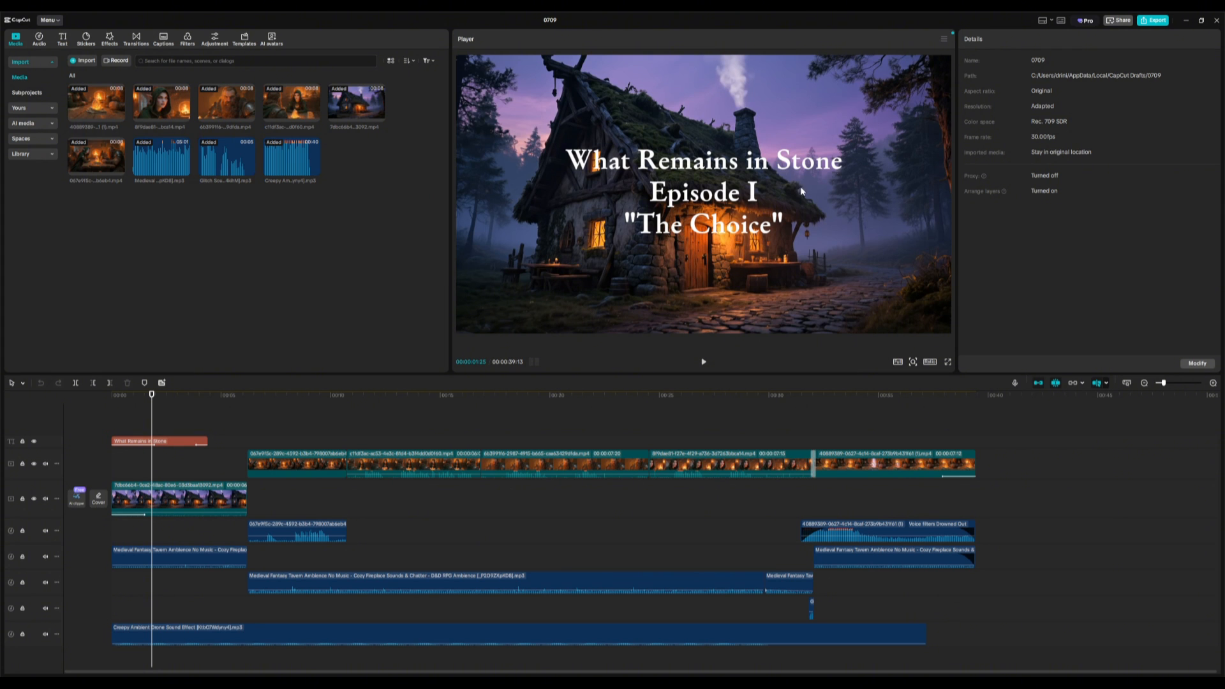
left_click(769, 394)
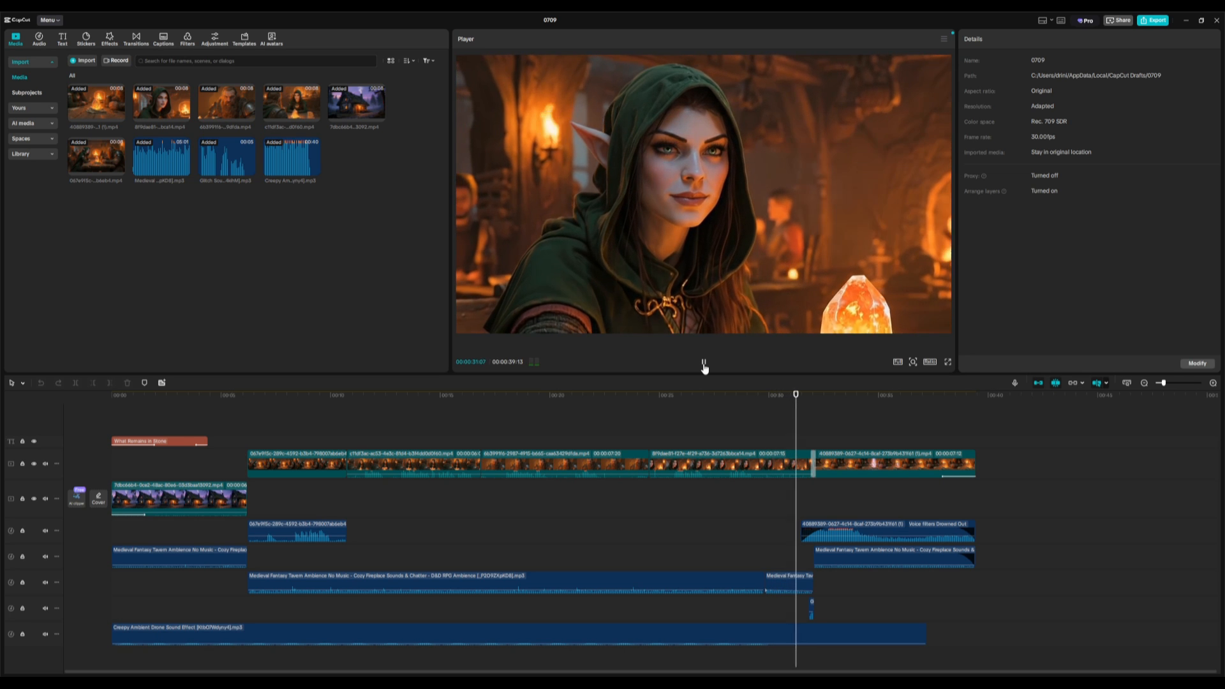
left_click(840, 395)
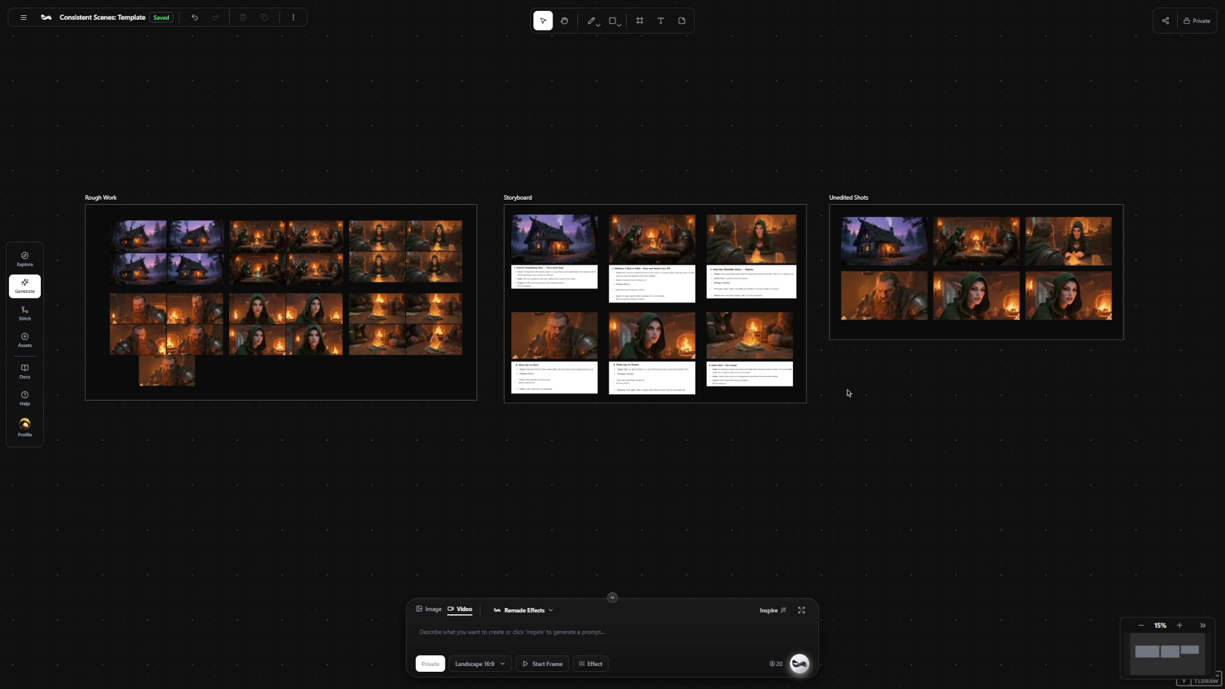
mouse_move(609, 156)
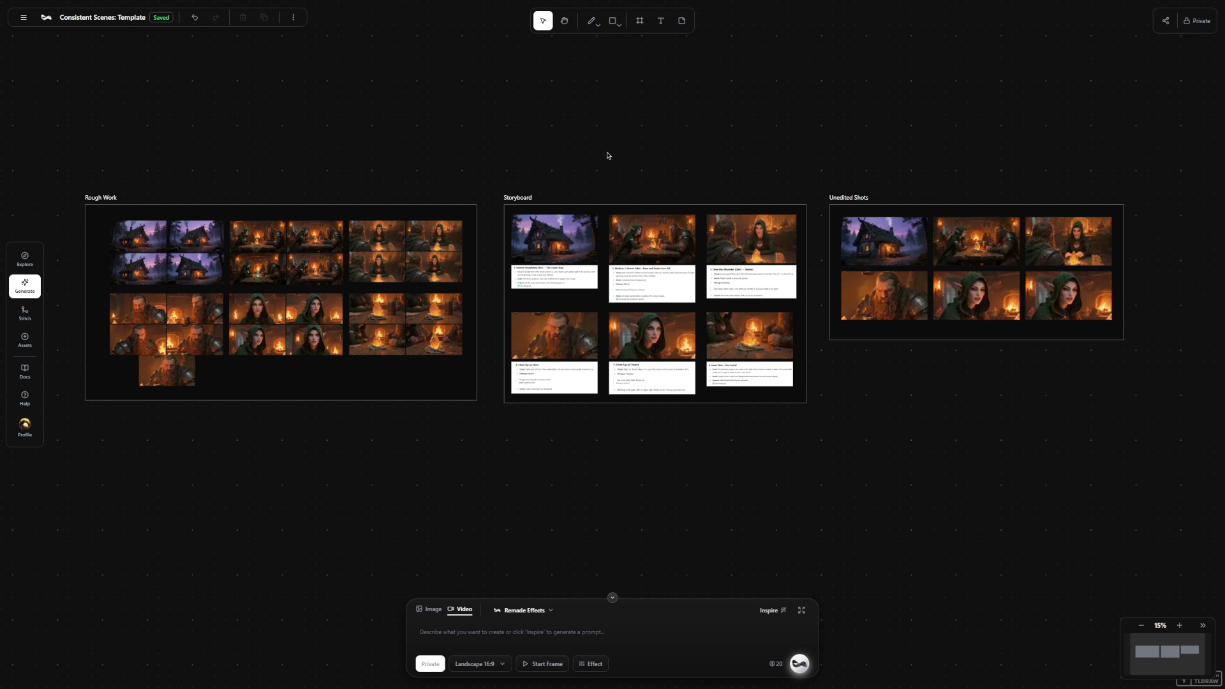
mouse_move(553, 618)
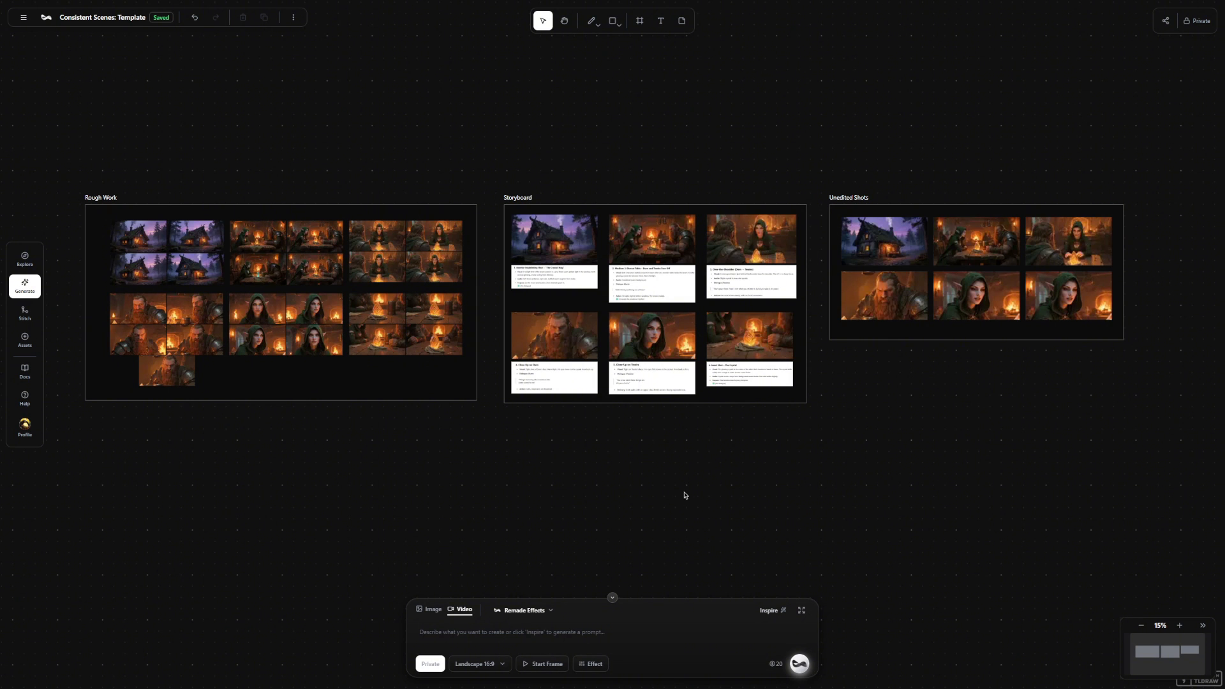
mouse_move(593, 144)
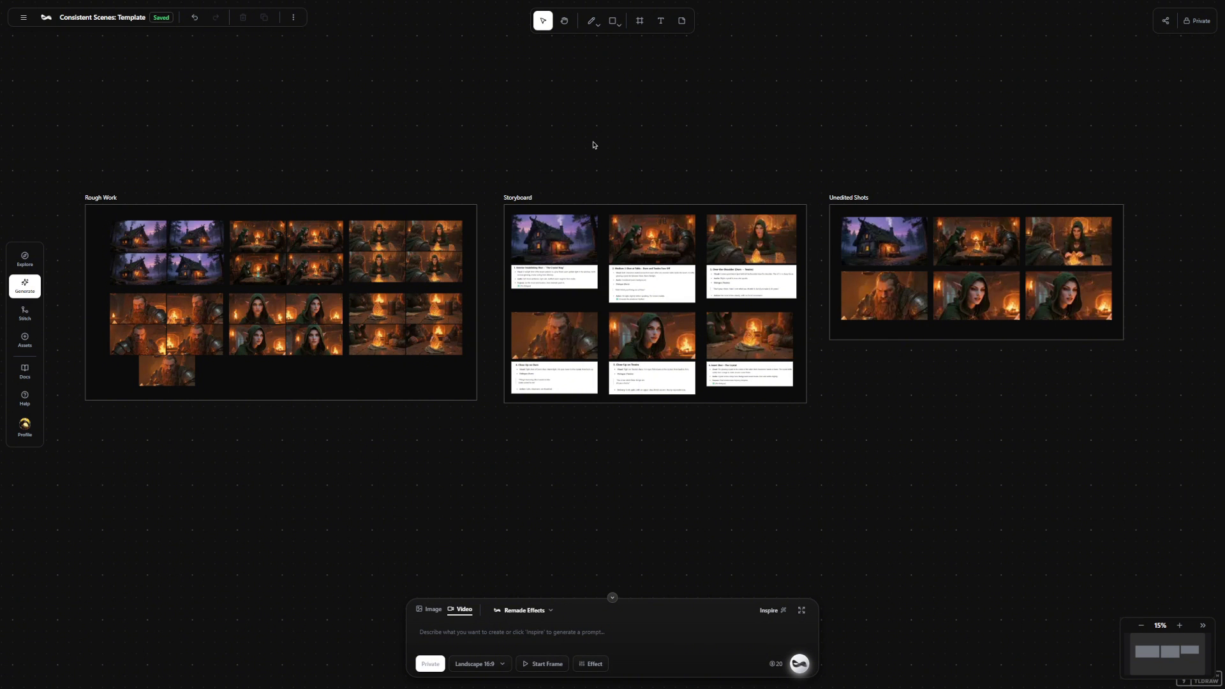
left_click(639, 21)
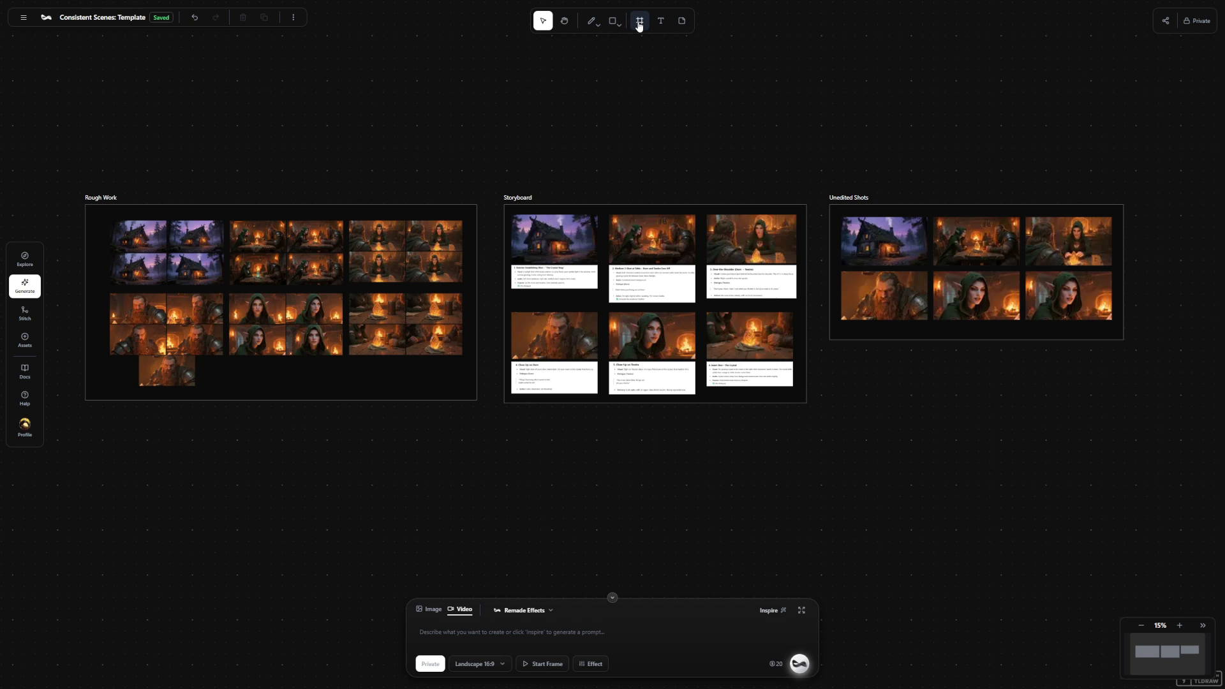
left_click_drag(545, 74, 591, 120)
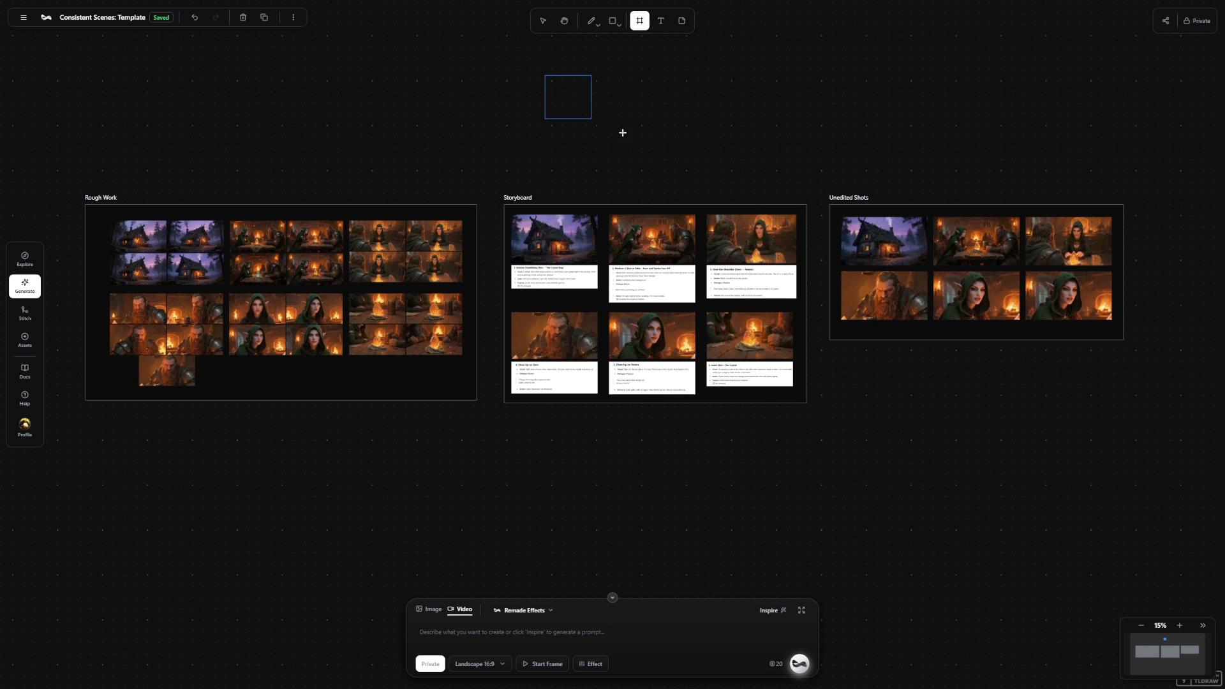
left_click_drag(566, 98, 744, 162)
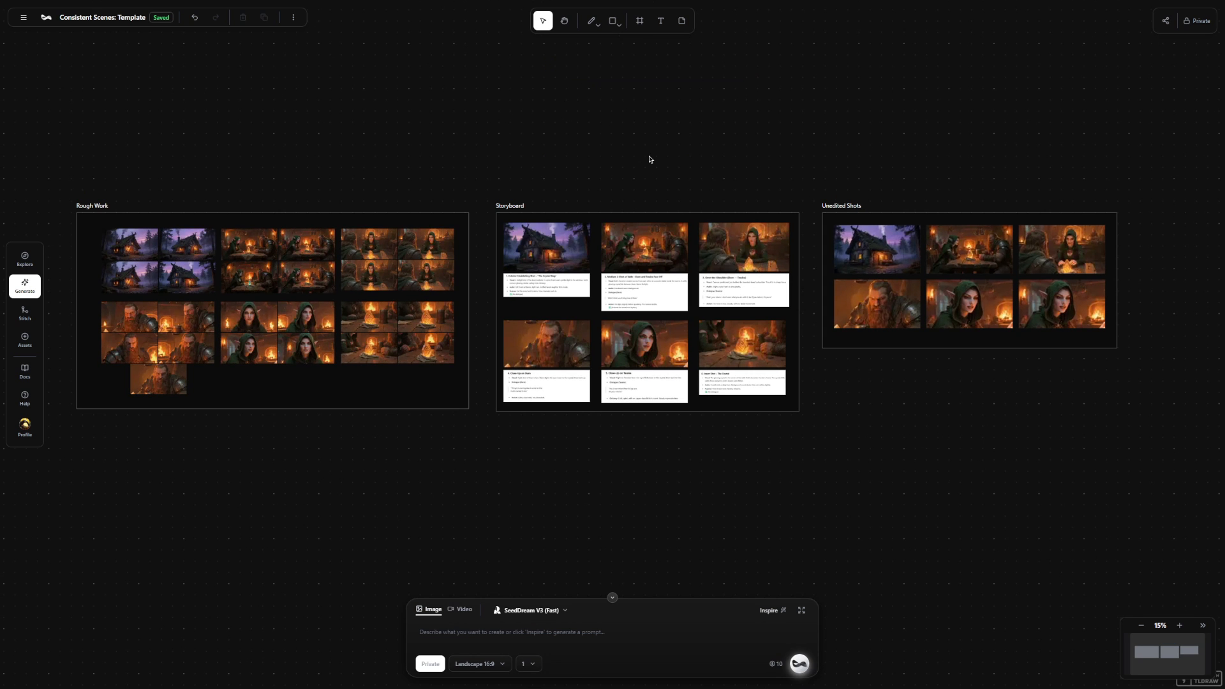
mouse_move(593, 167)
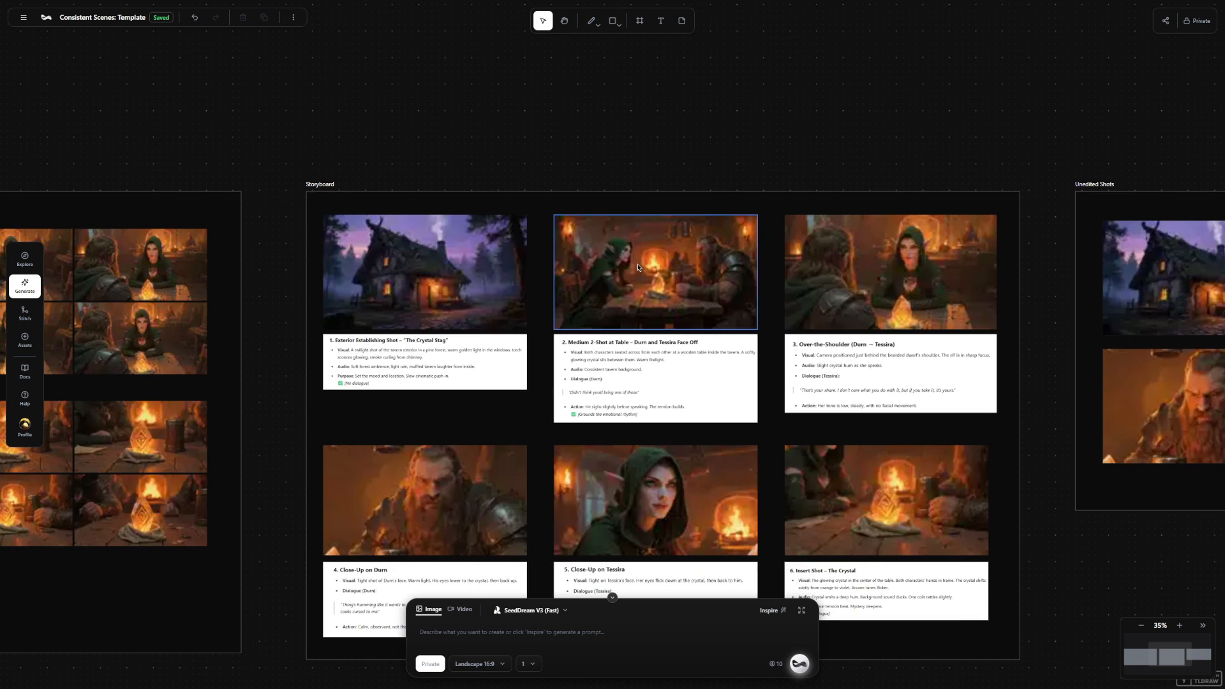
left_click(654, 270)
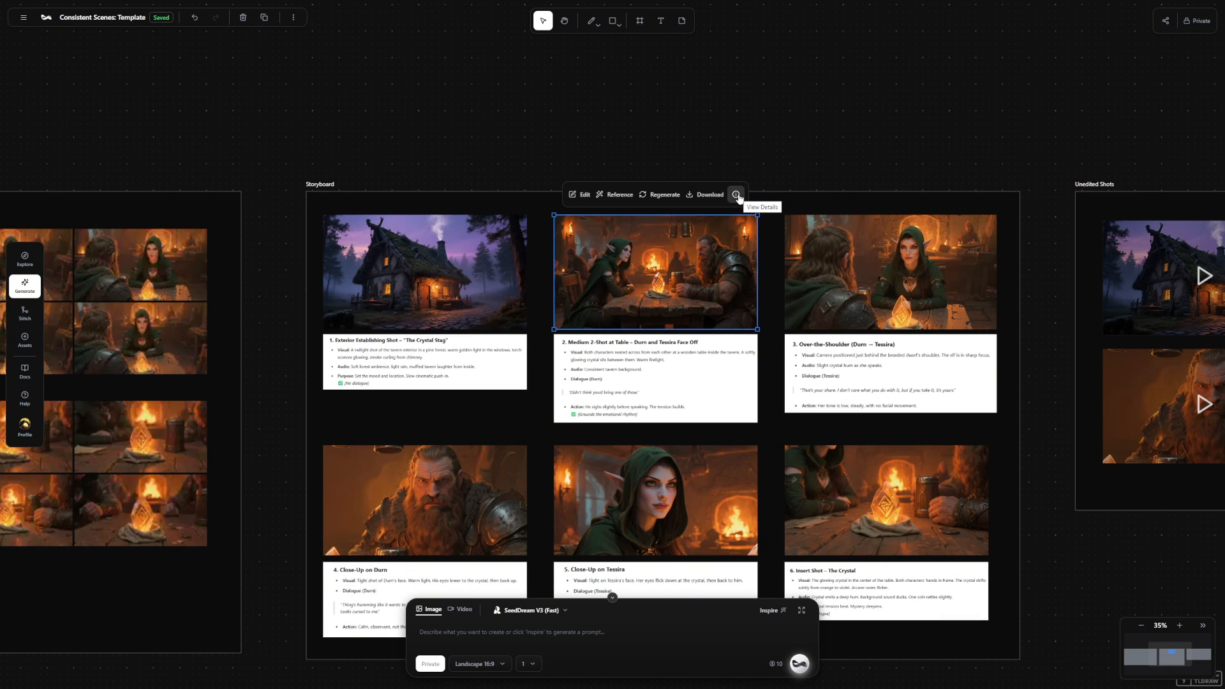
left_click(735, 194)
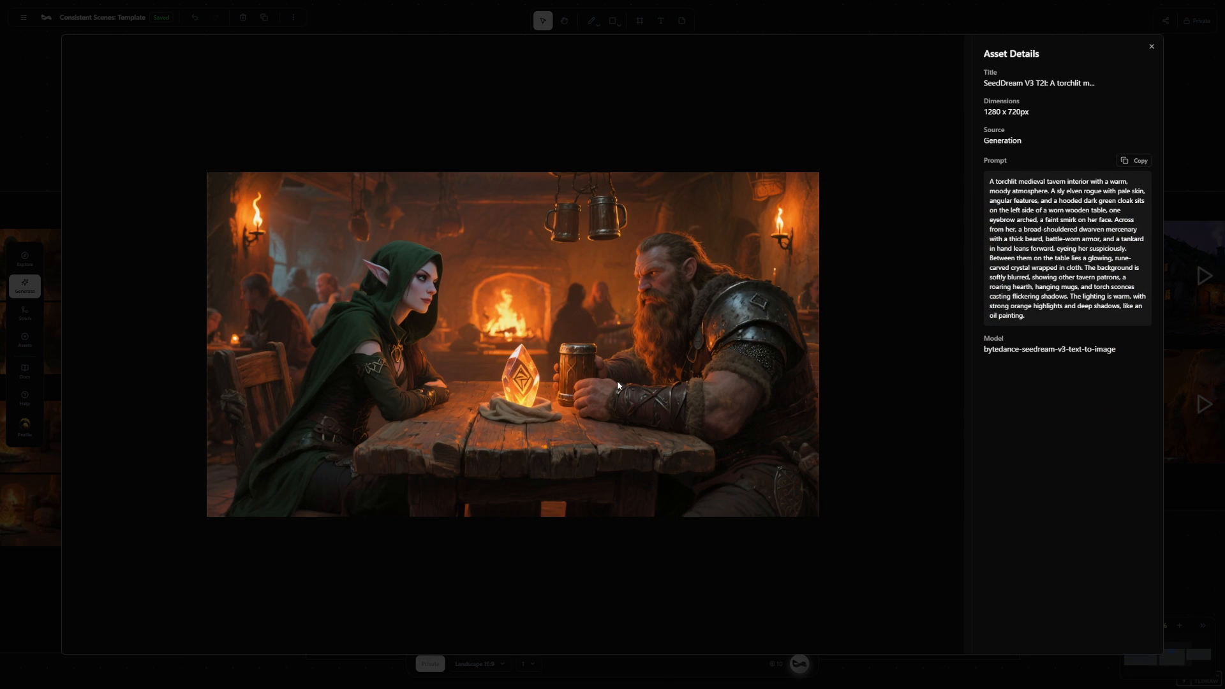
mouse_move(1063, 350)
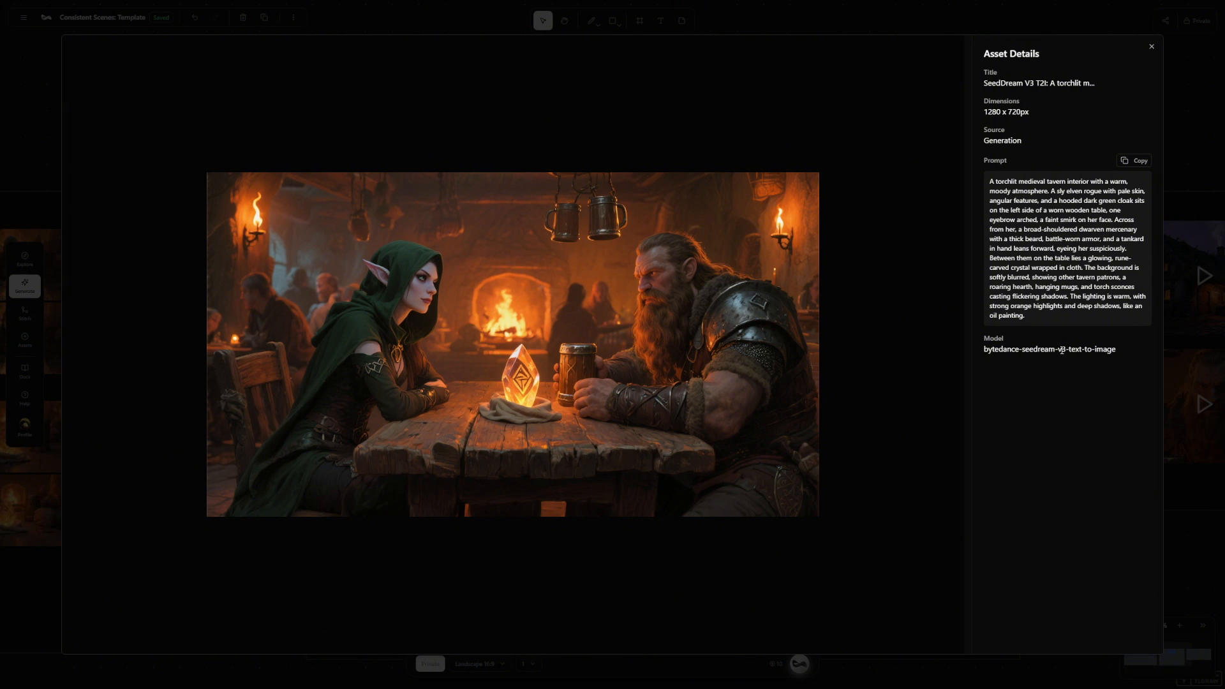
left_click(1150, 46)
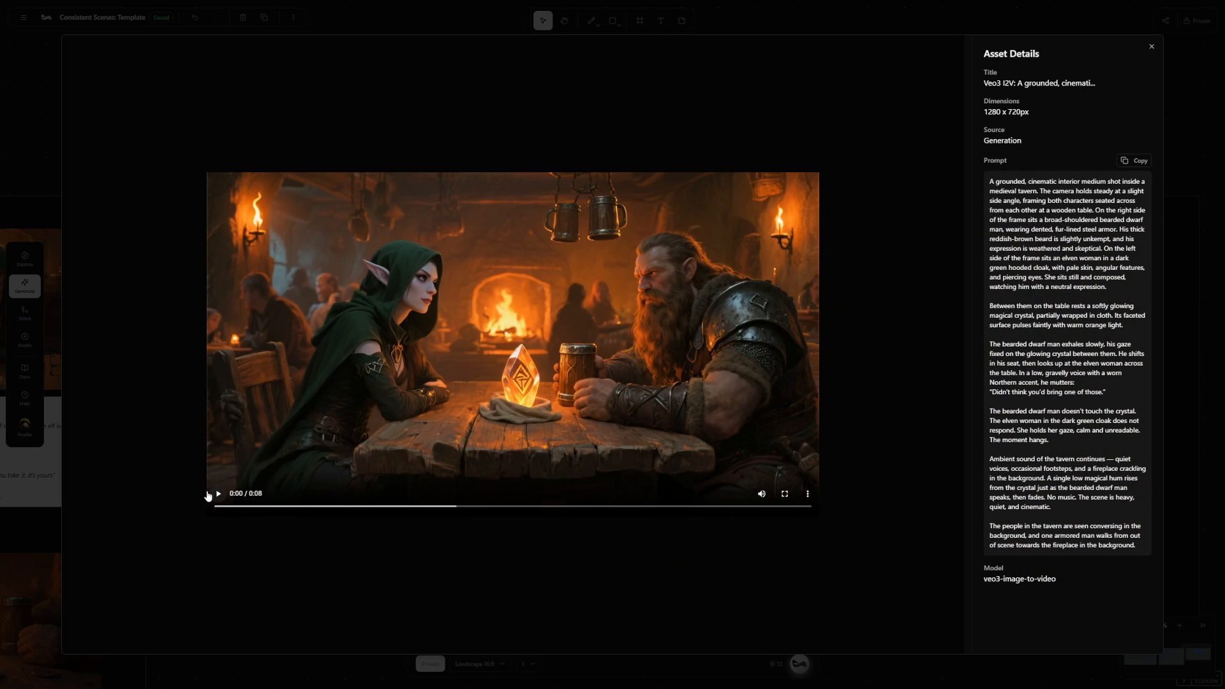
left_click(218, 492)
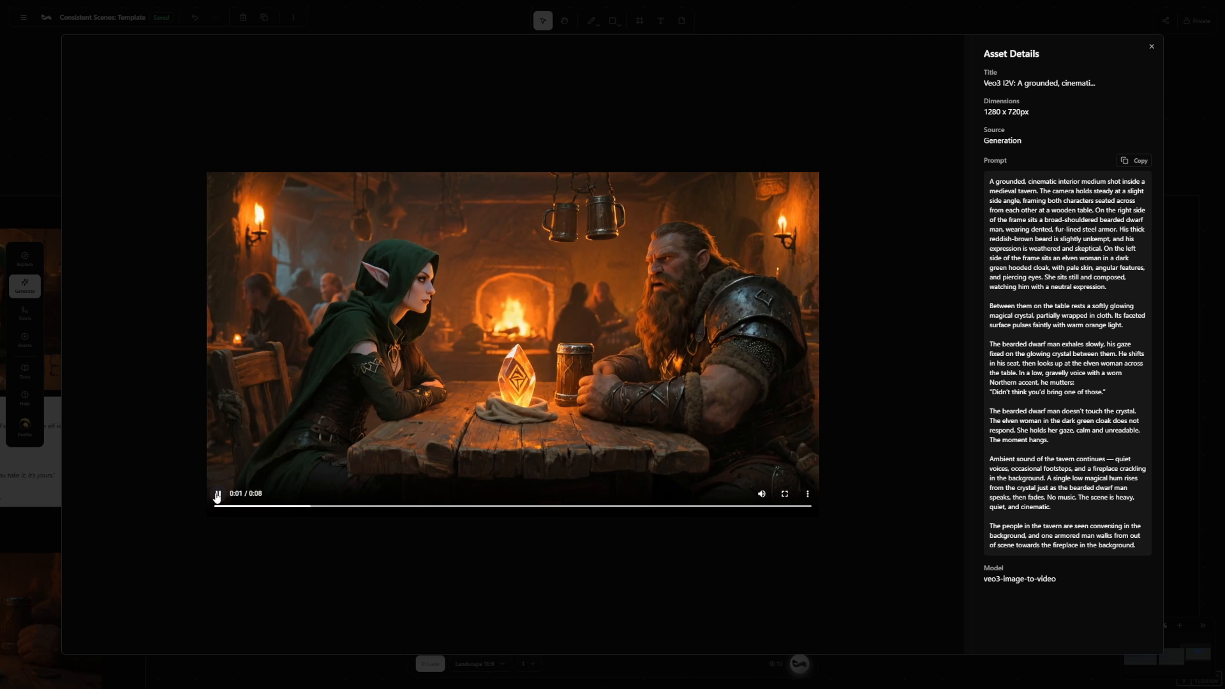
left_click(217, 493)
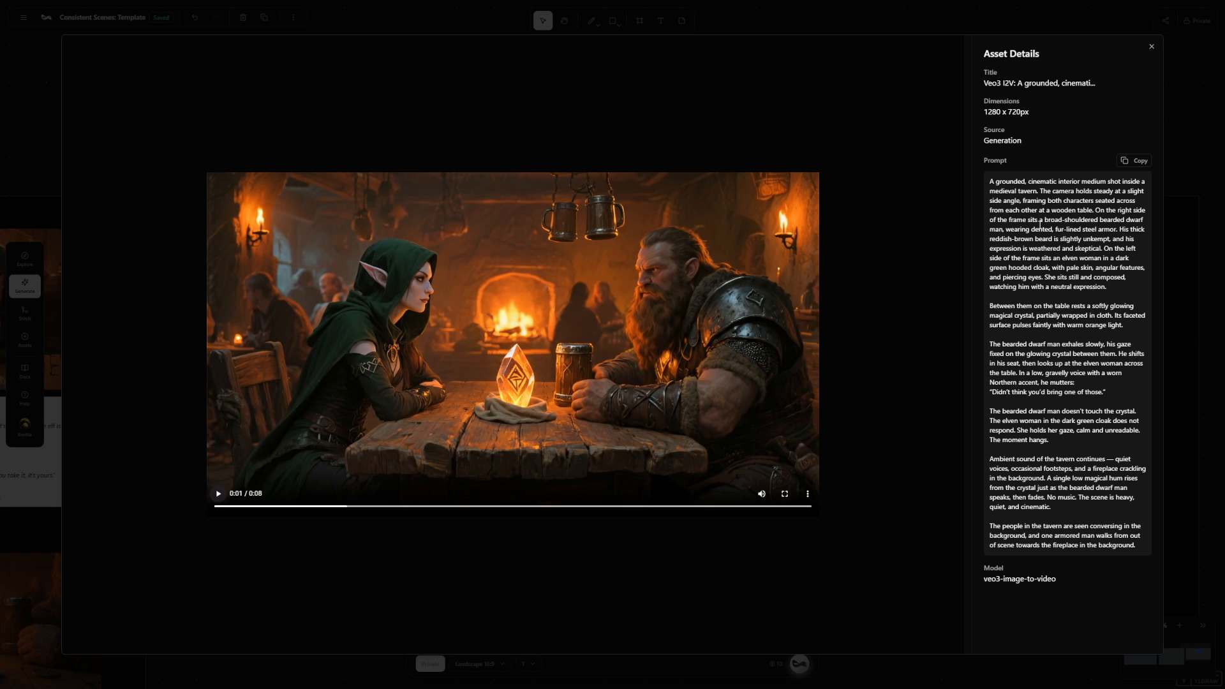
mouse_move(1024, 589)
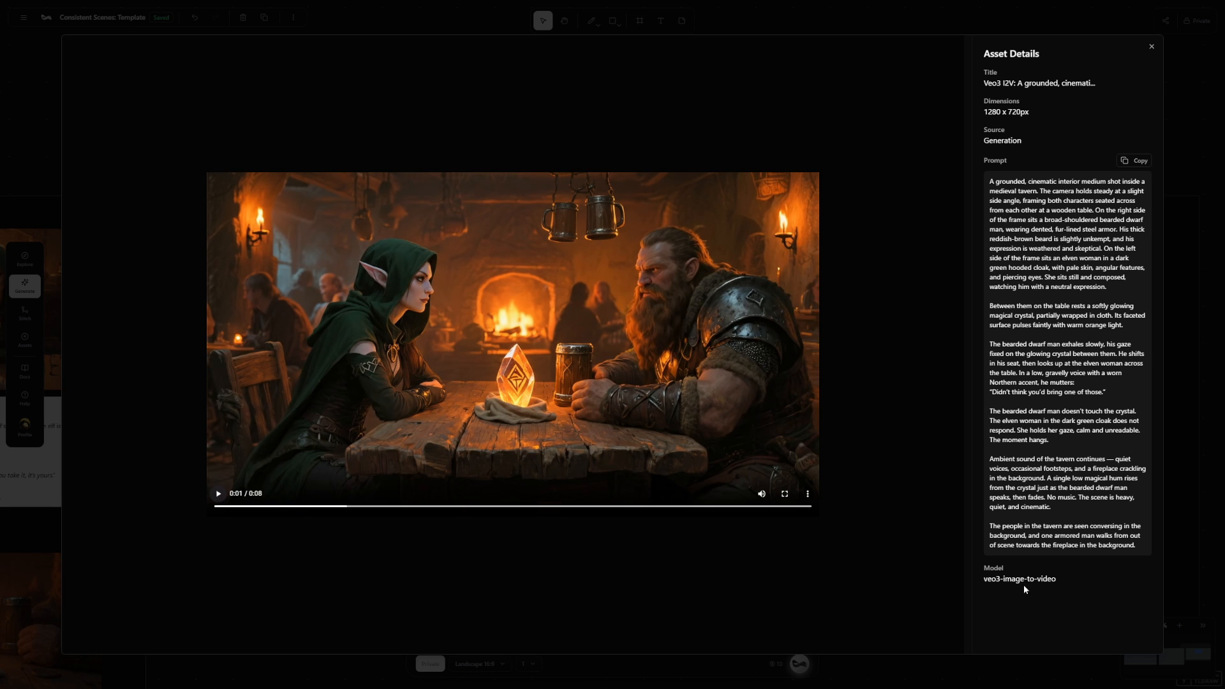
left_click(1151, 46)
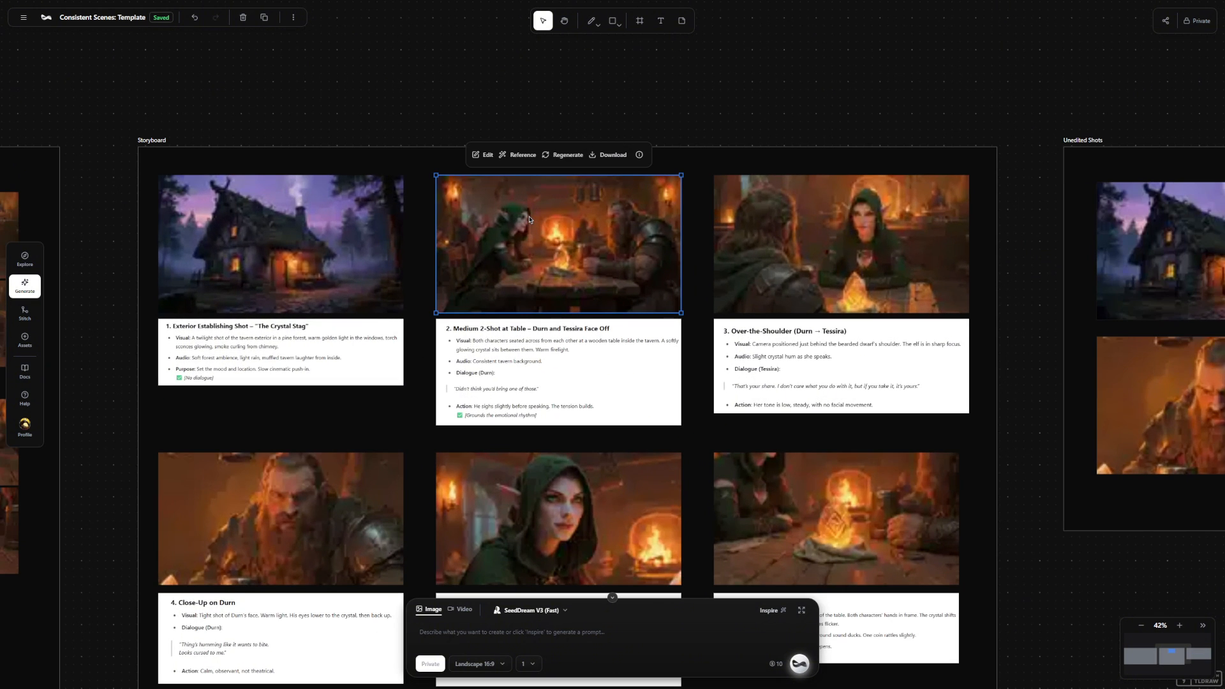
- Regenerate the tavern two-shot so its SeedDream prompt fills the image generator
left_click(566, 154)
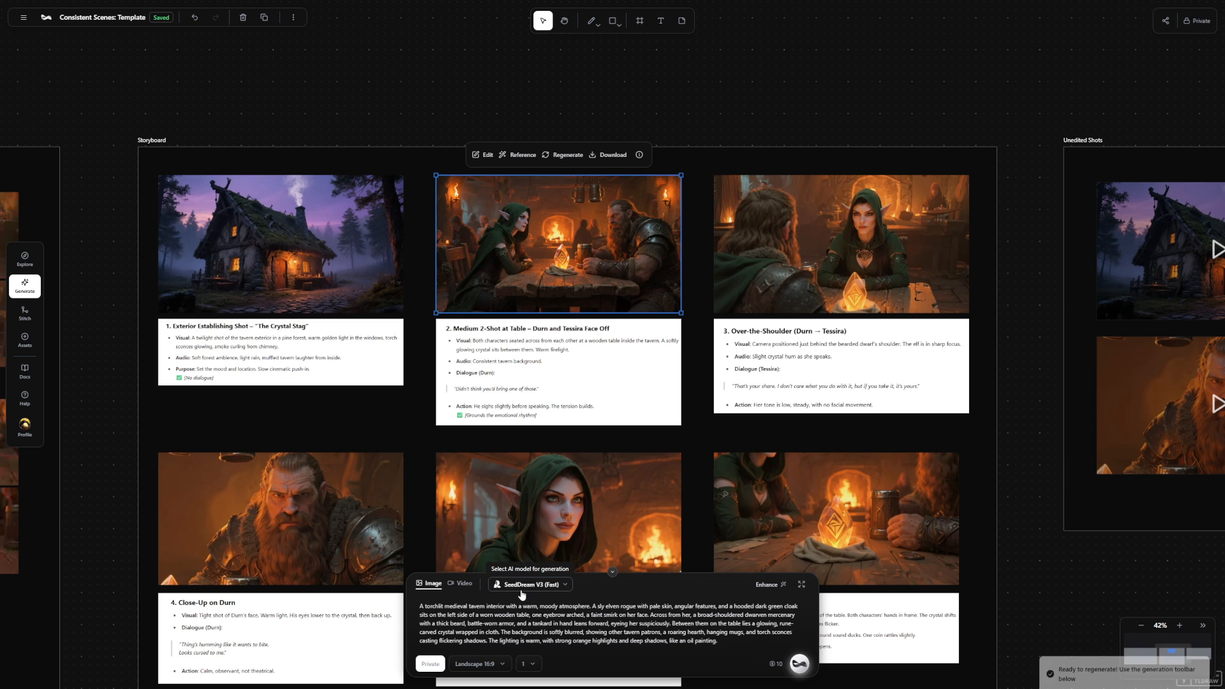
scroll("down", 3)
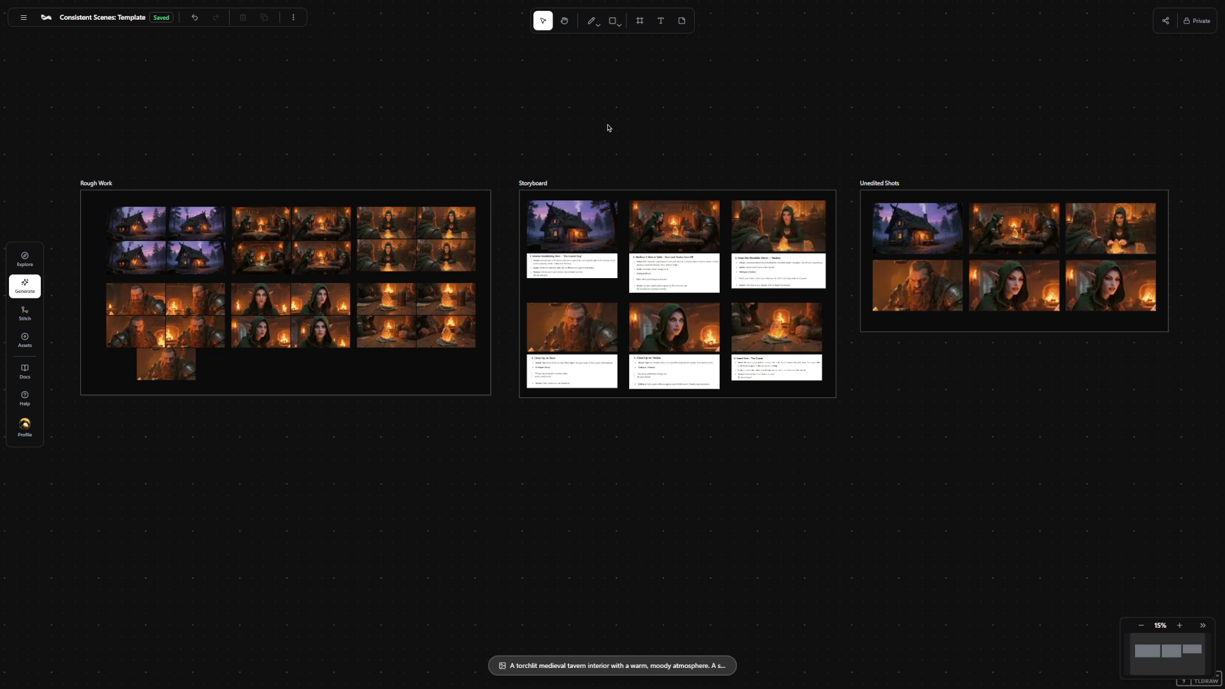
mouse_move(625, 120)
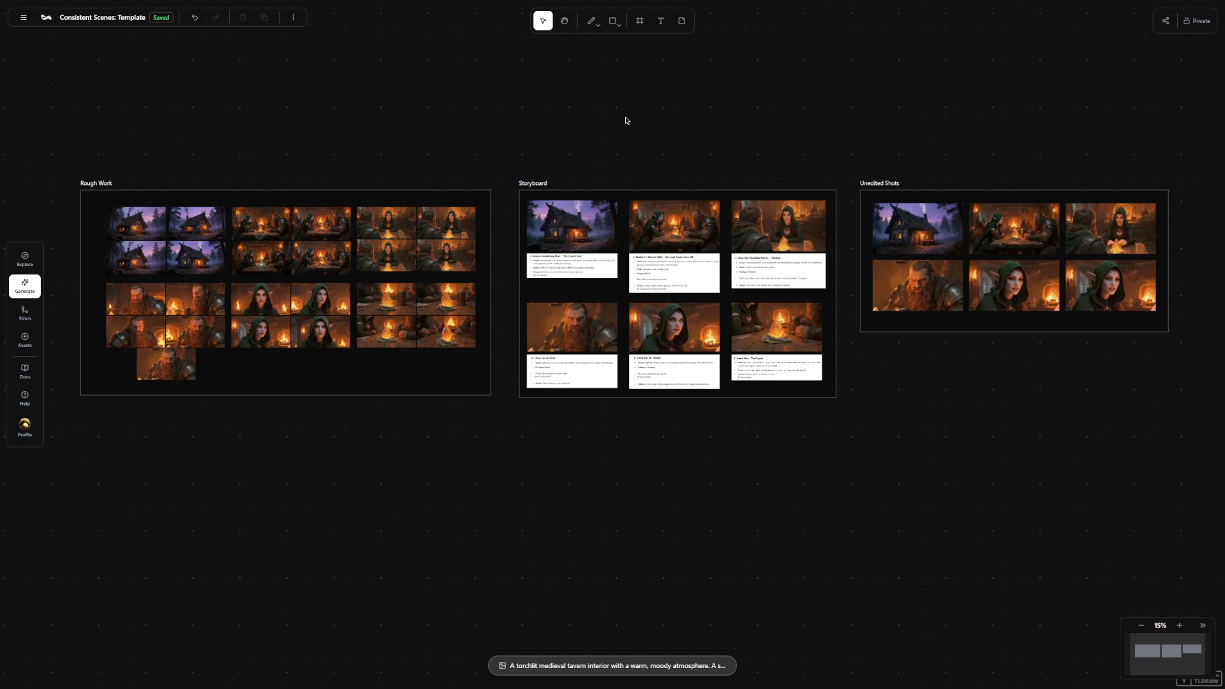